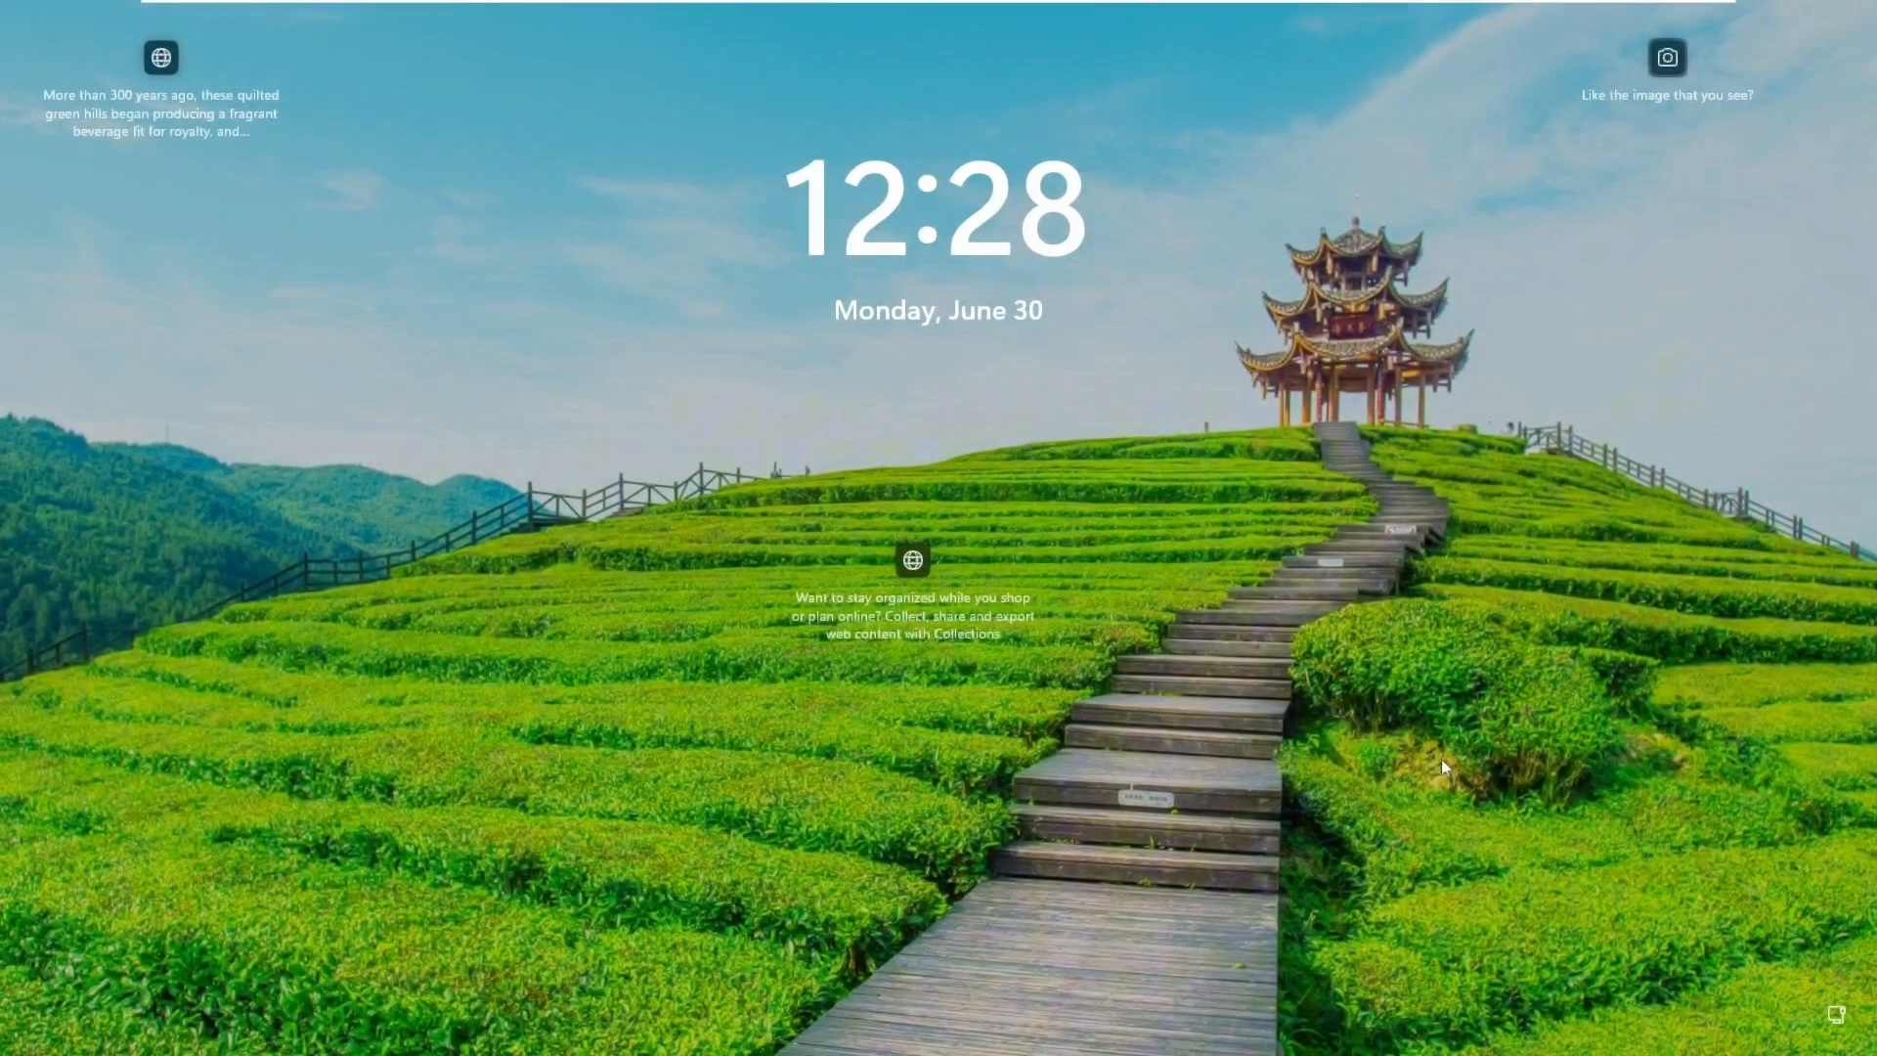
# Restart the PC from the lock screen with Shift held so it boots into the recovery Troubleshoot menu.
pyautogui.press('shift')
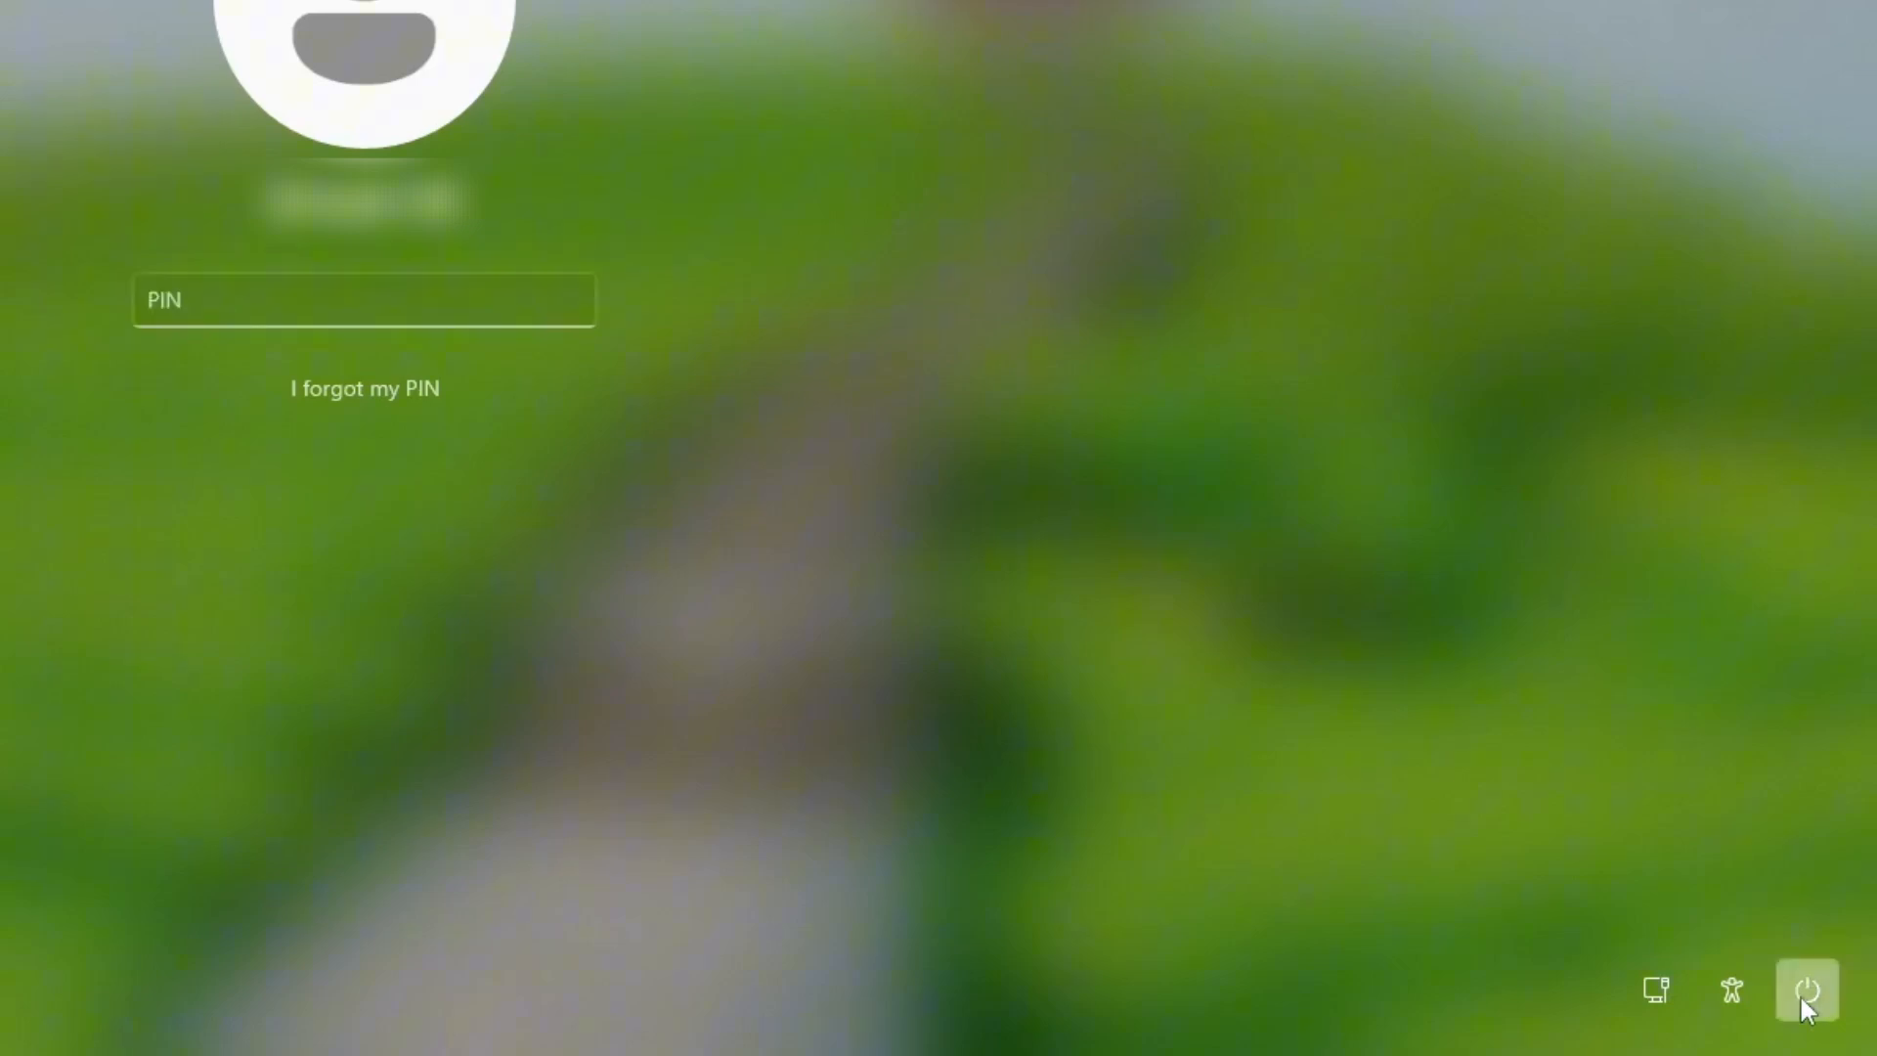
pyautogui.click(1807, 990)
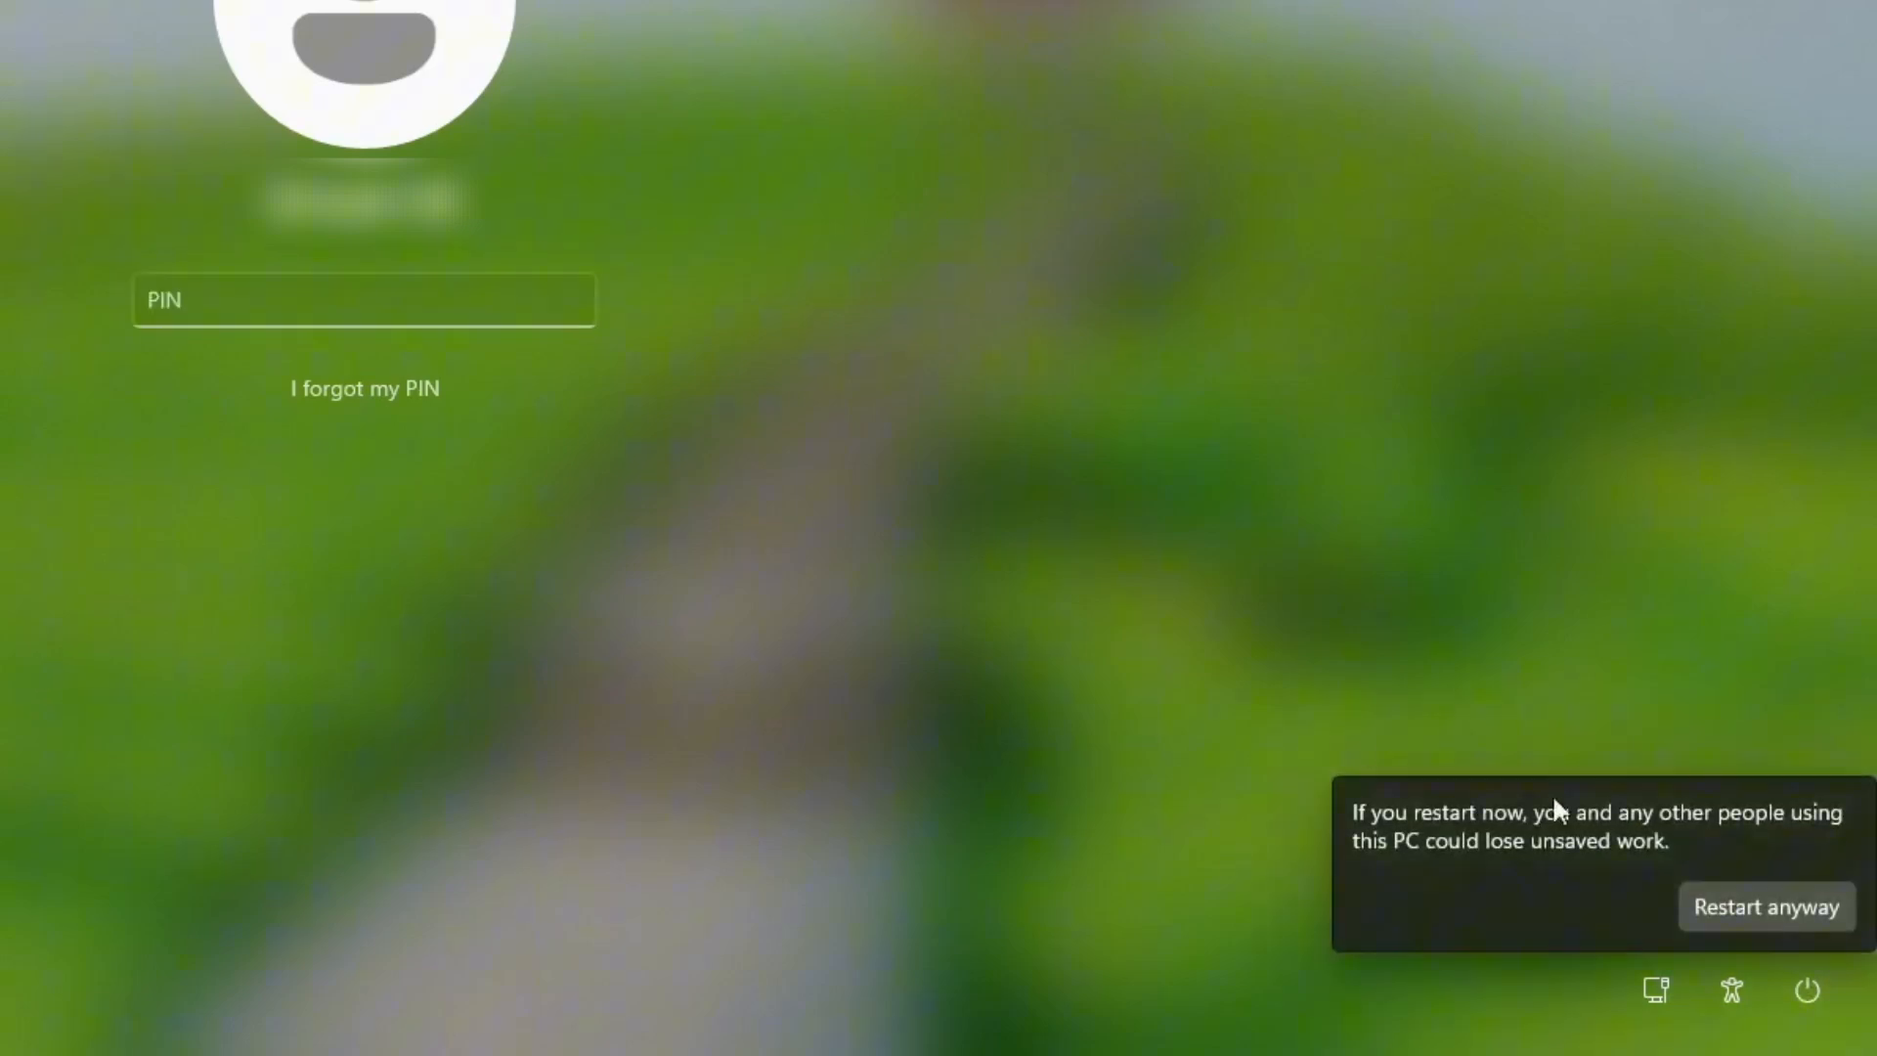
pyautogui.click(1764, 906)
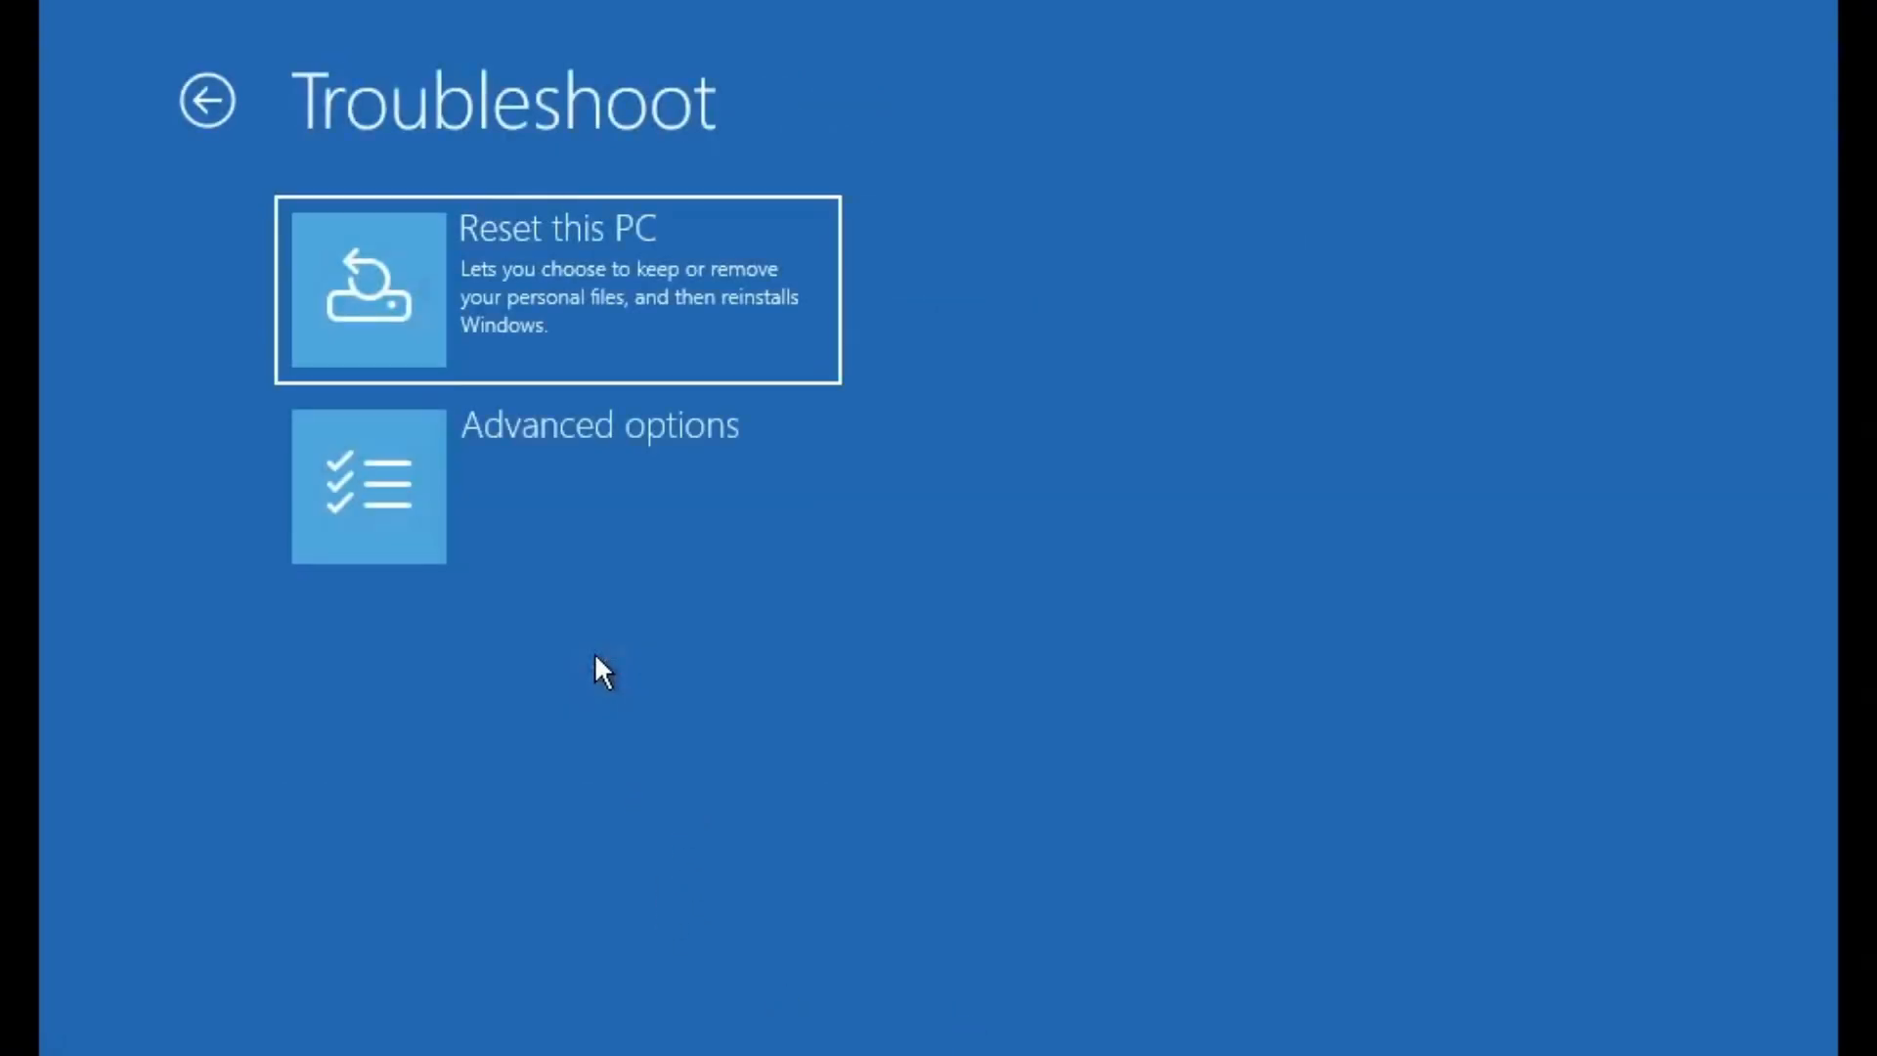
pyautogui.moveTo(569, 467)
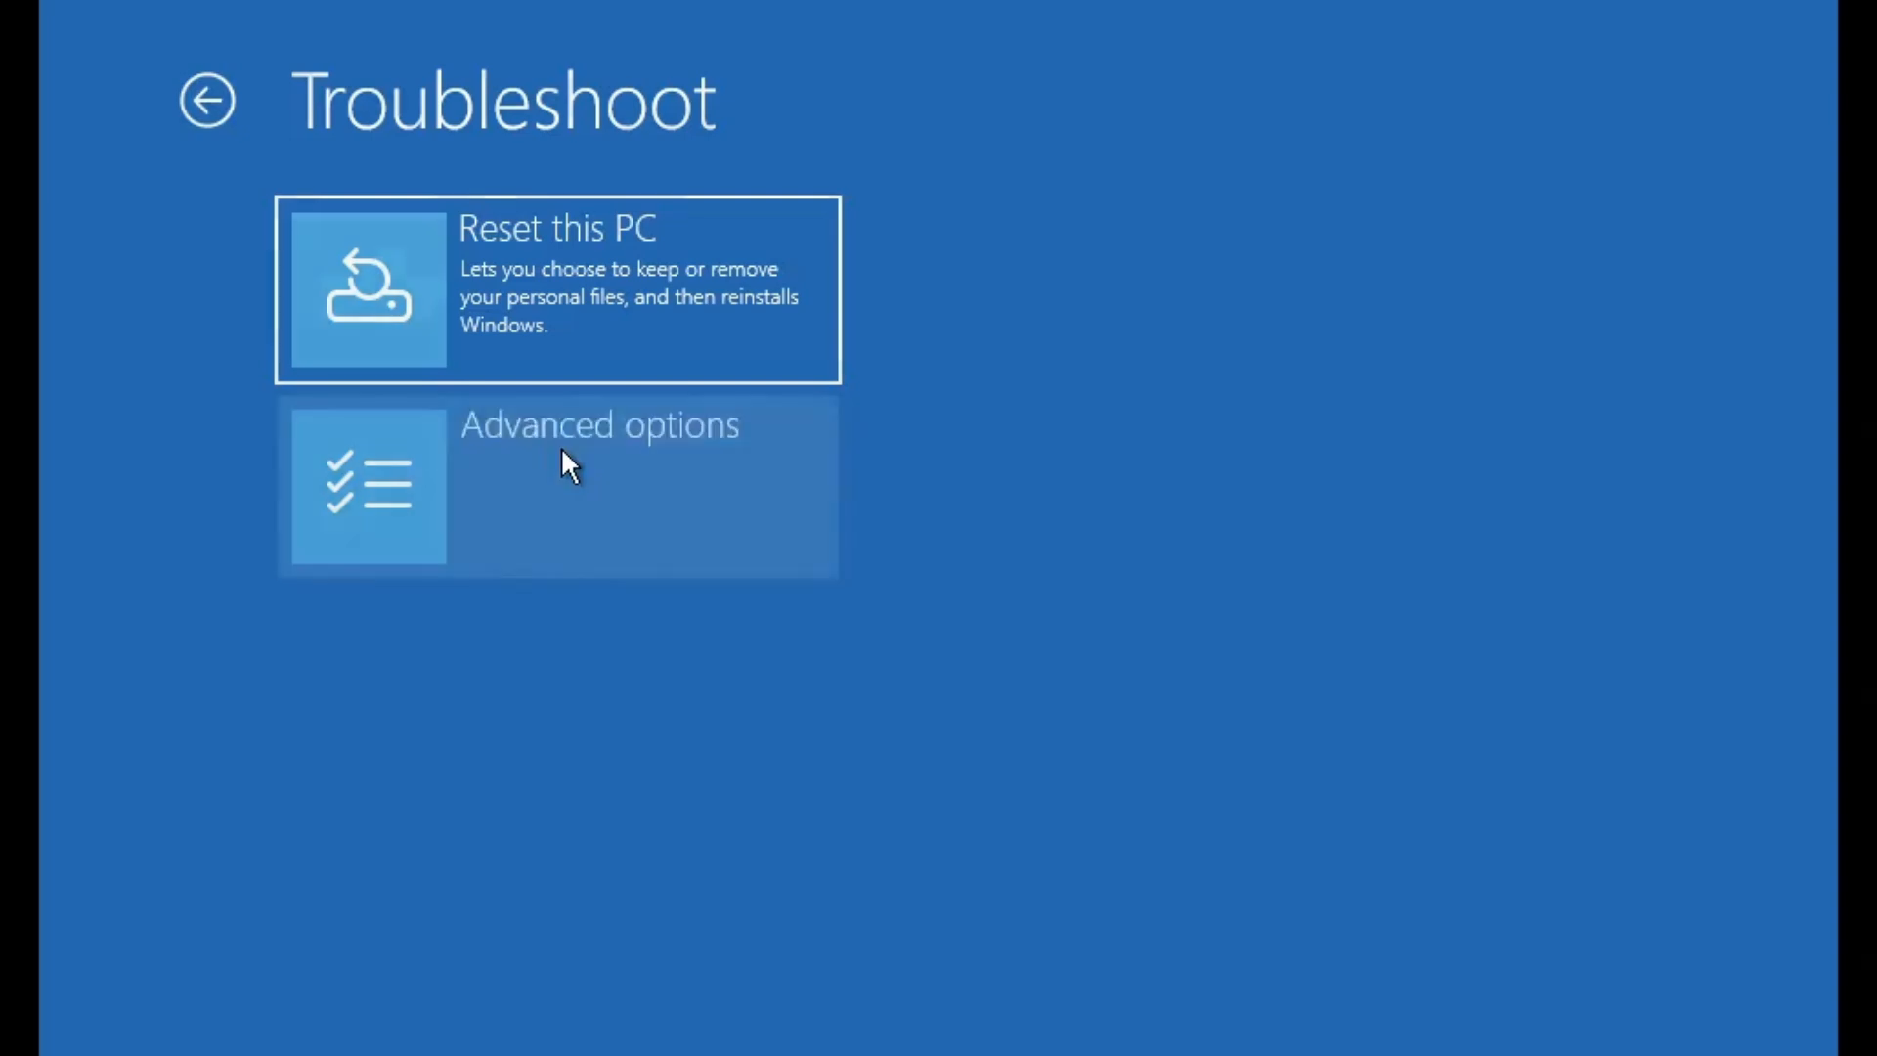
# Choose Advanced options on the Troubleshoot screen.
pyautogui.click(558, 487)
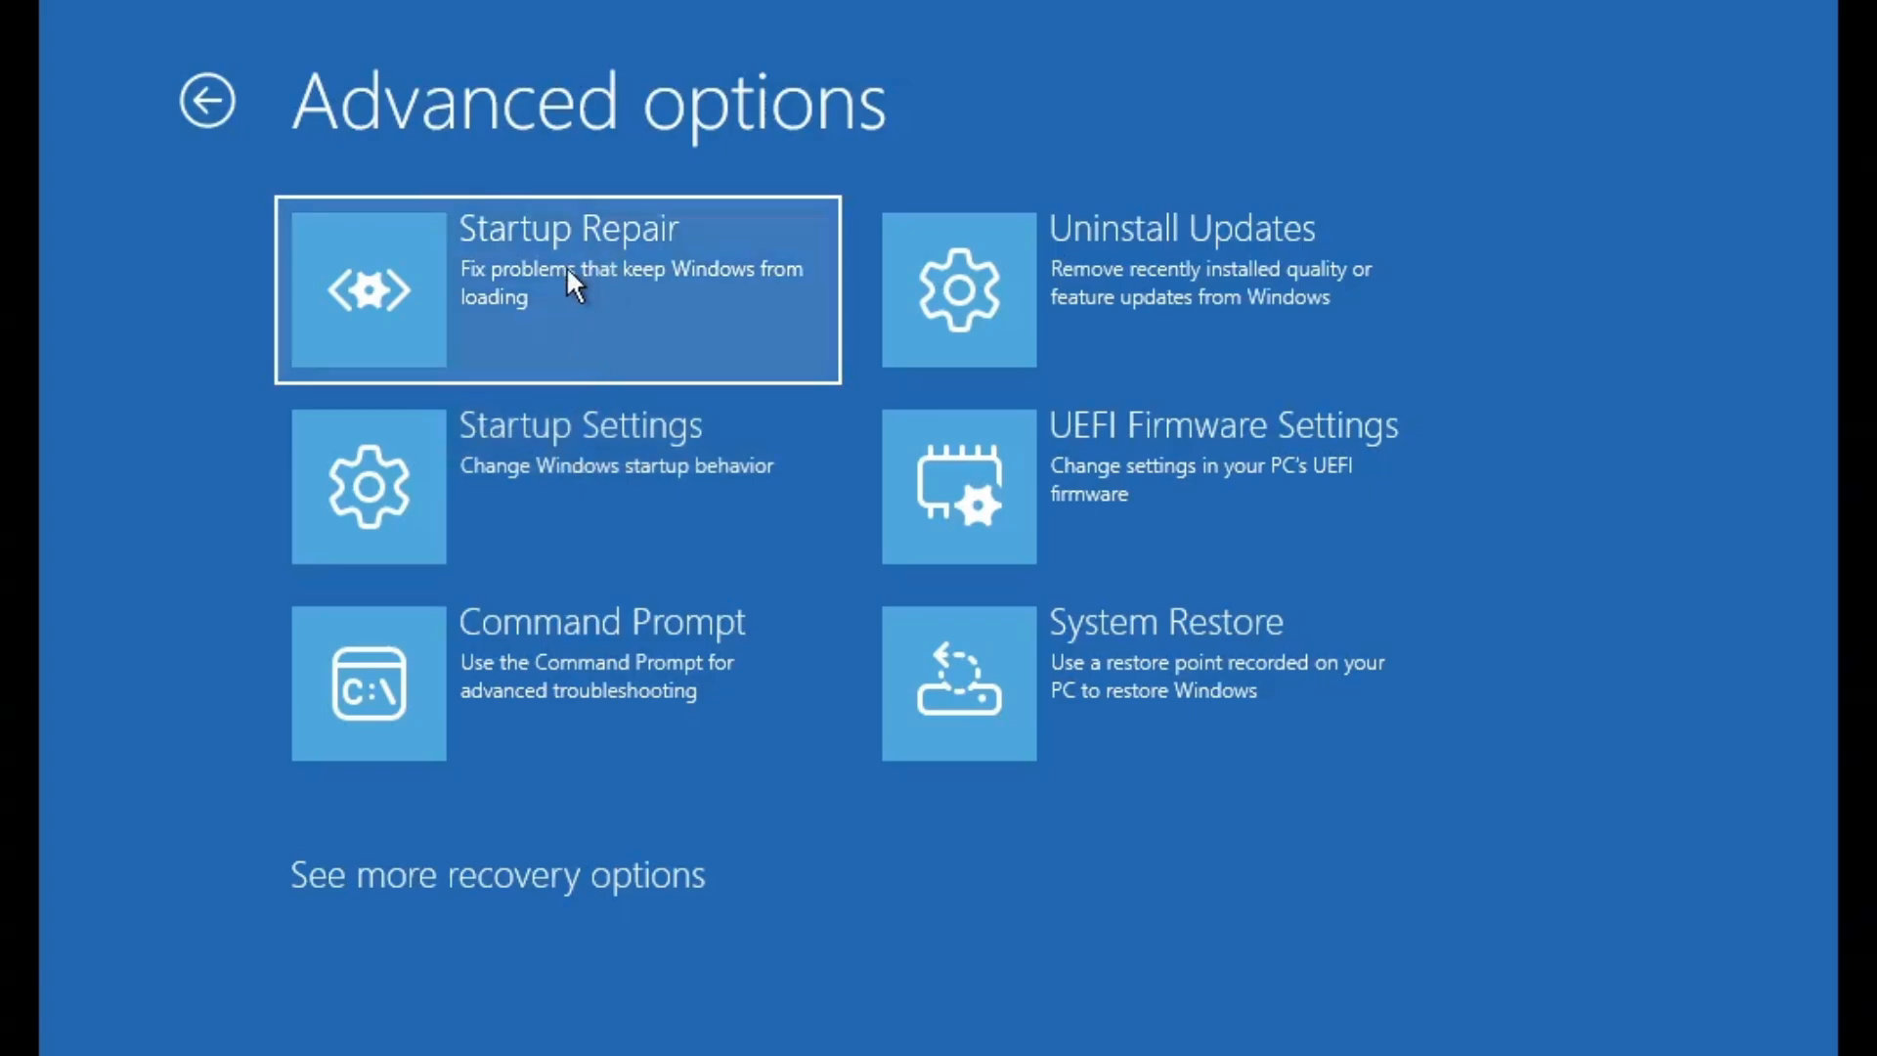
pyautogui.moveTo(620, 273)
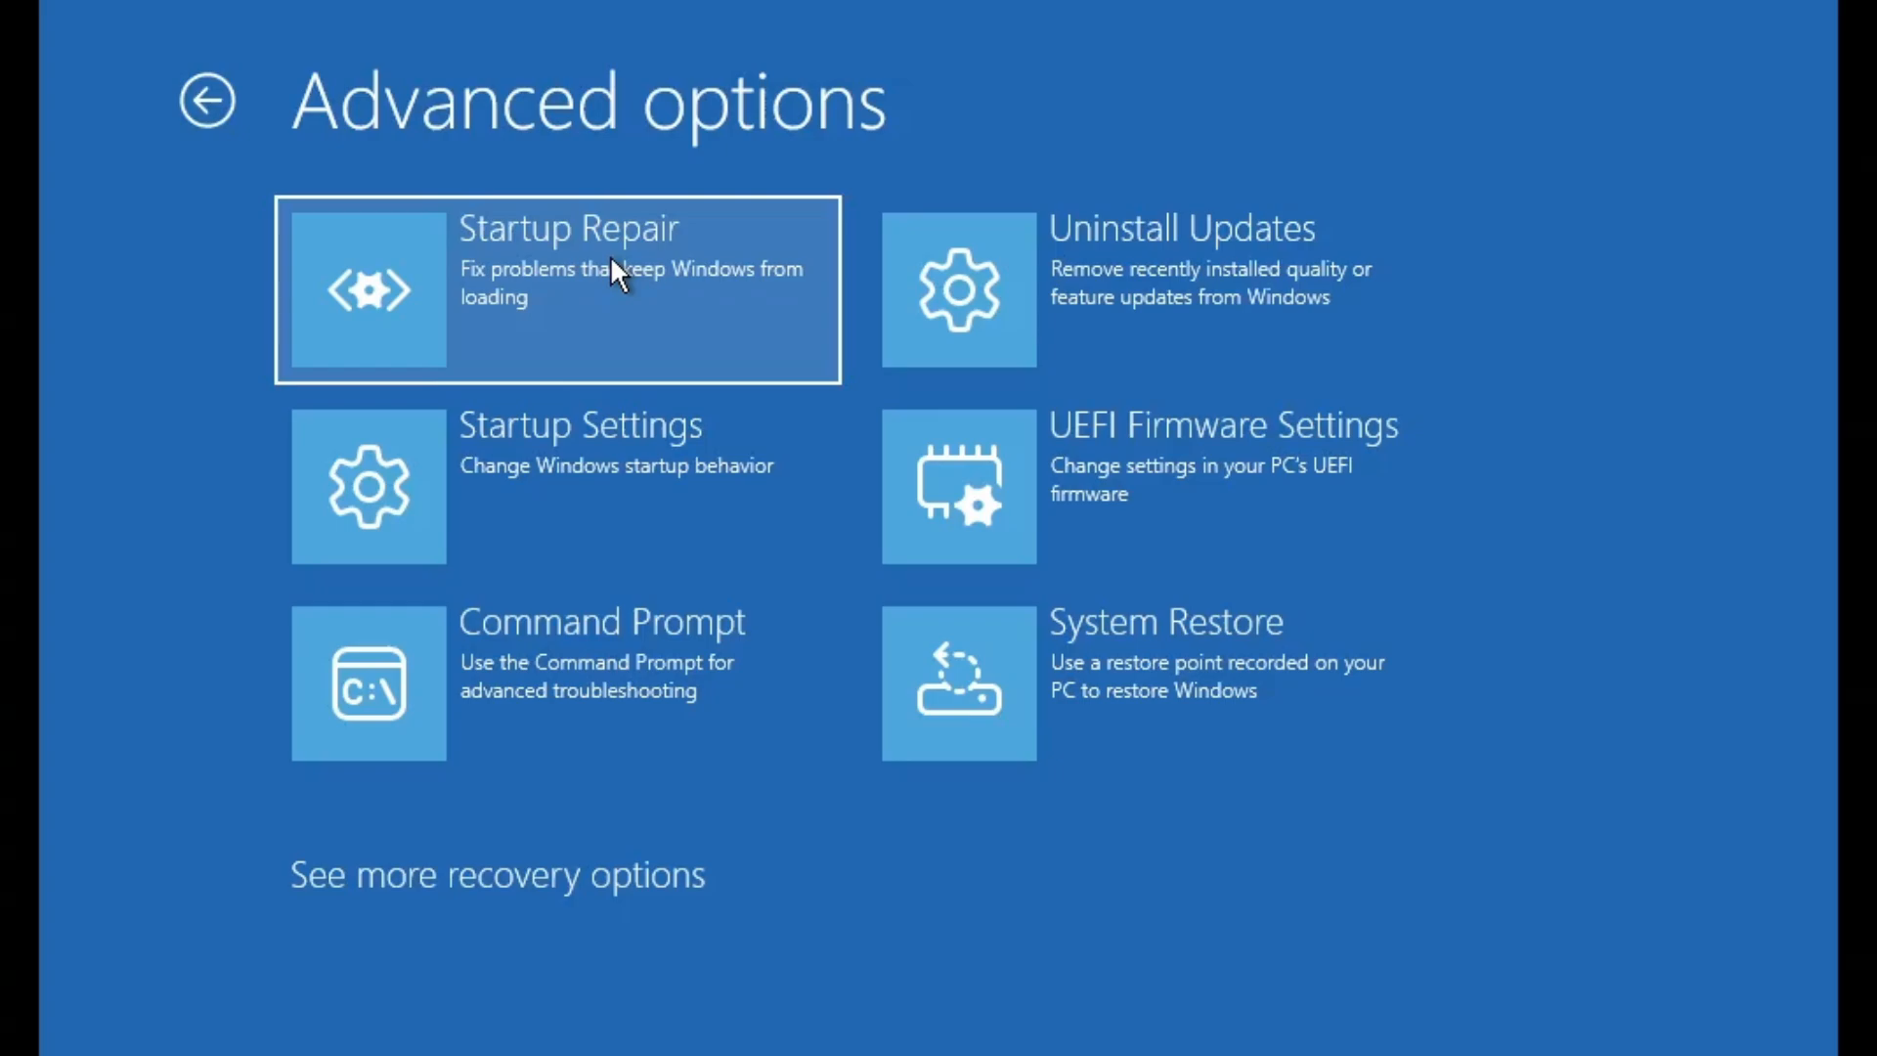
pyautogui.moveTo(605, 278)
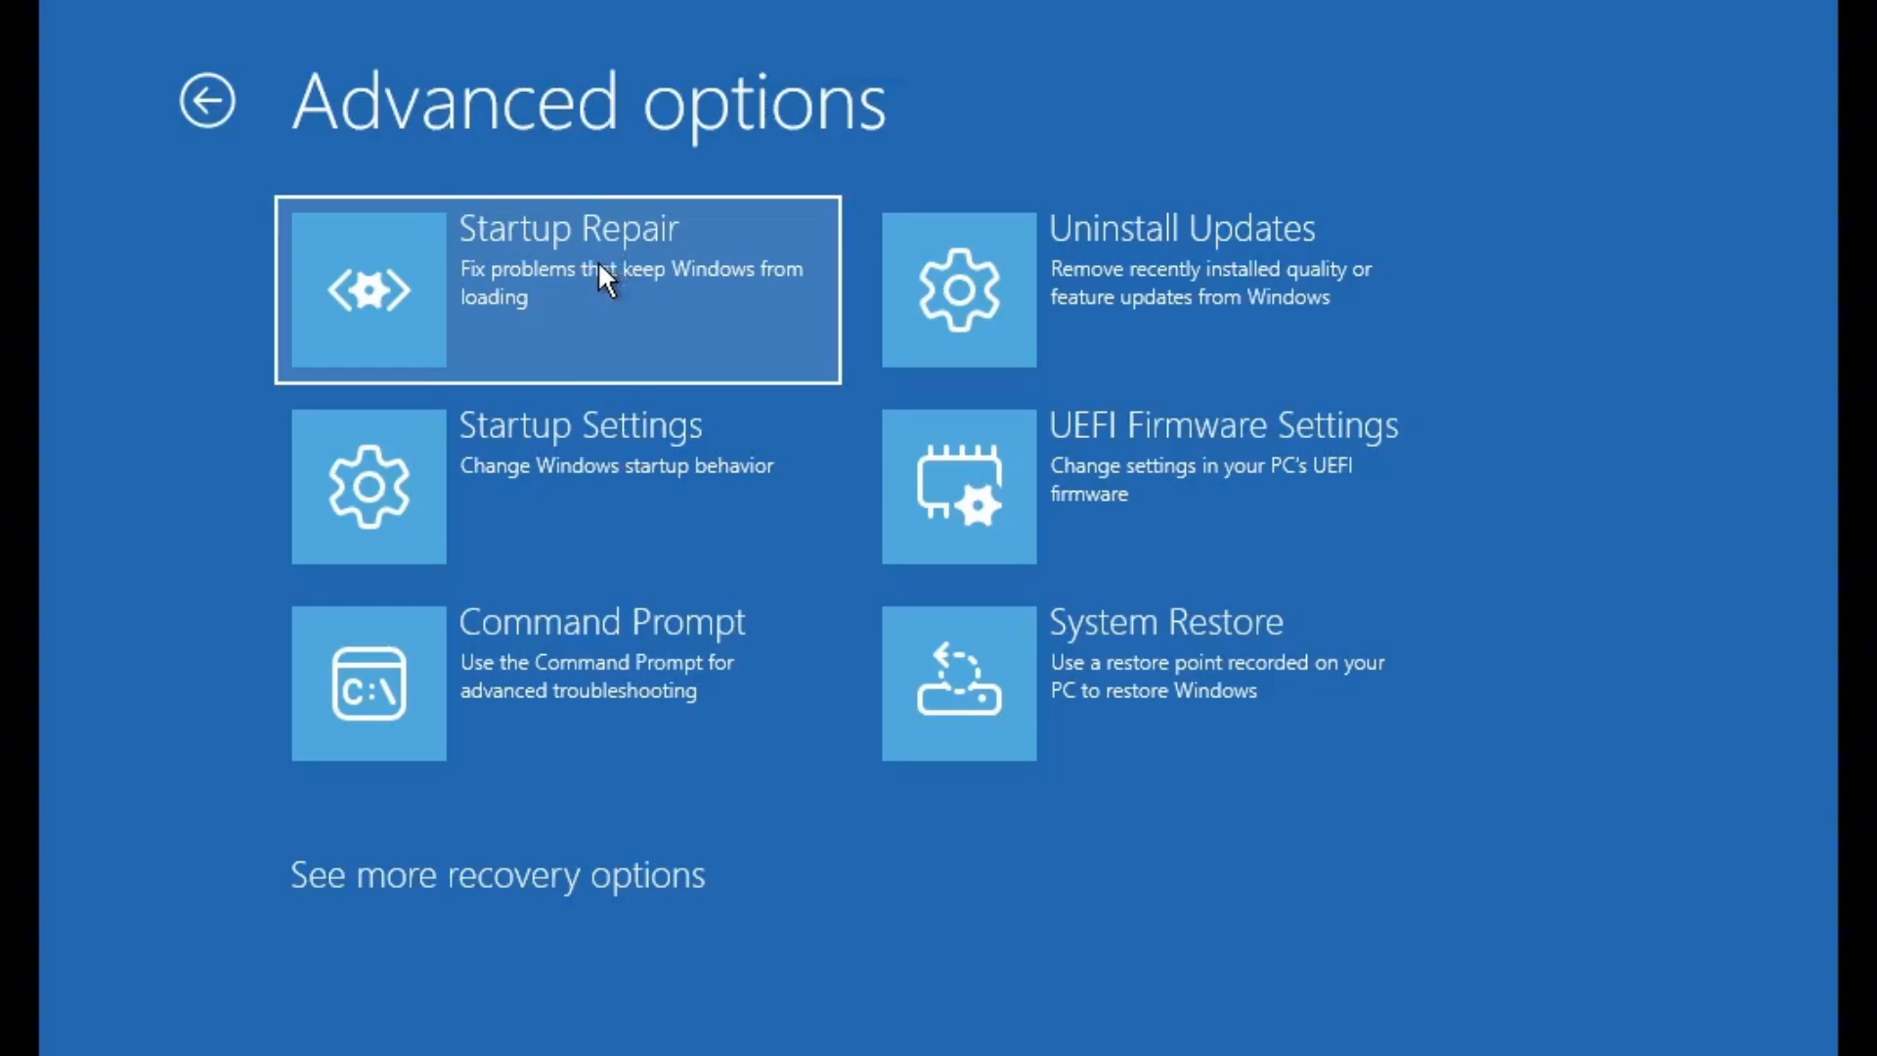
pyautogui.moveTo(608, 309)
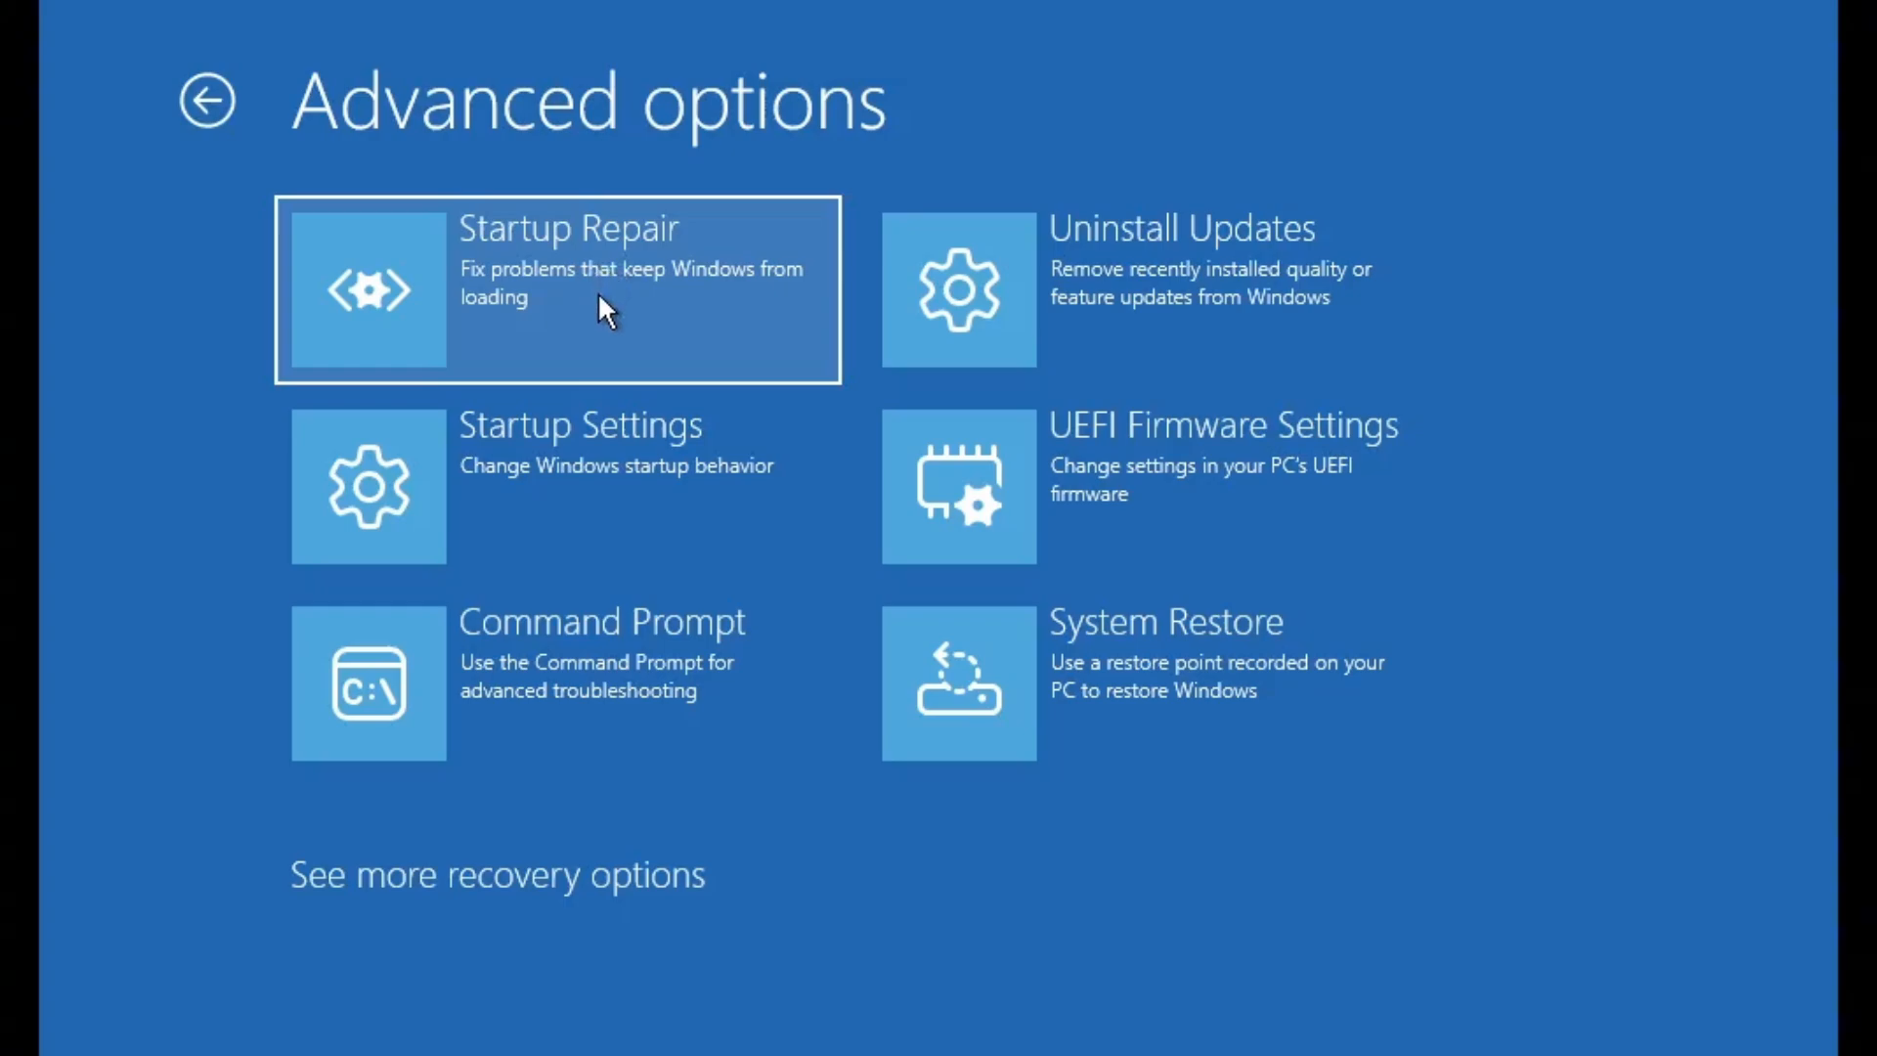
pyautogui.moveTo(595, 363)
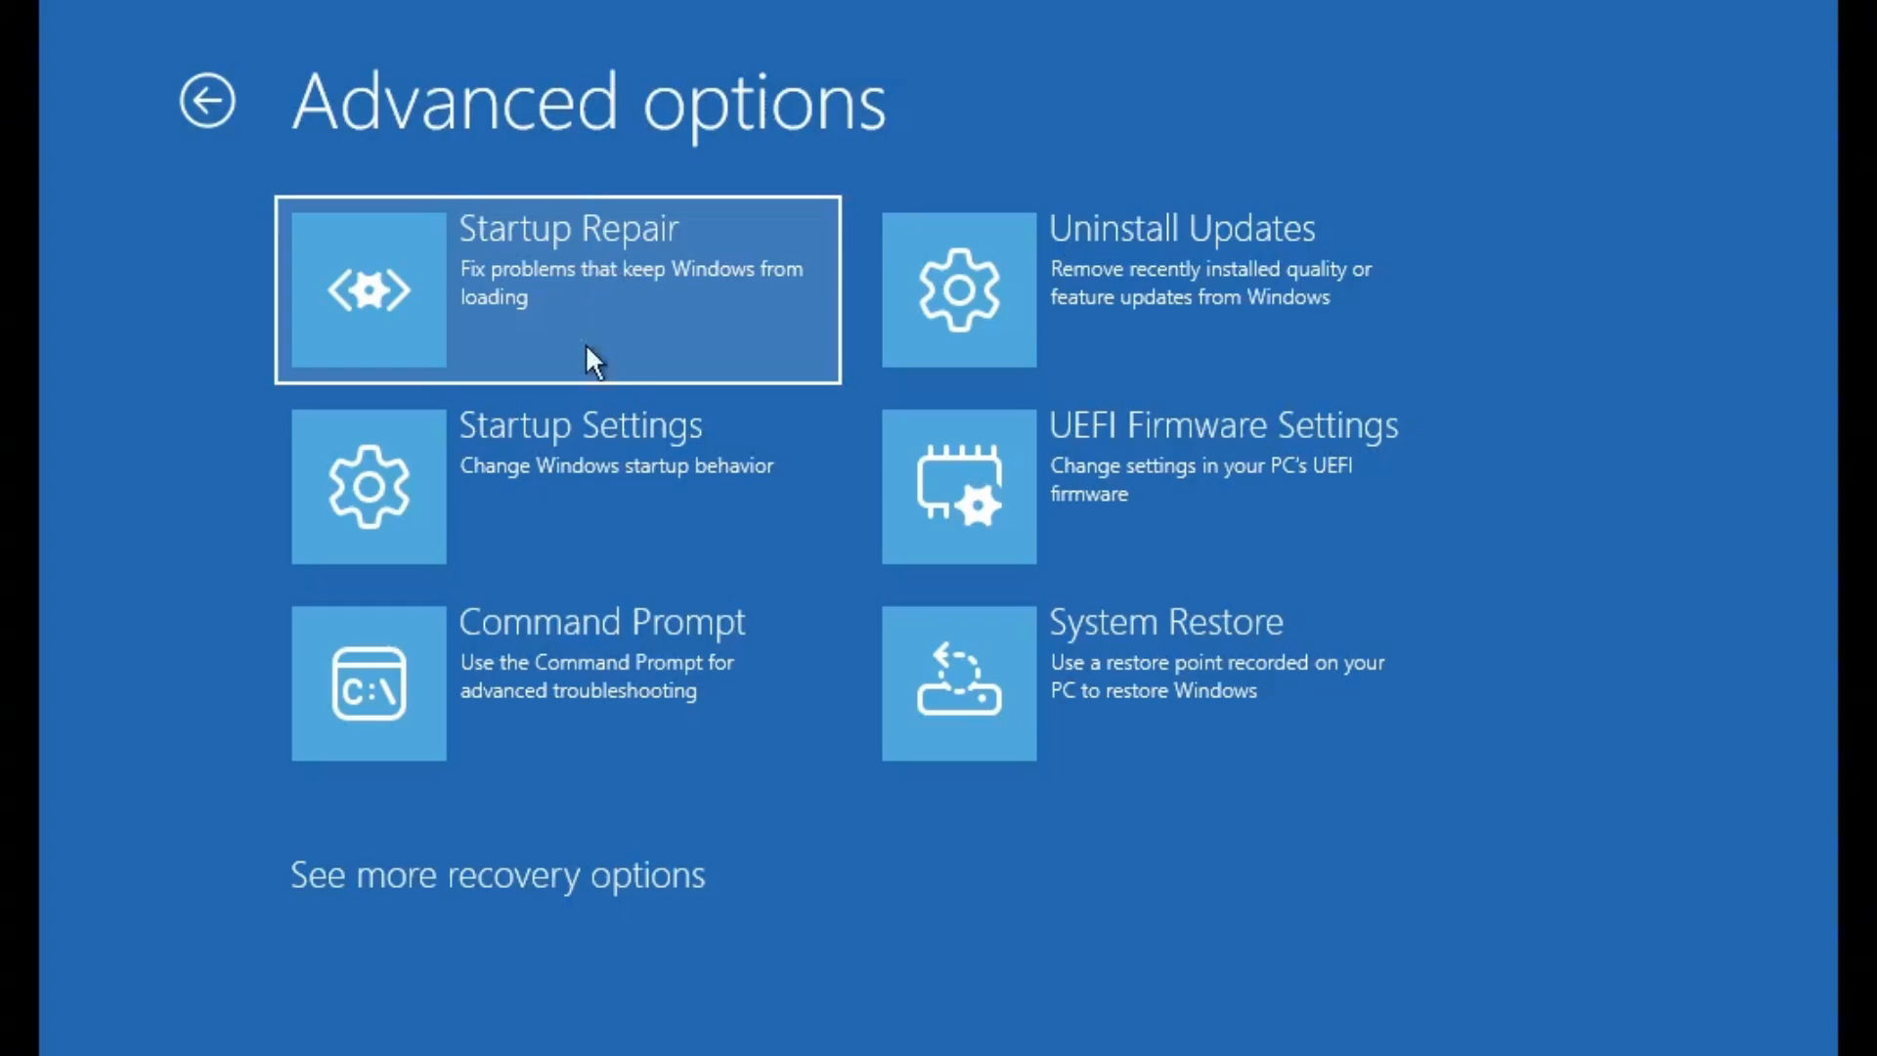
pyautogui.moveTo(542, 704)
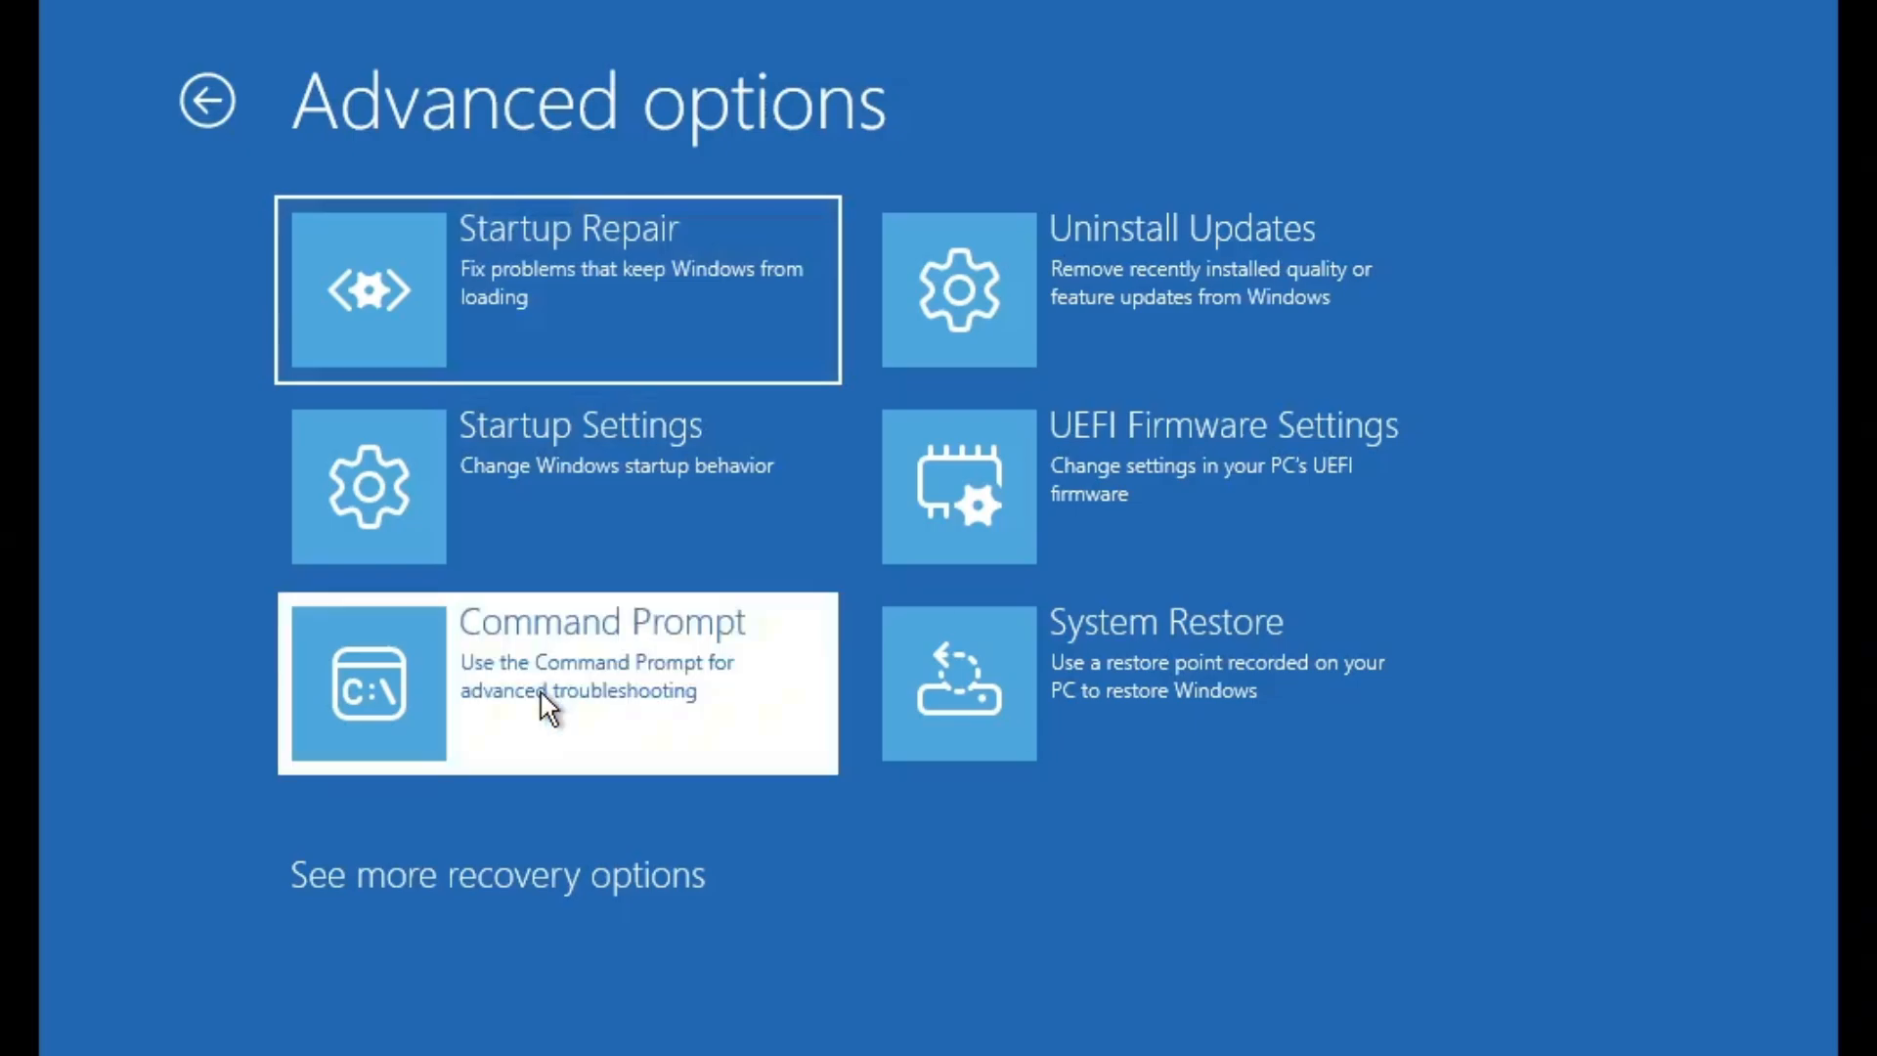
# From a recovery Command Prompt, repair the master boot record with bootrec.exe /fixmbr.
pyautogui.click(558, 683)
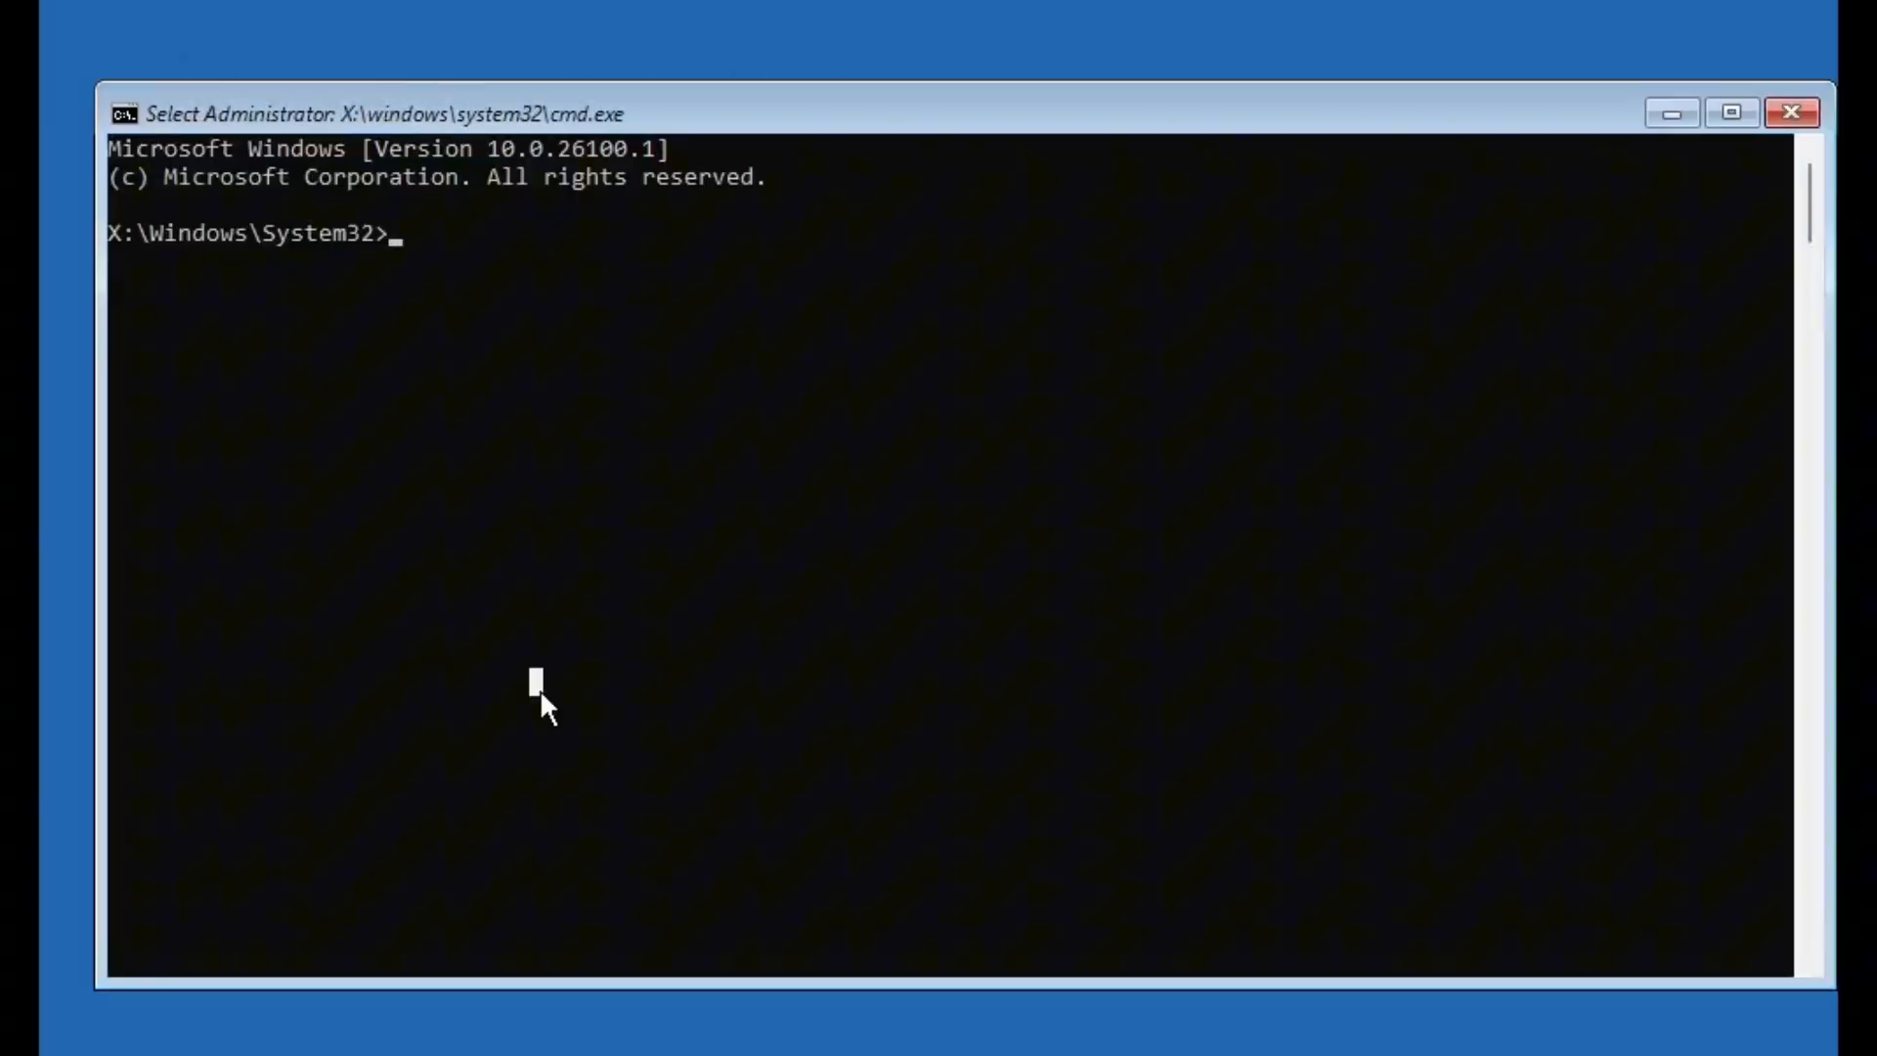
pyautogui.moveTo(1244, 931)
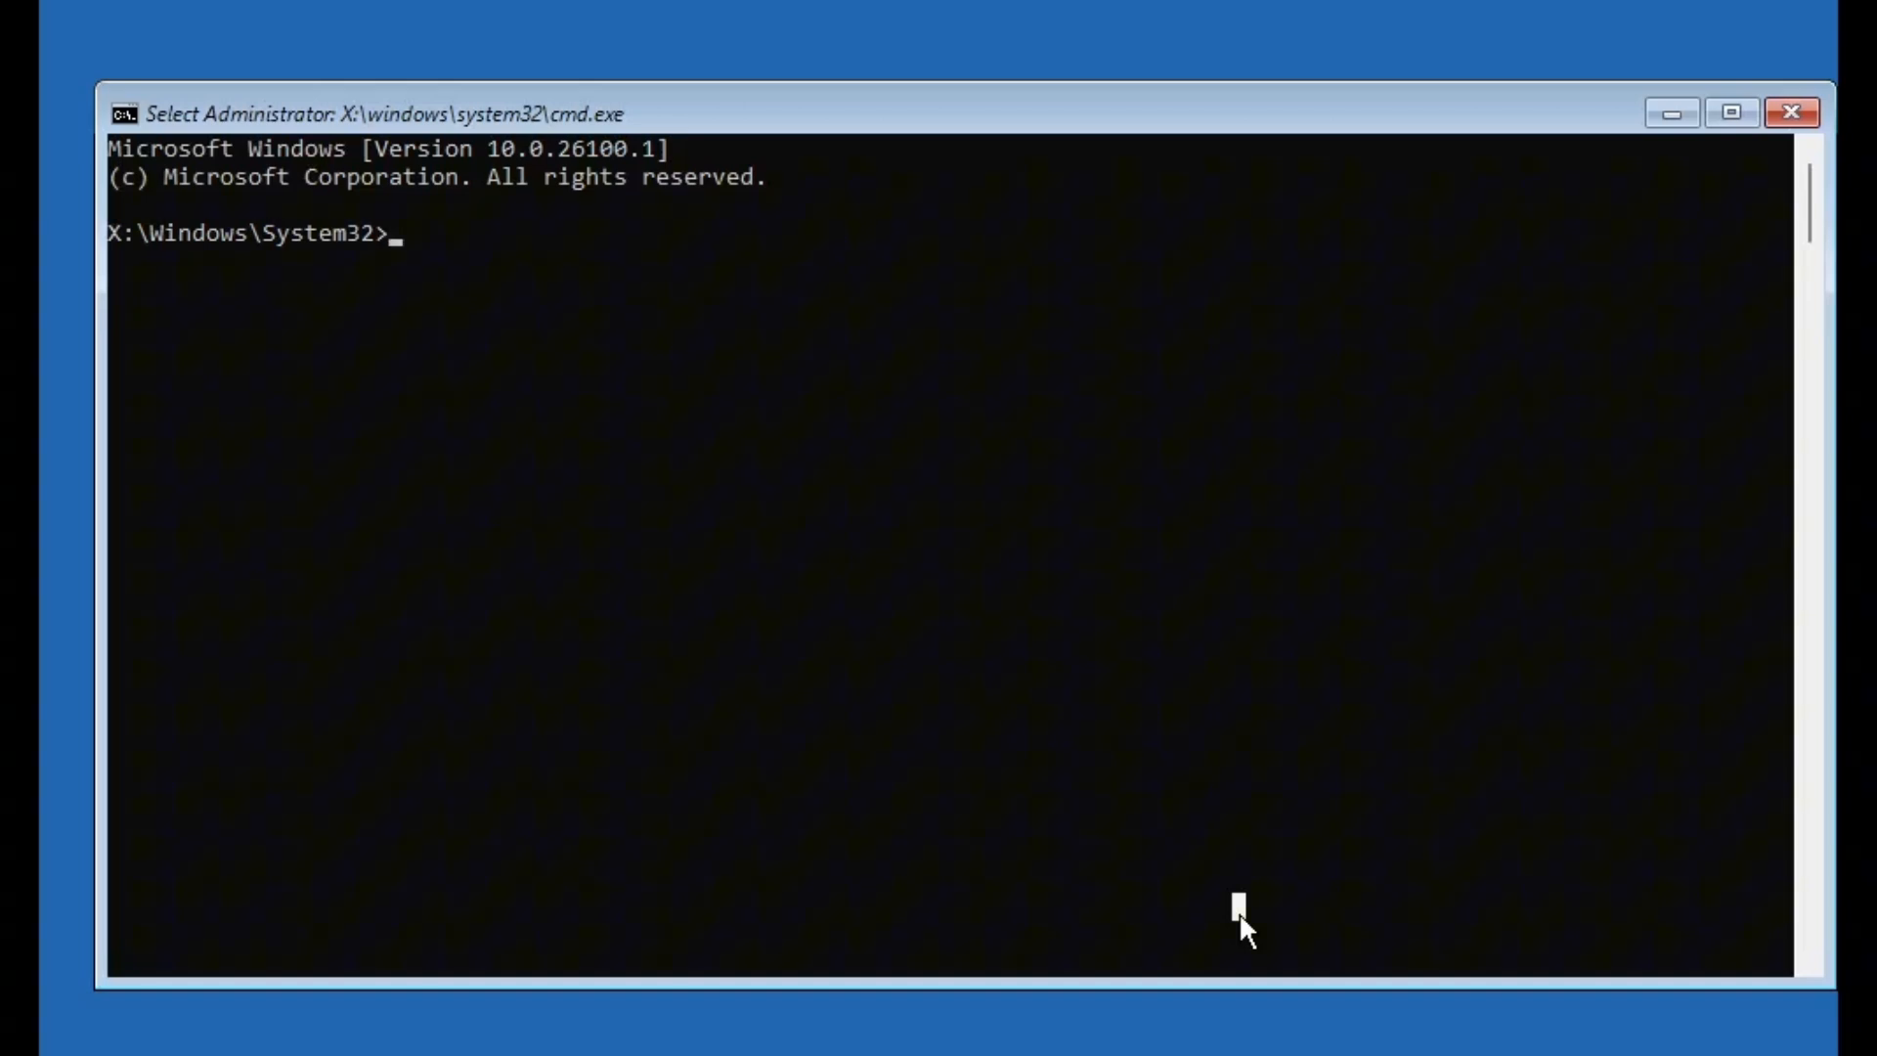
pyautogui.write('bootre')
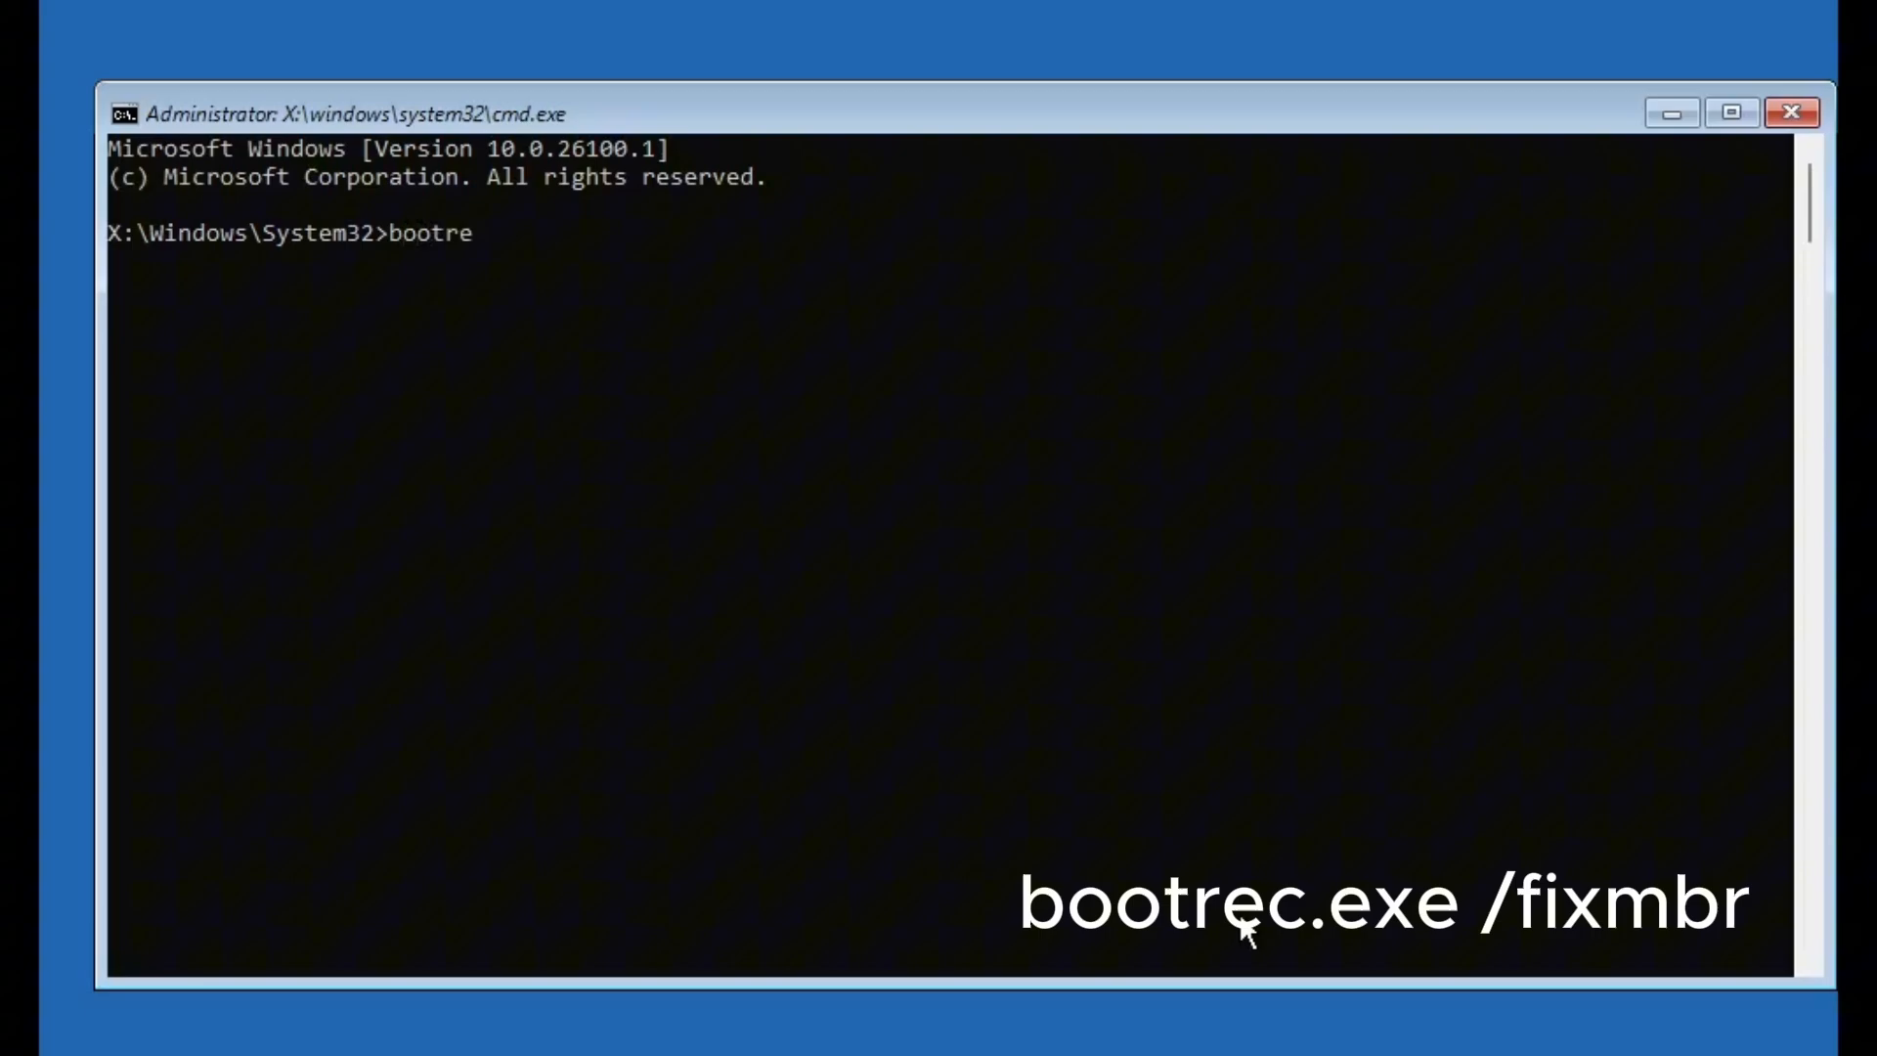
pyautogui.write('c.exe')
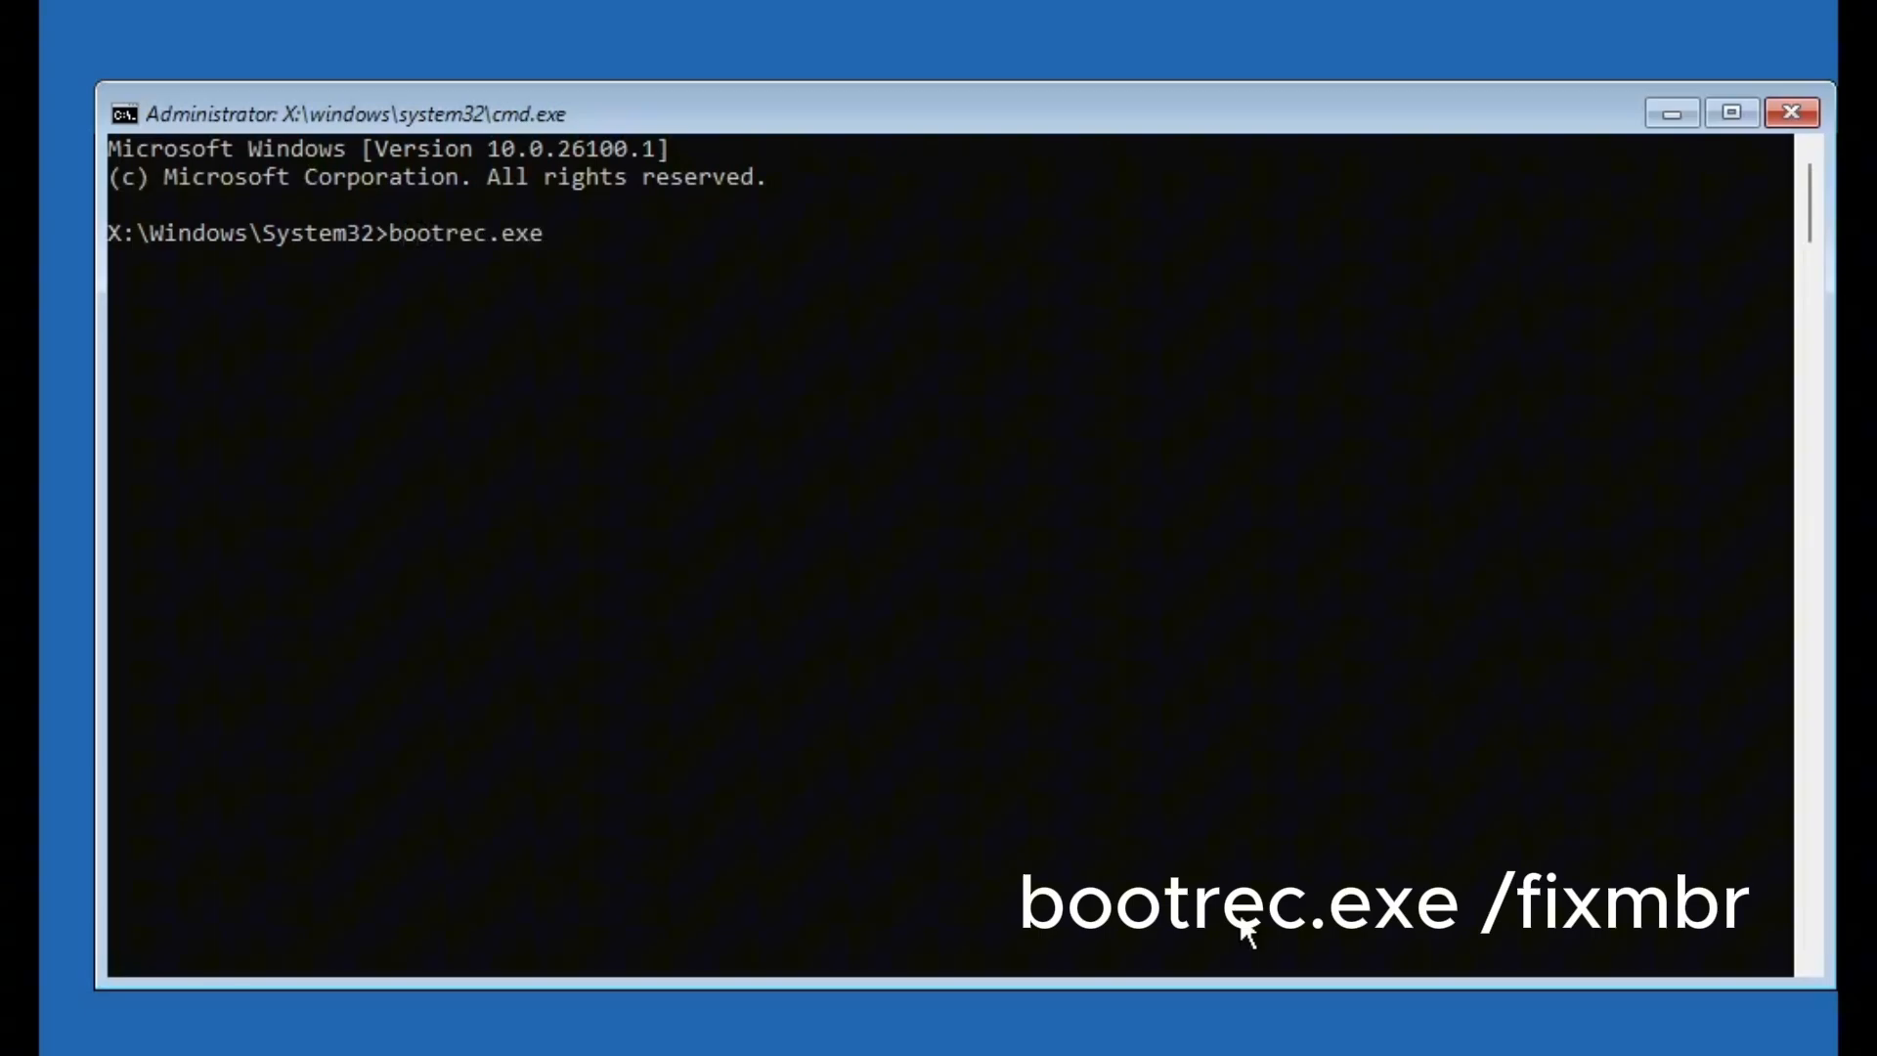
pyautogui.write('/fixmbr')
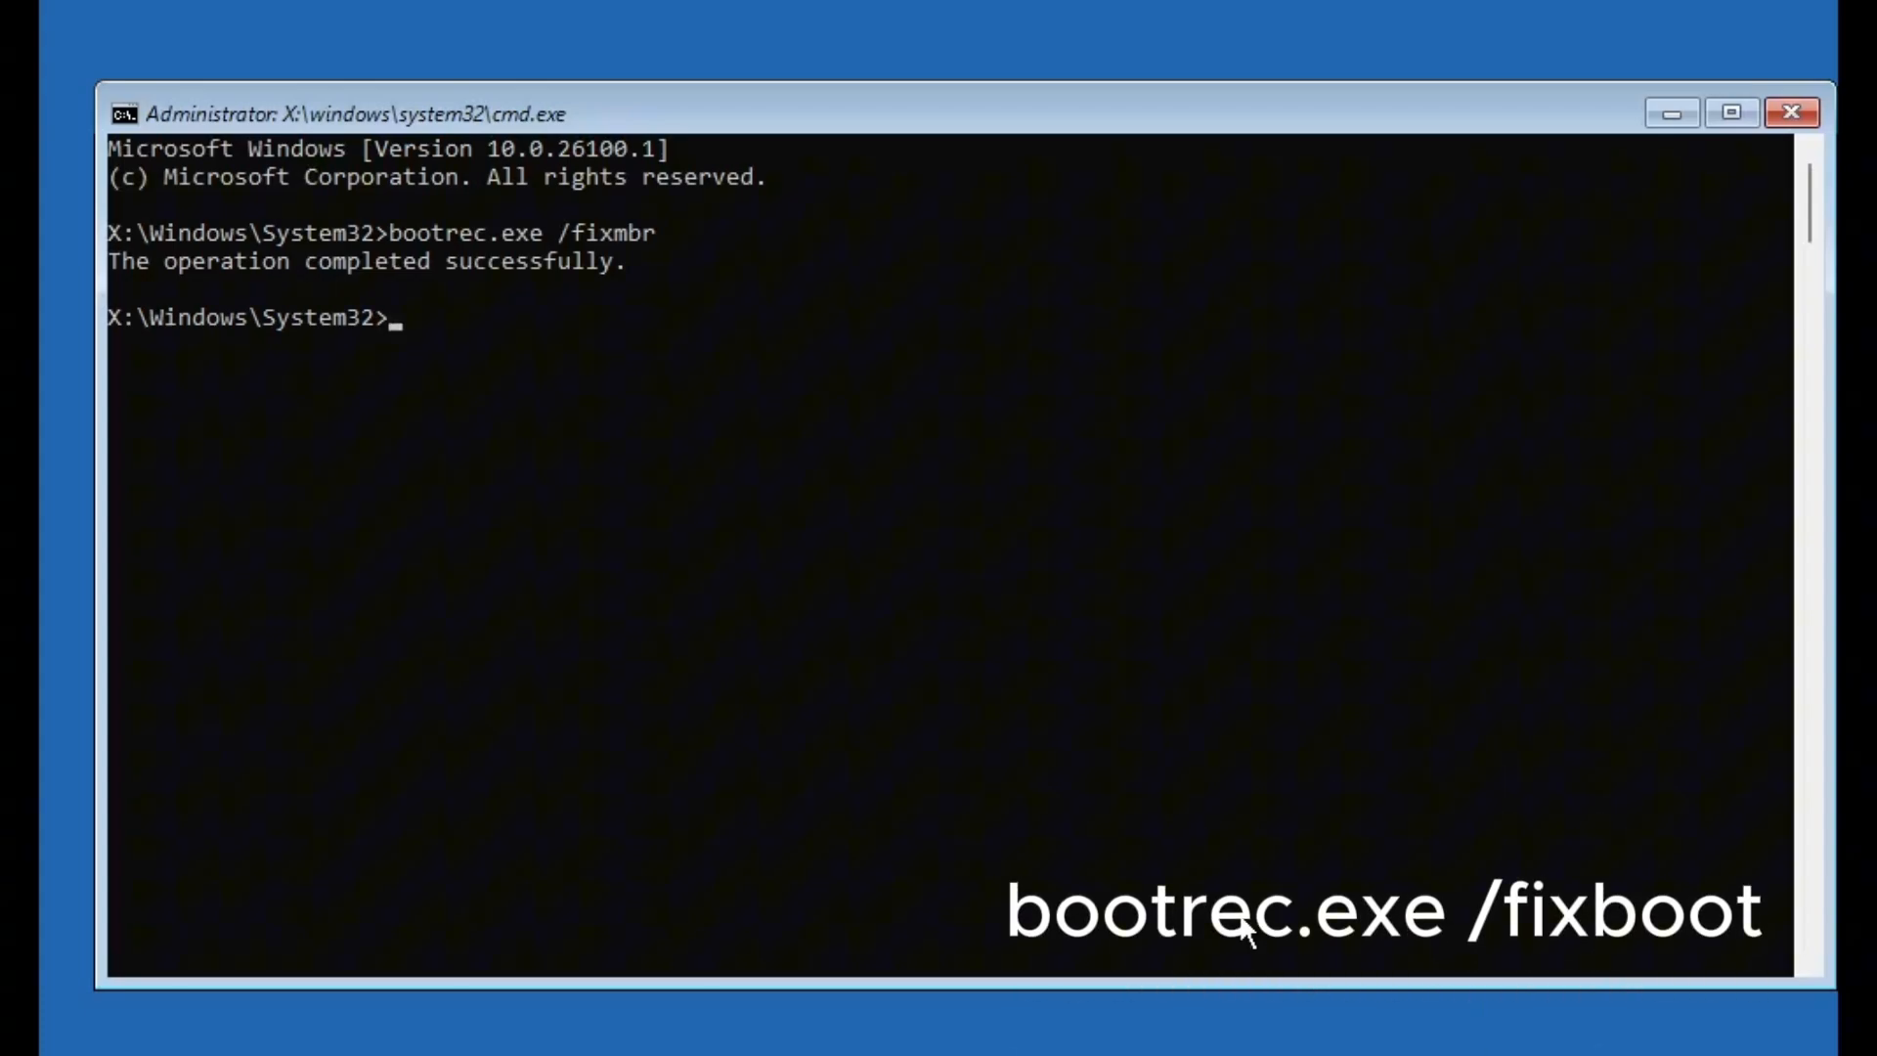
# Run bootrec.exe /fixboot (access denied) and bootrec.exe /scanos to find Windows installations.
pyautogui.write('bootrec')
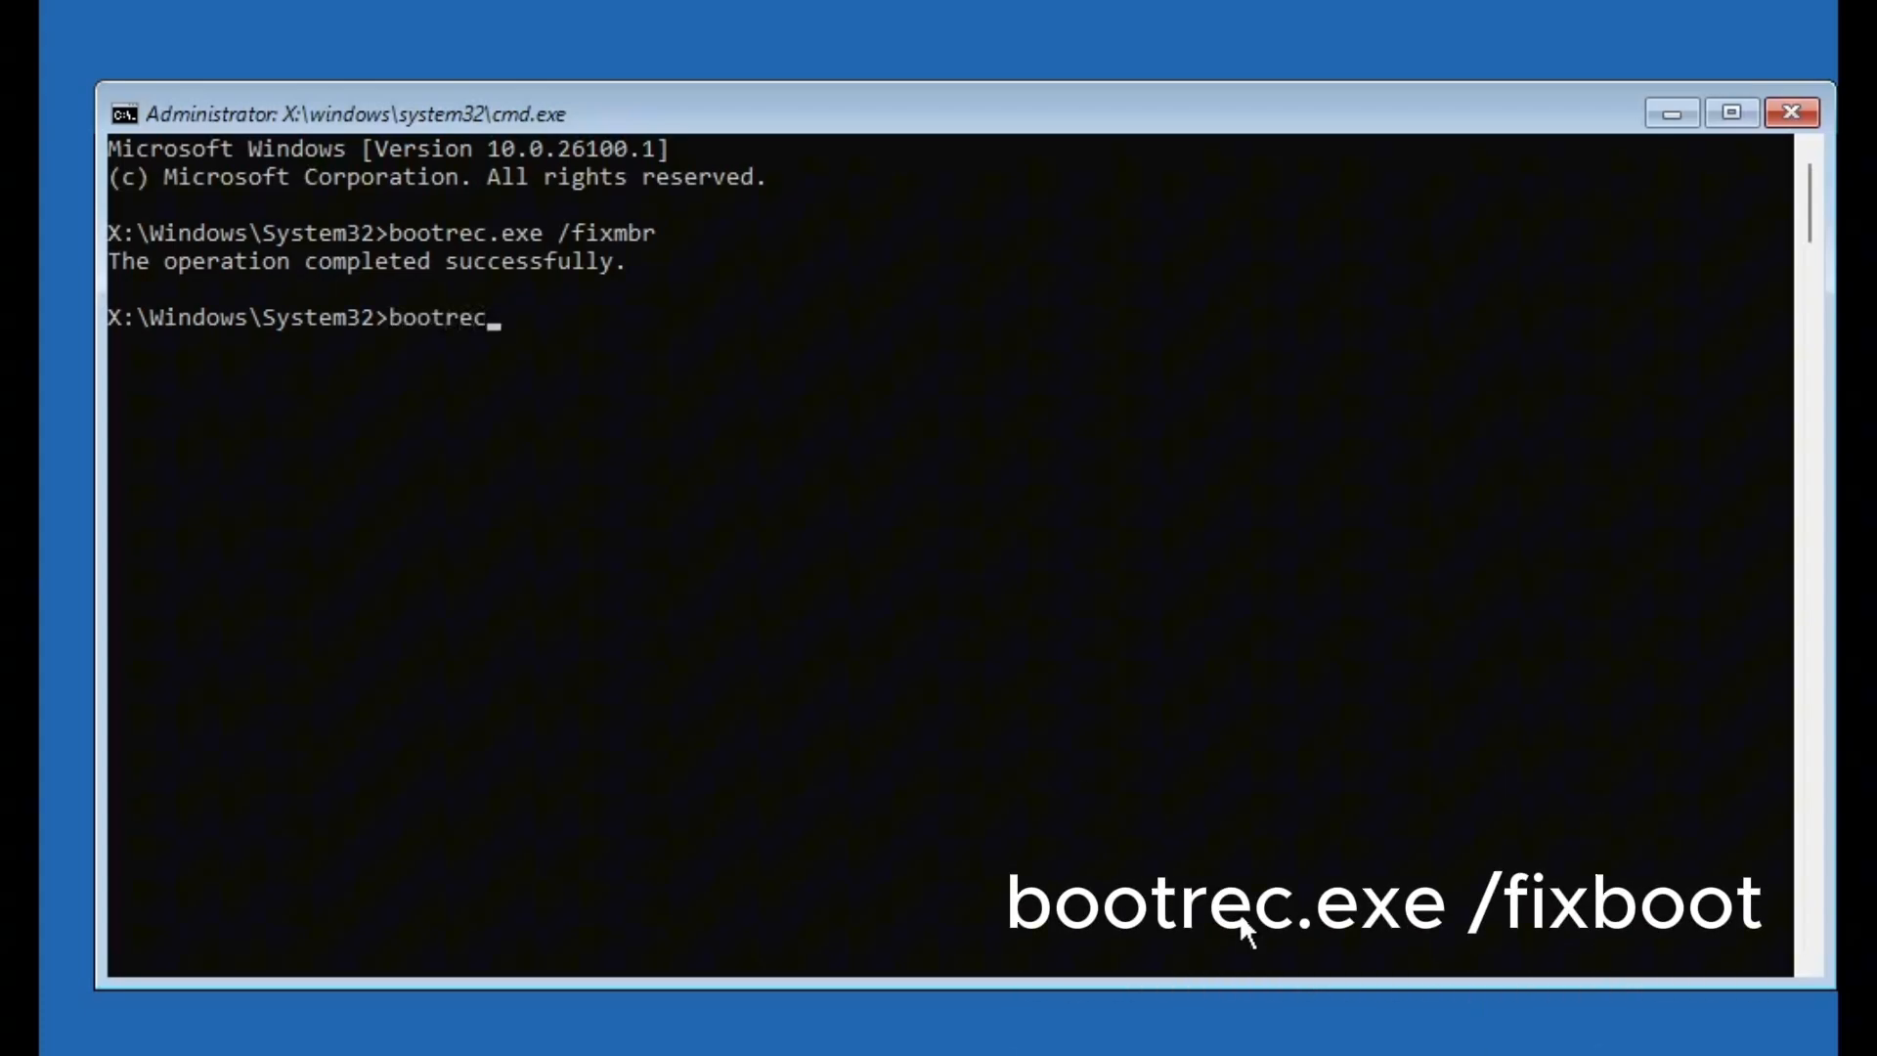
pyautogui.write('.exe fix')
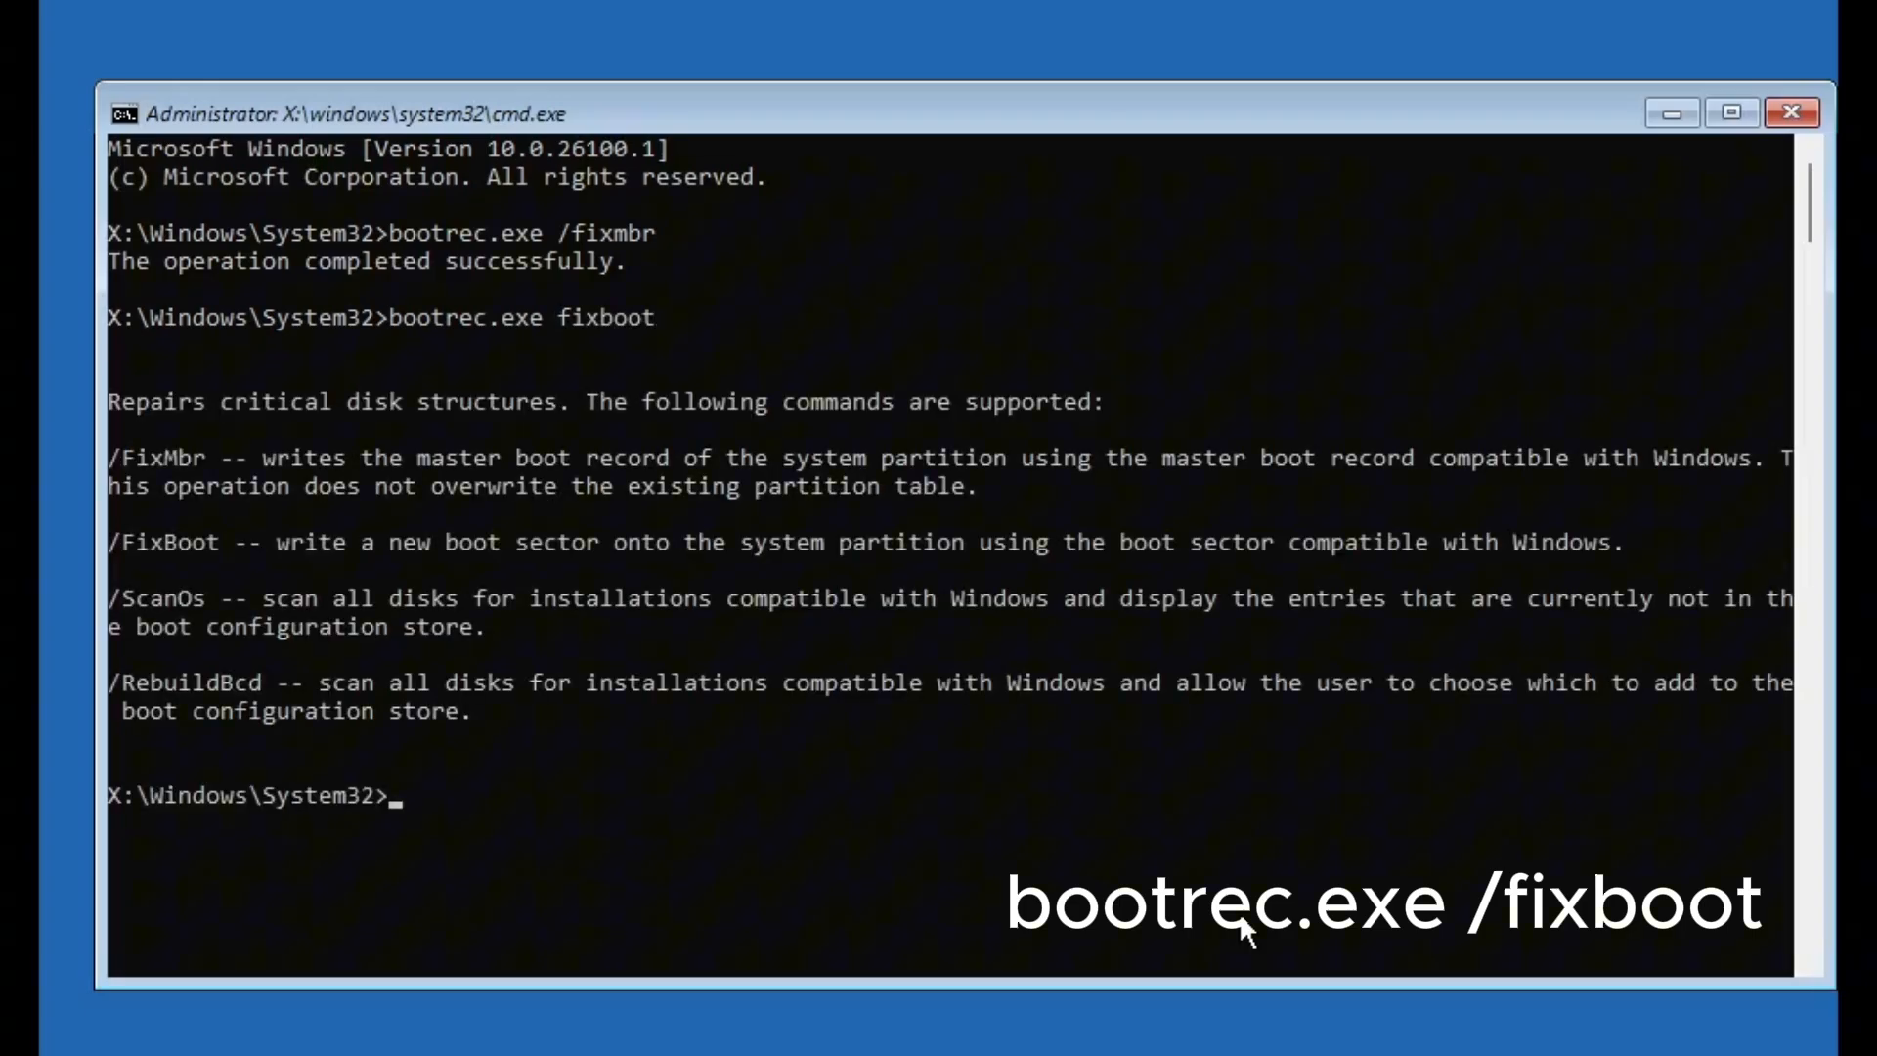
pyautogui.write('bootrec.exe /fixboot')
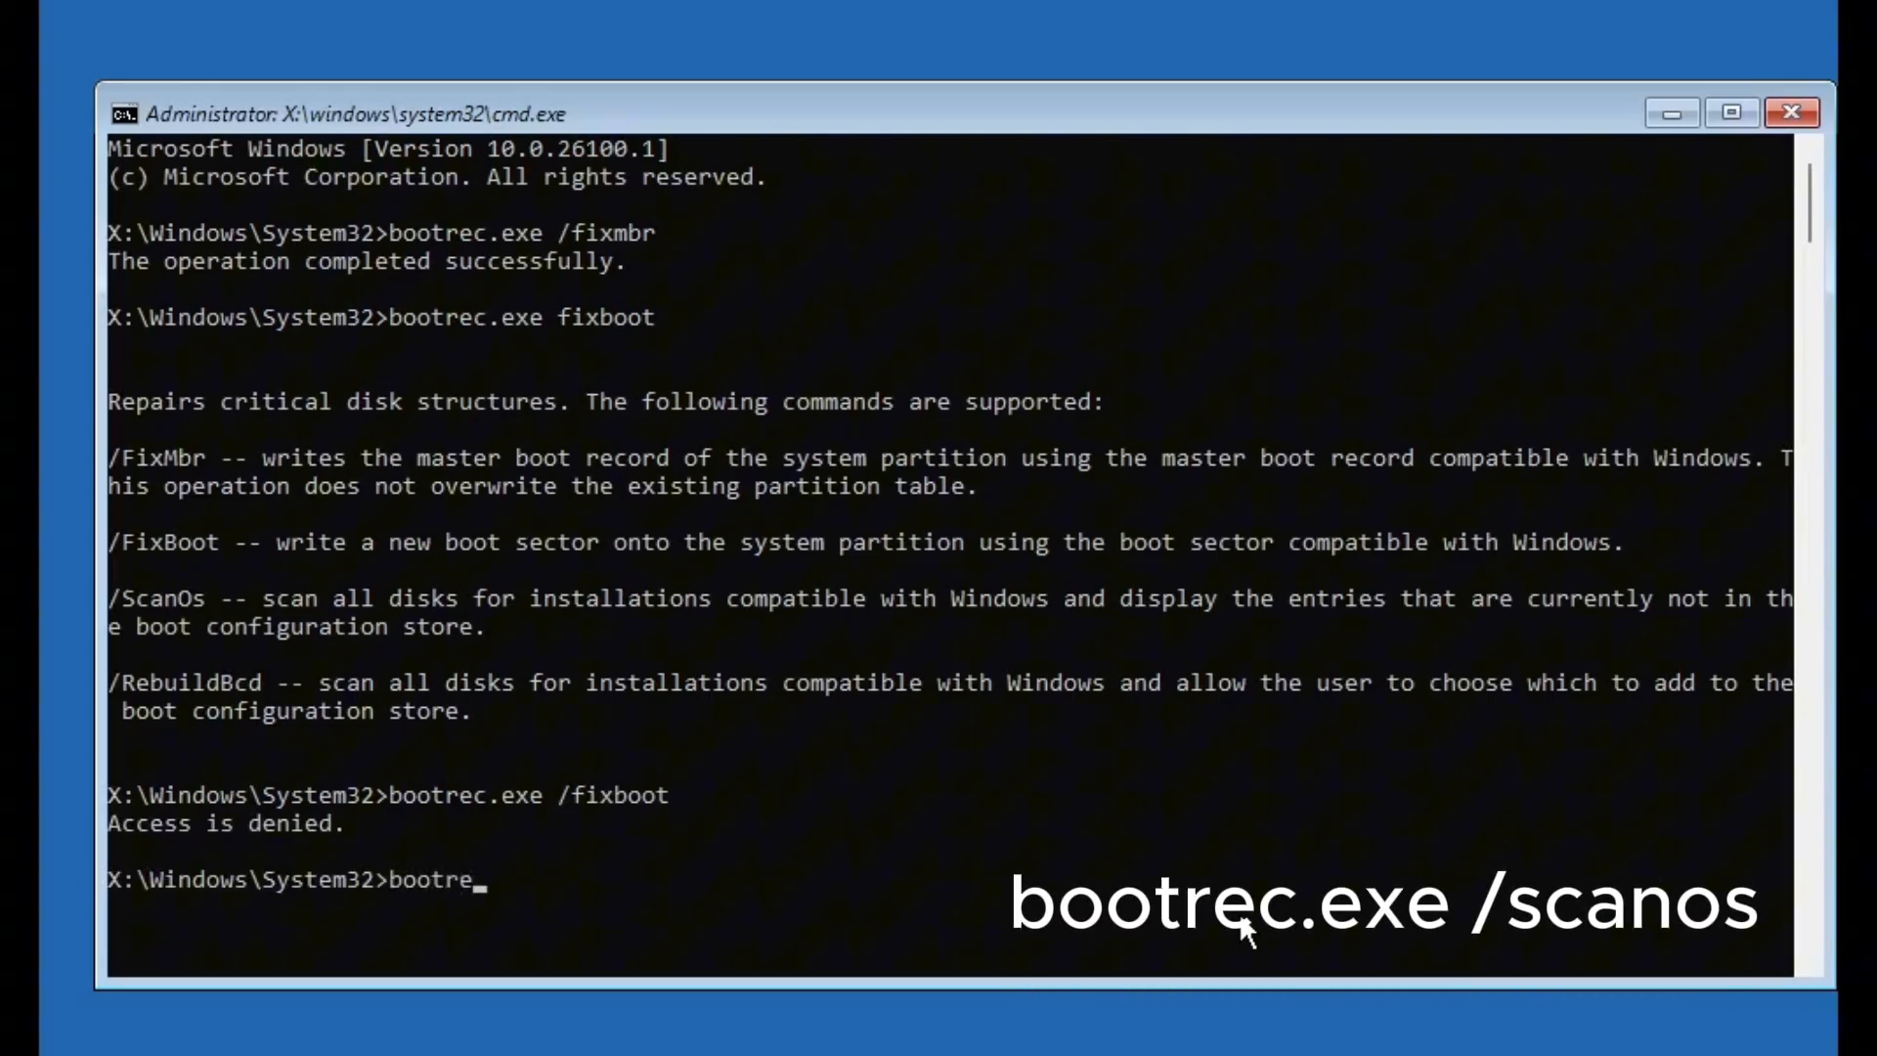
pyautogui.write('c.exe')
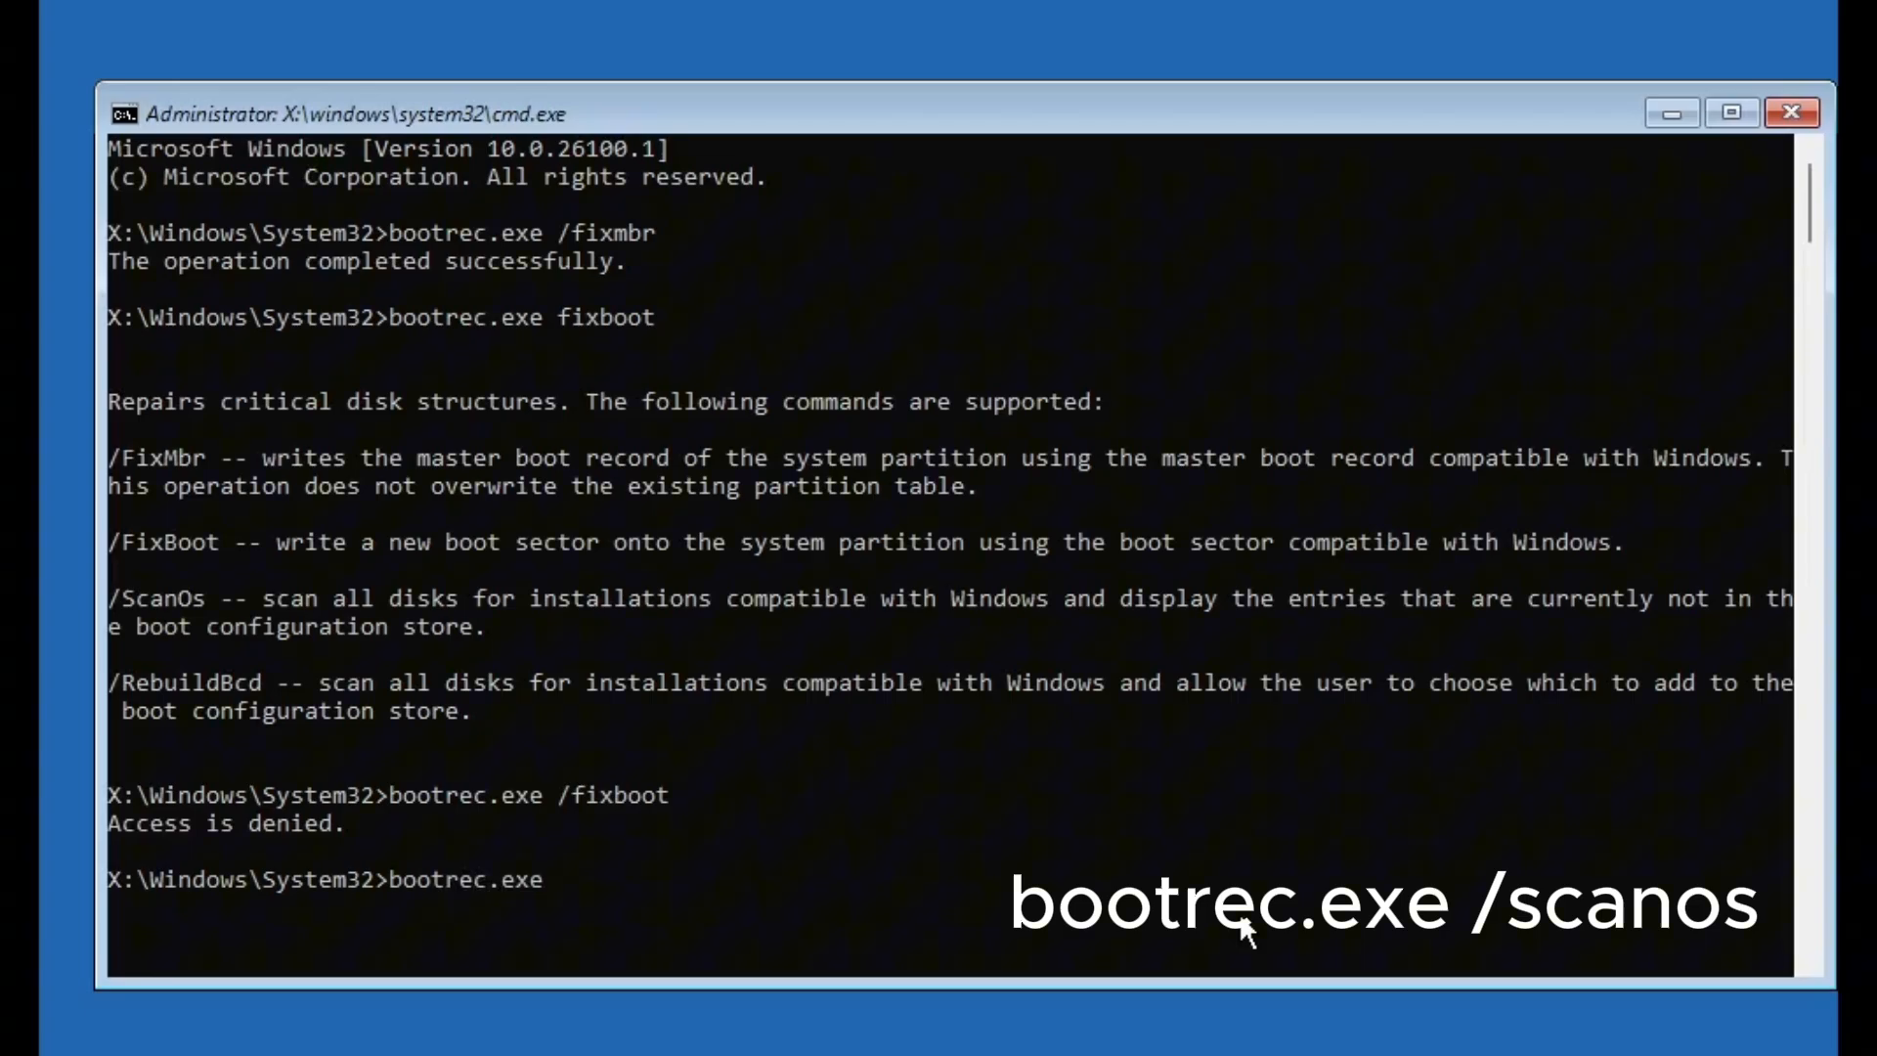
pyautogui.write('/scanos')
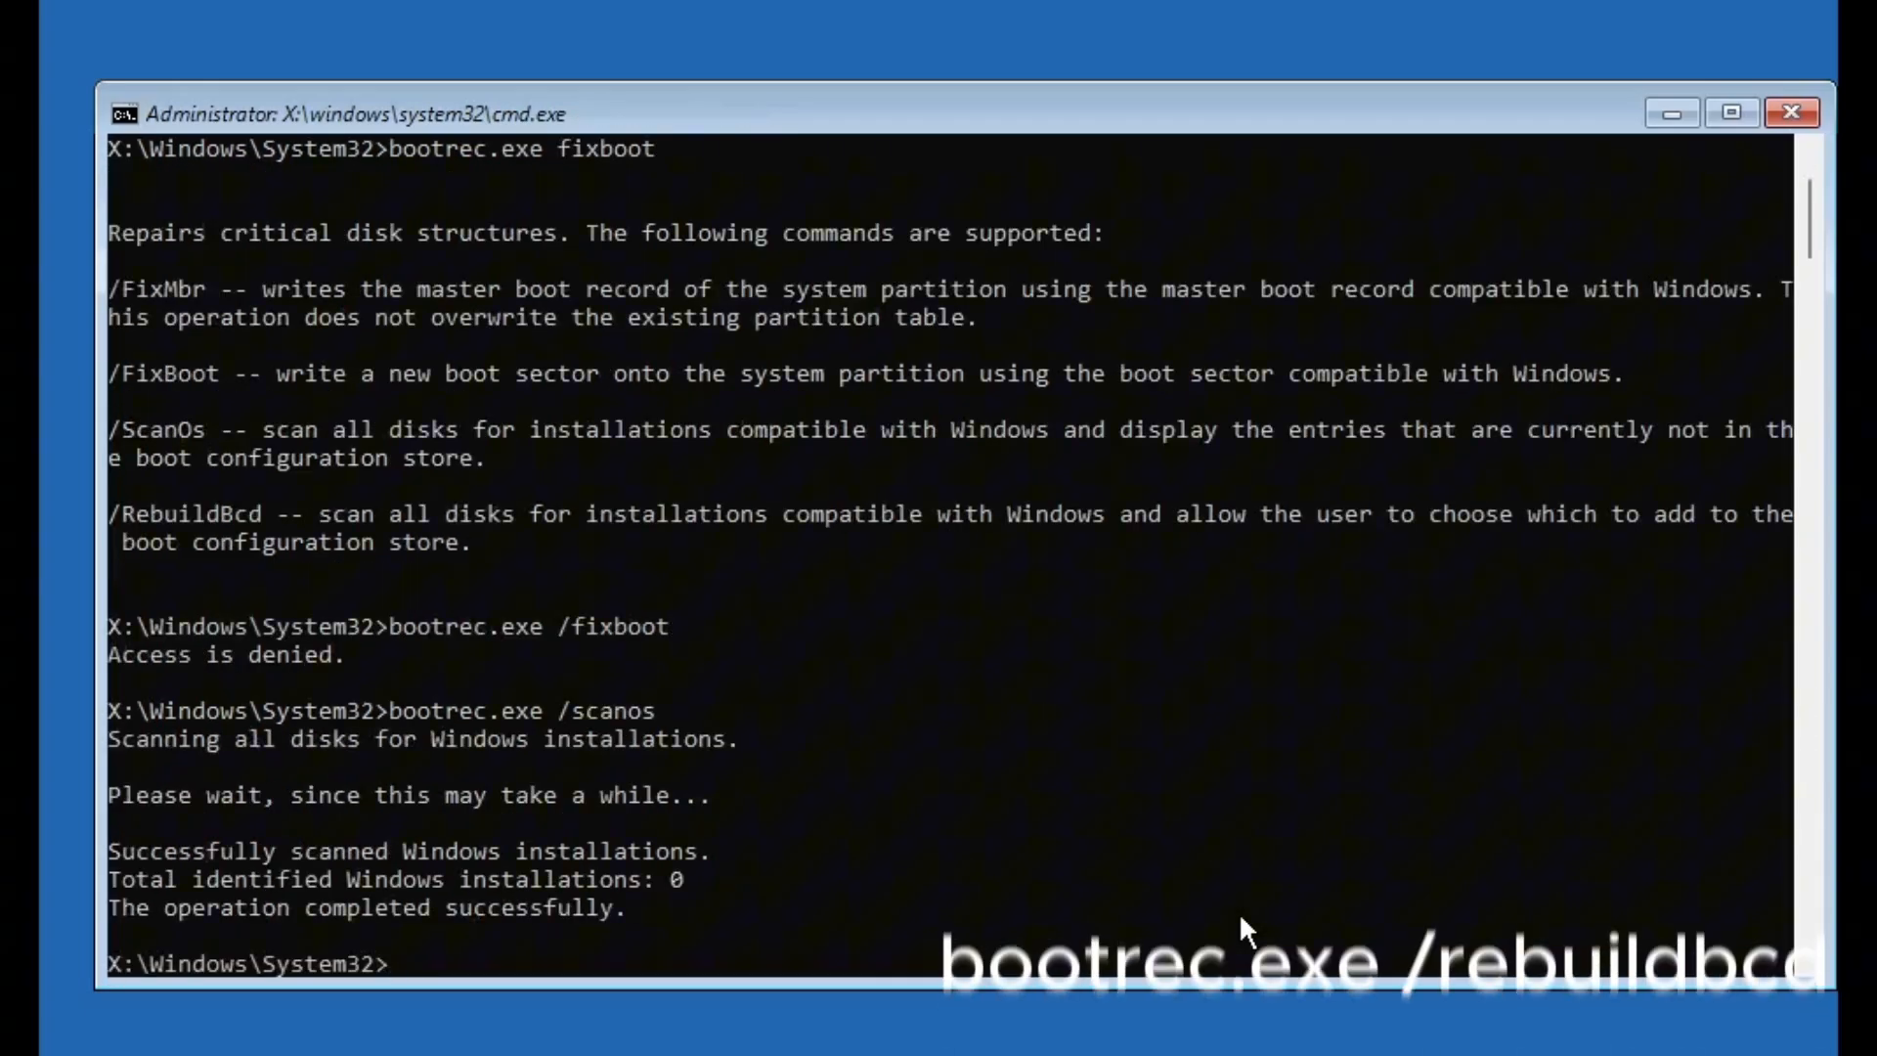
# Rebuild the BCD with bootrec.exe /rebuildbcd and rewrite boot code with bootsect /nt60 sys.
pyautogui.write('bootrec.ex')
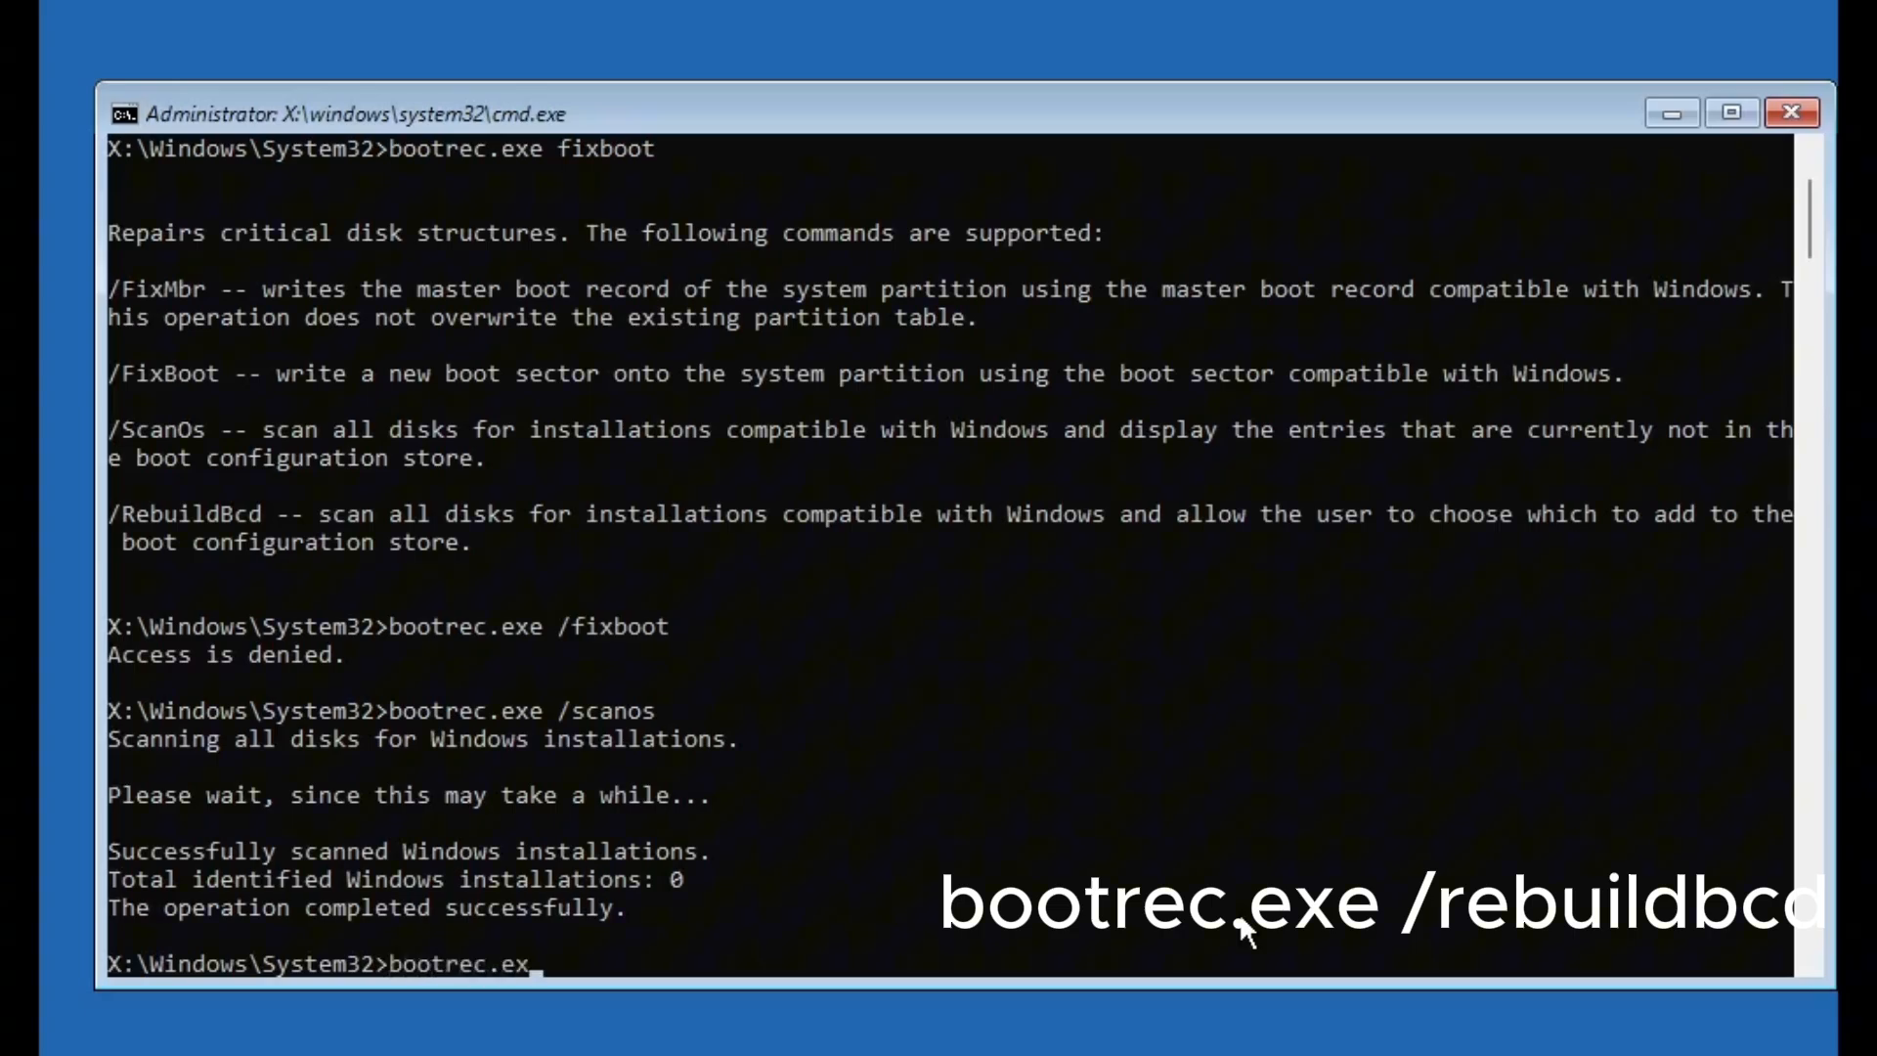
pyautogui.write('/reb')
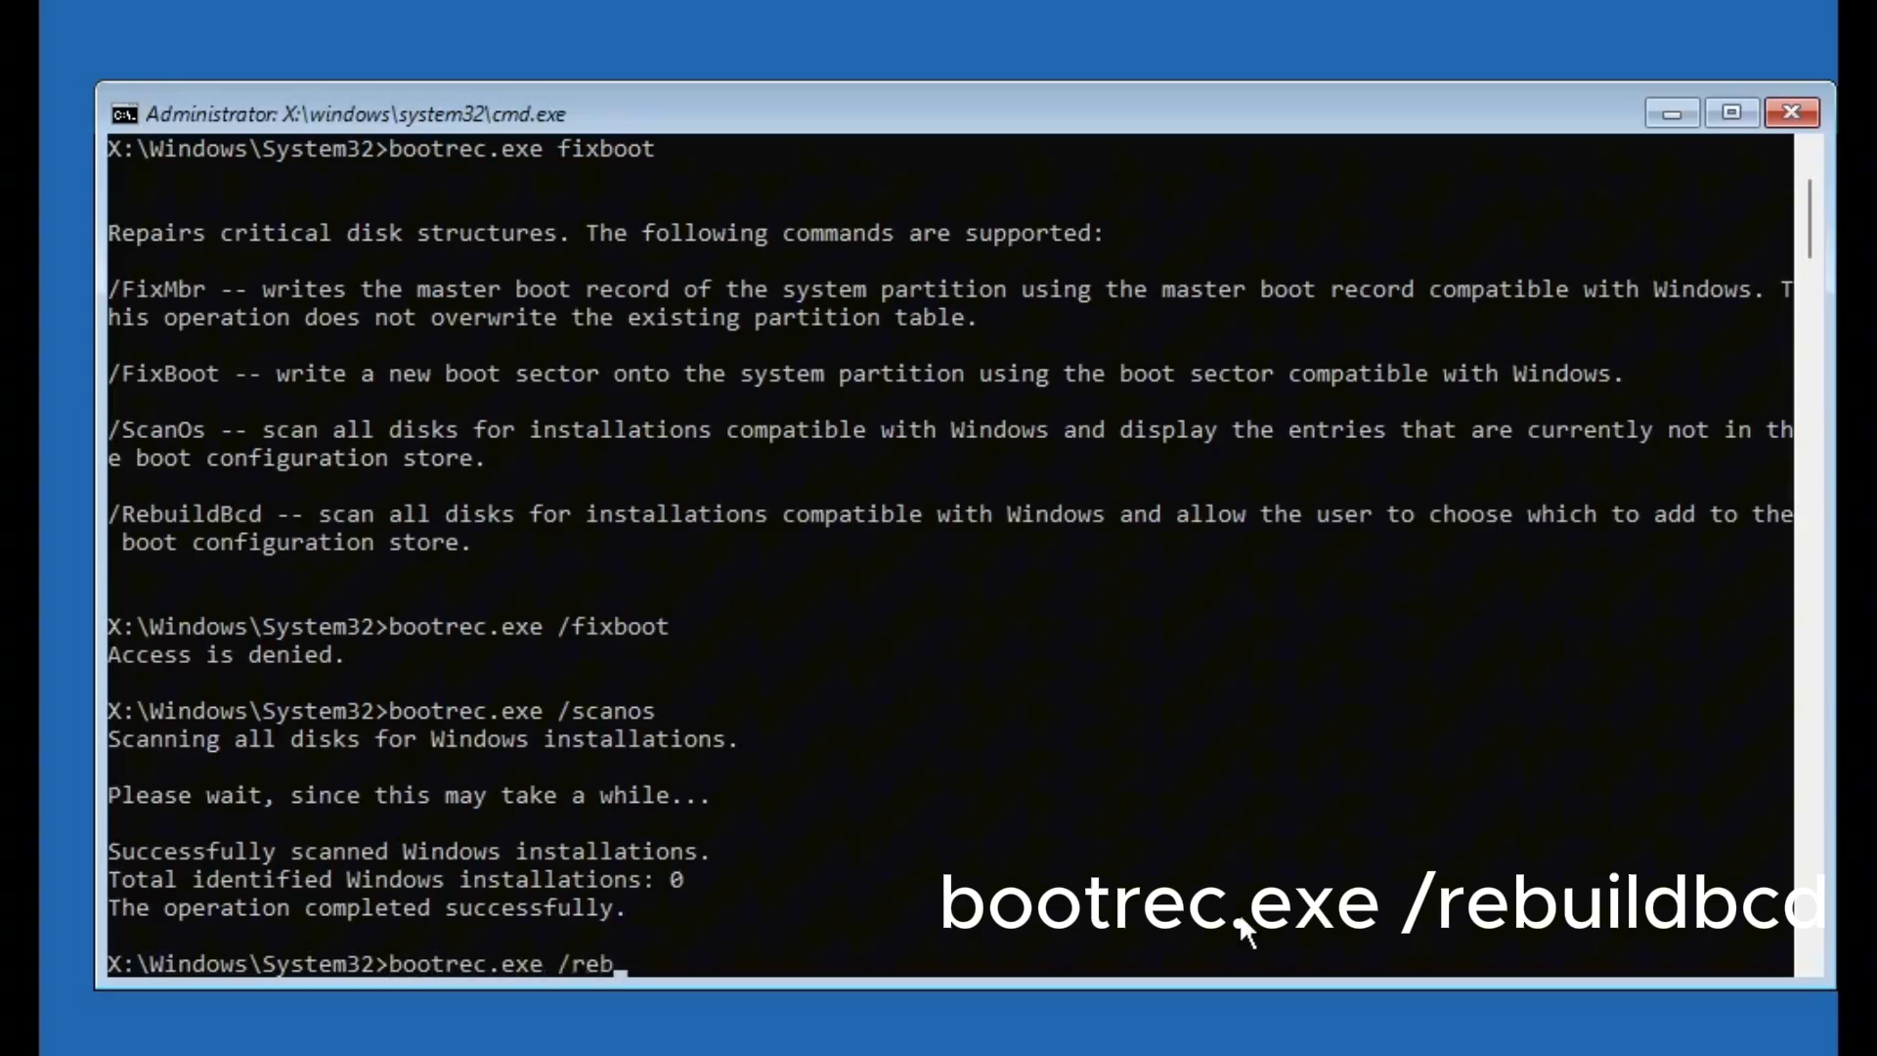
pyautogui.write('uildbcd')
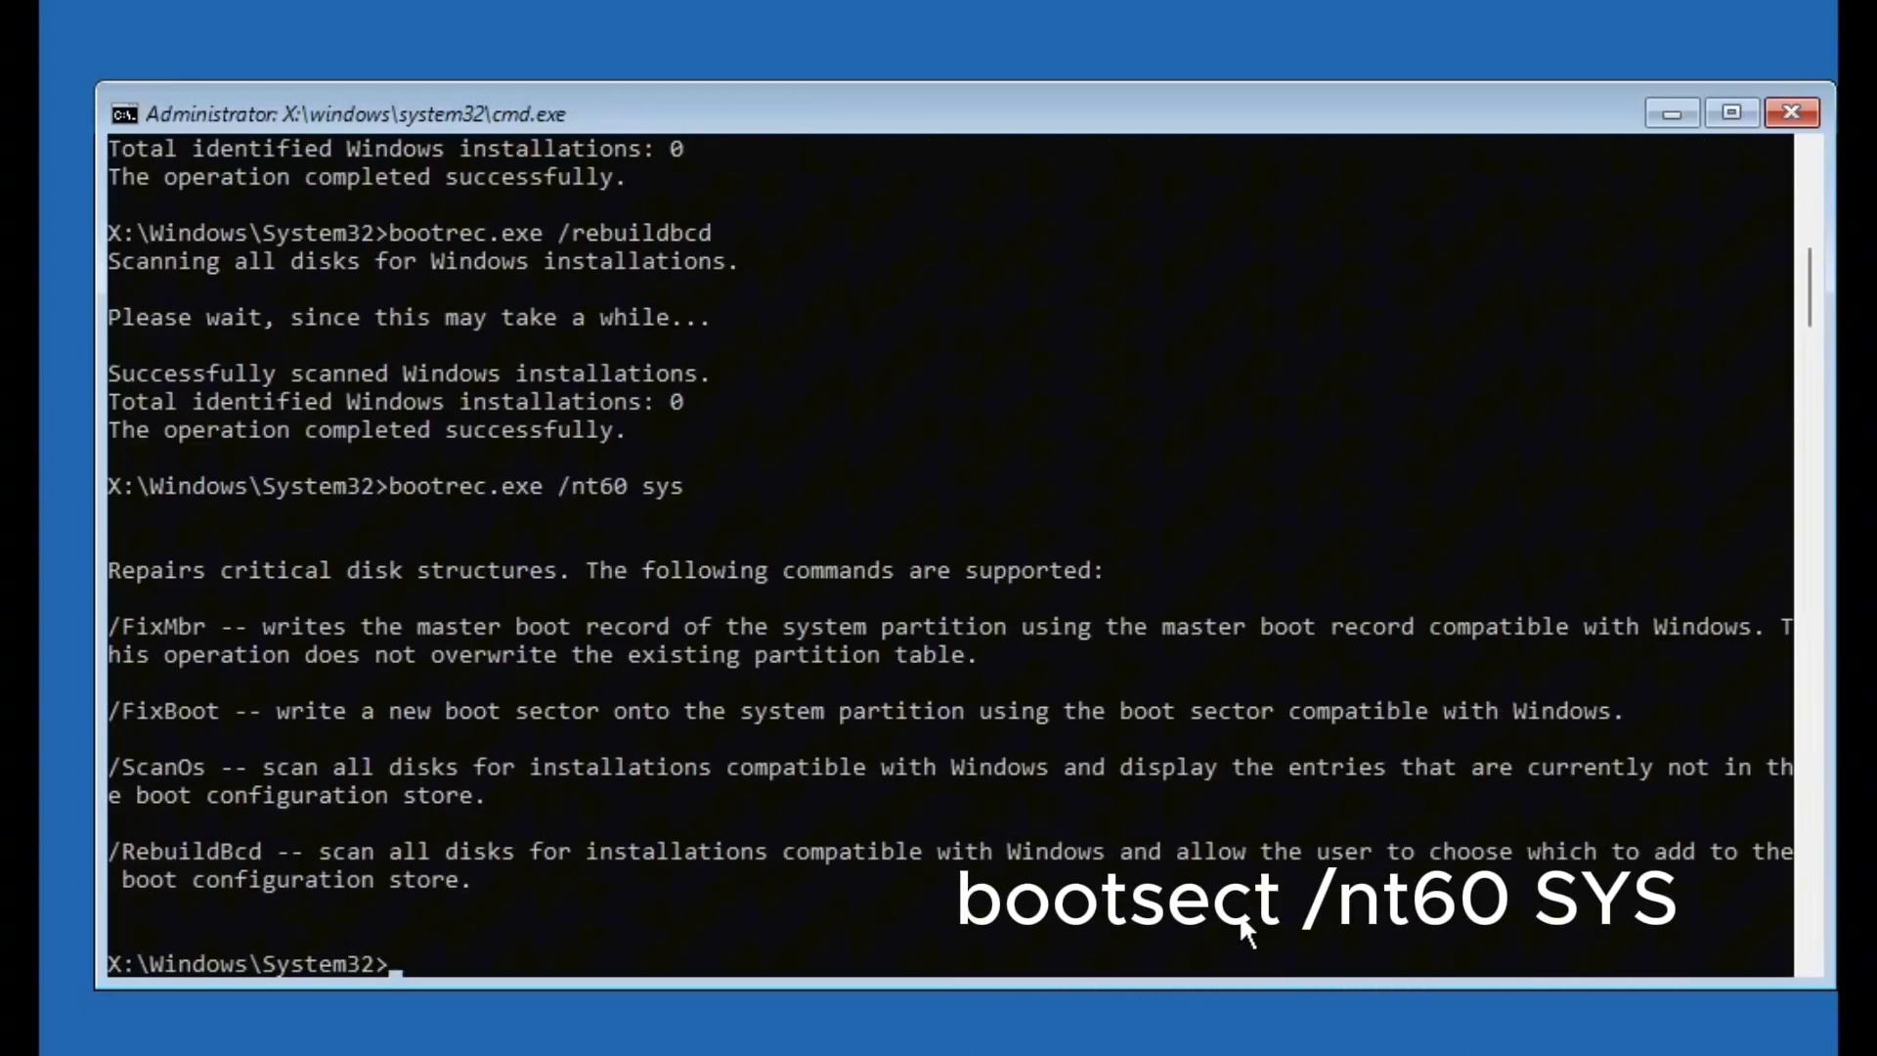
pyautogui.write('bootsect')
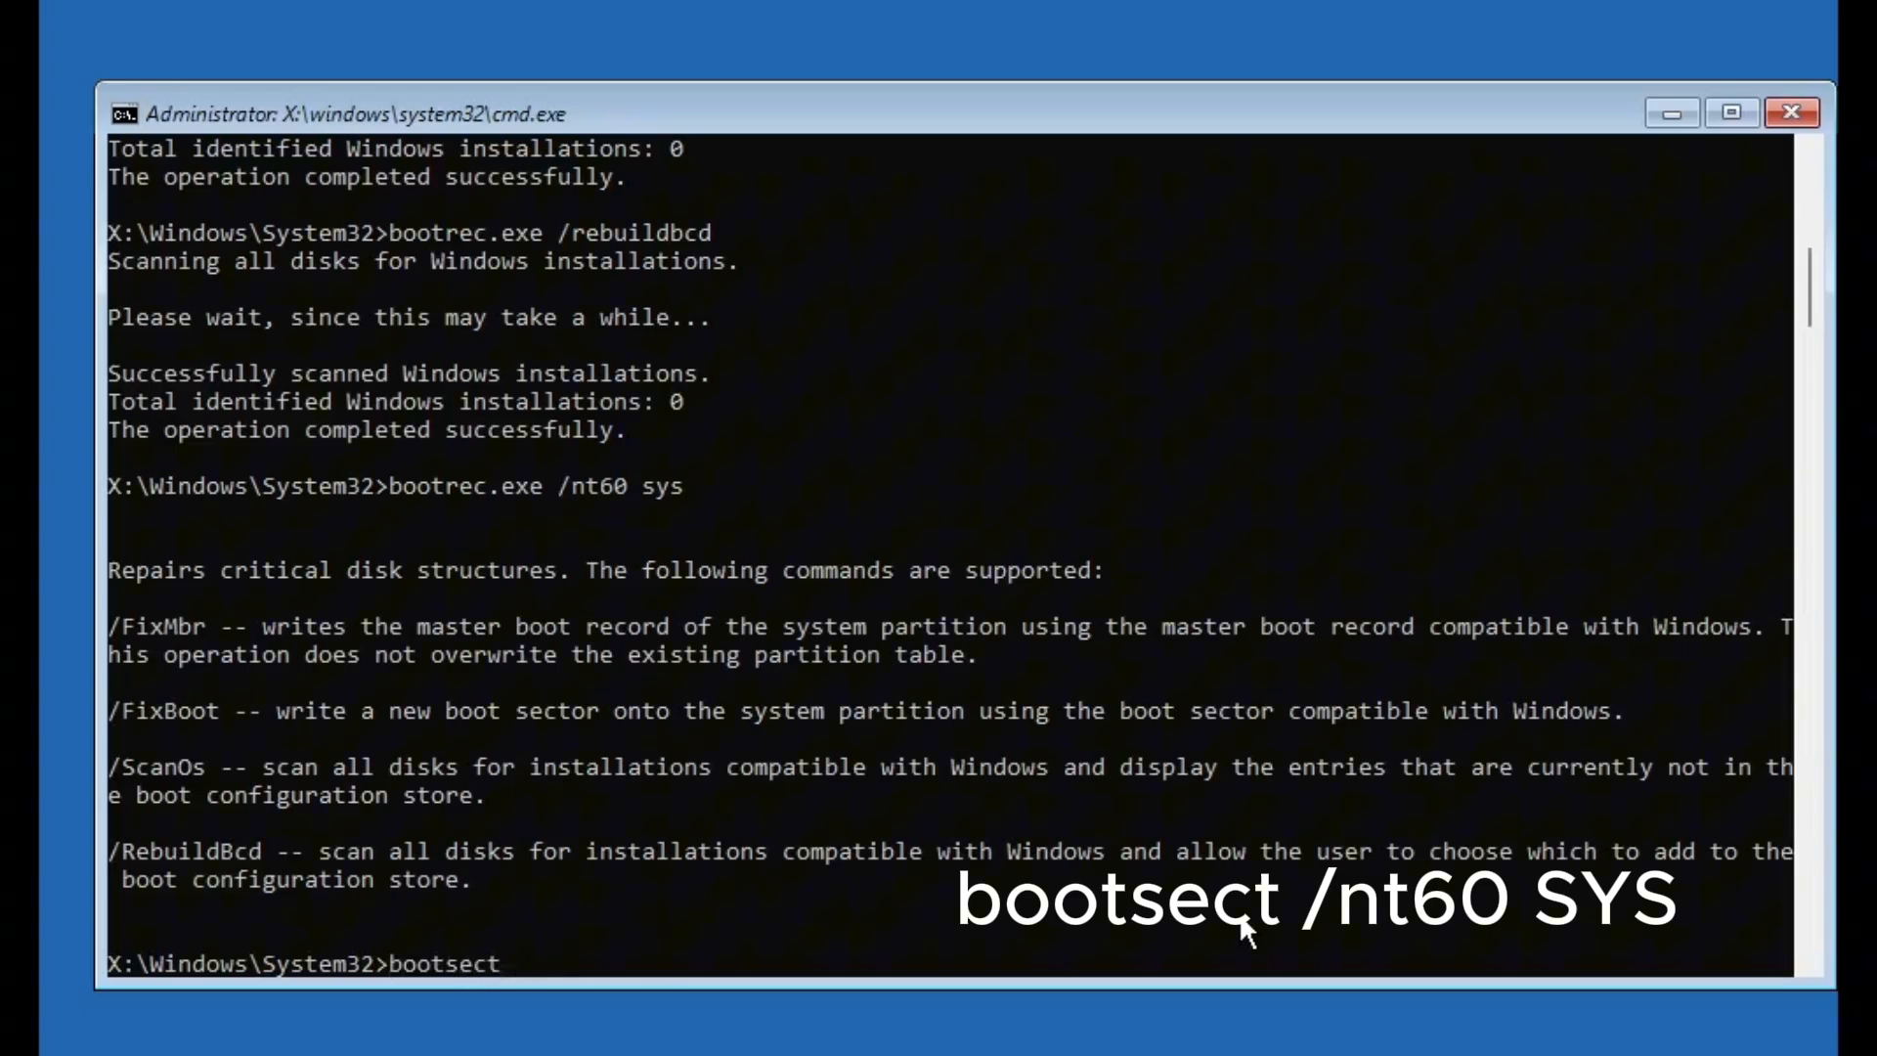
pyautogui.write('/nt60 sys')
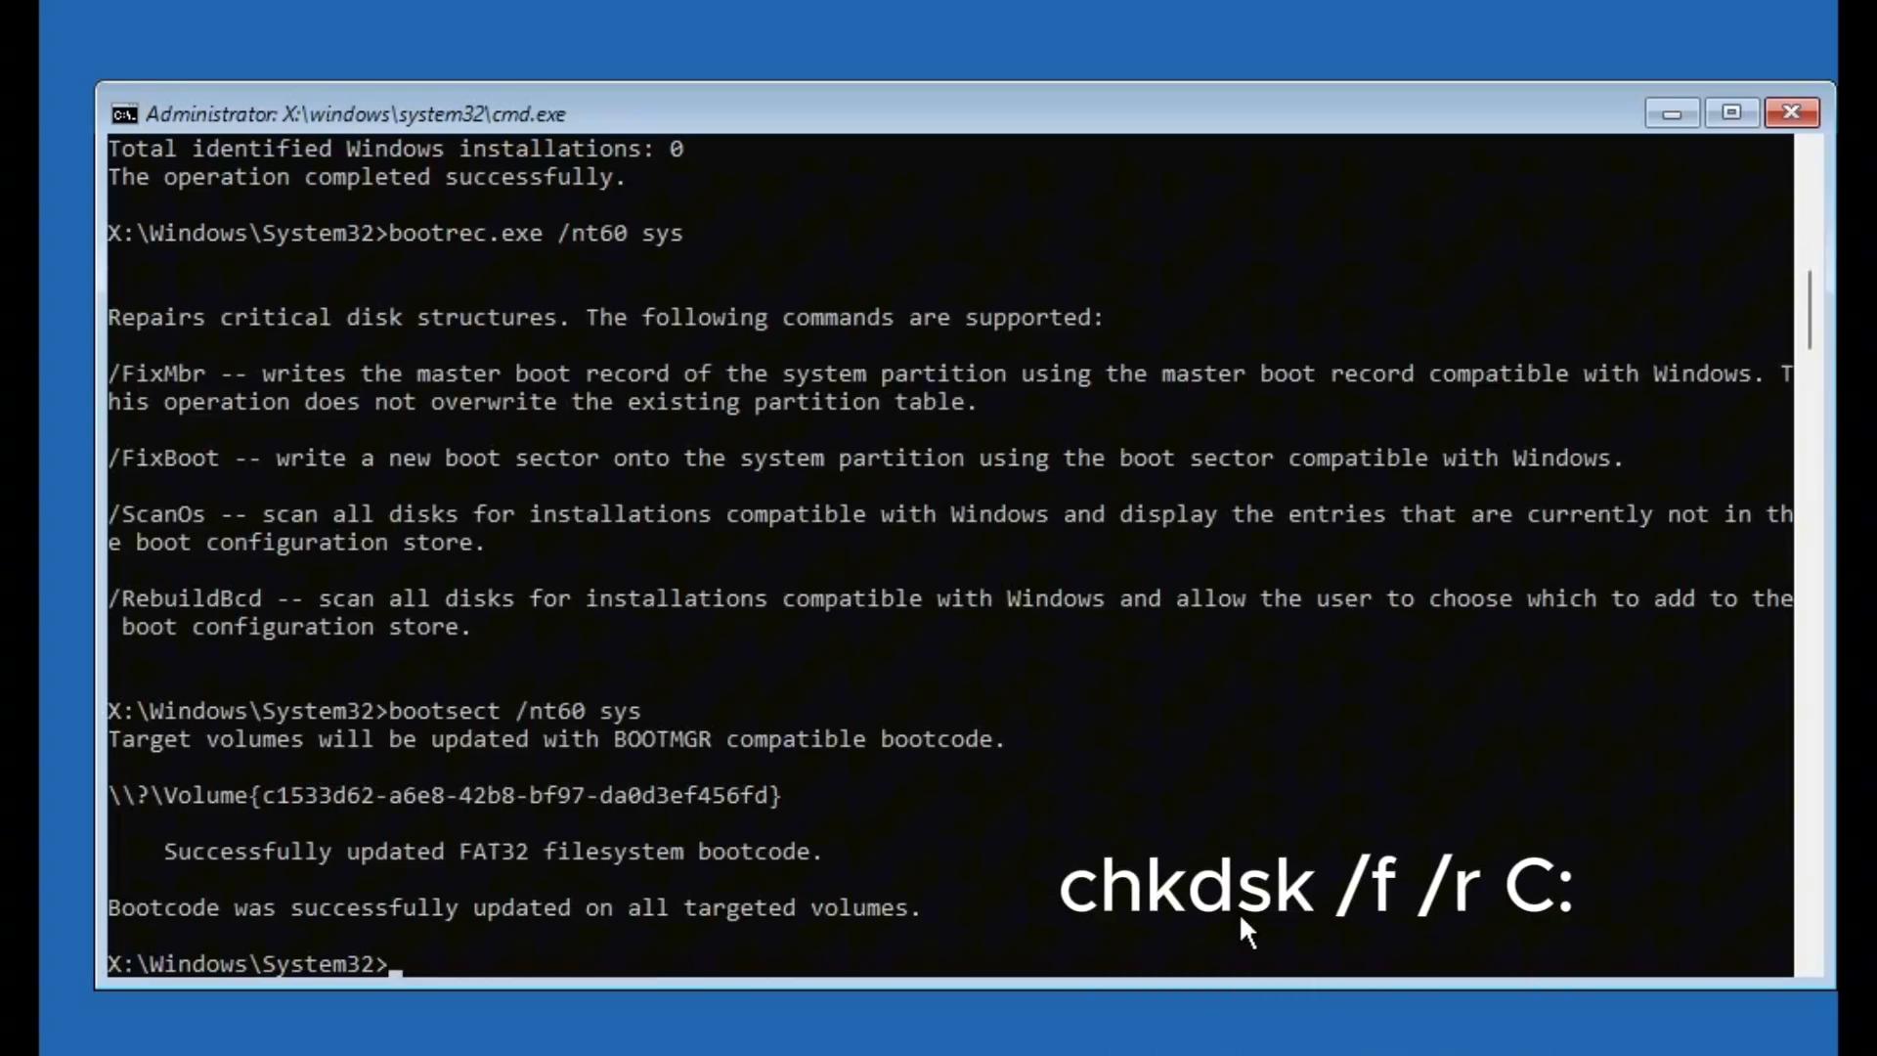
# Check drive C: for errors with chkdsk /f /r C:.
pyautogui.write('chkd')
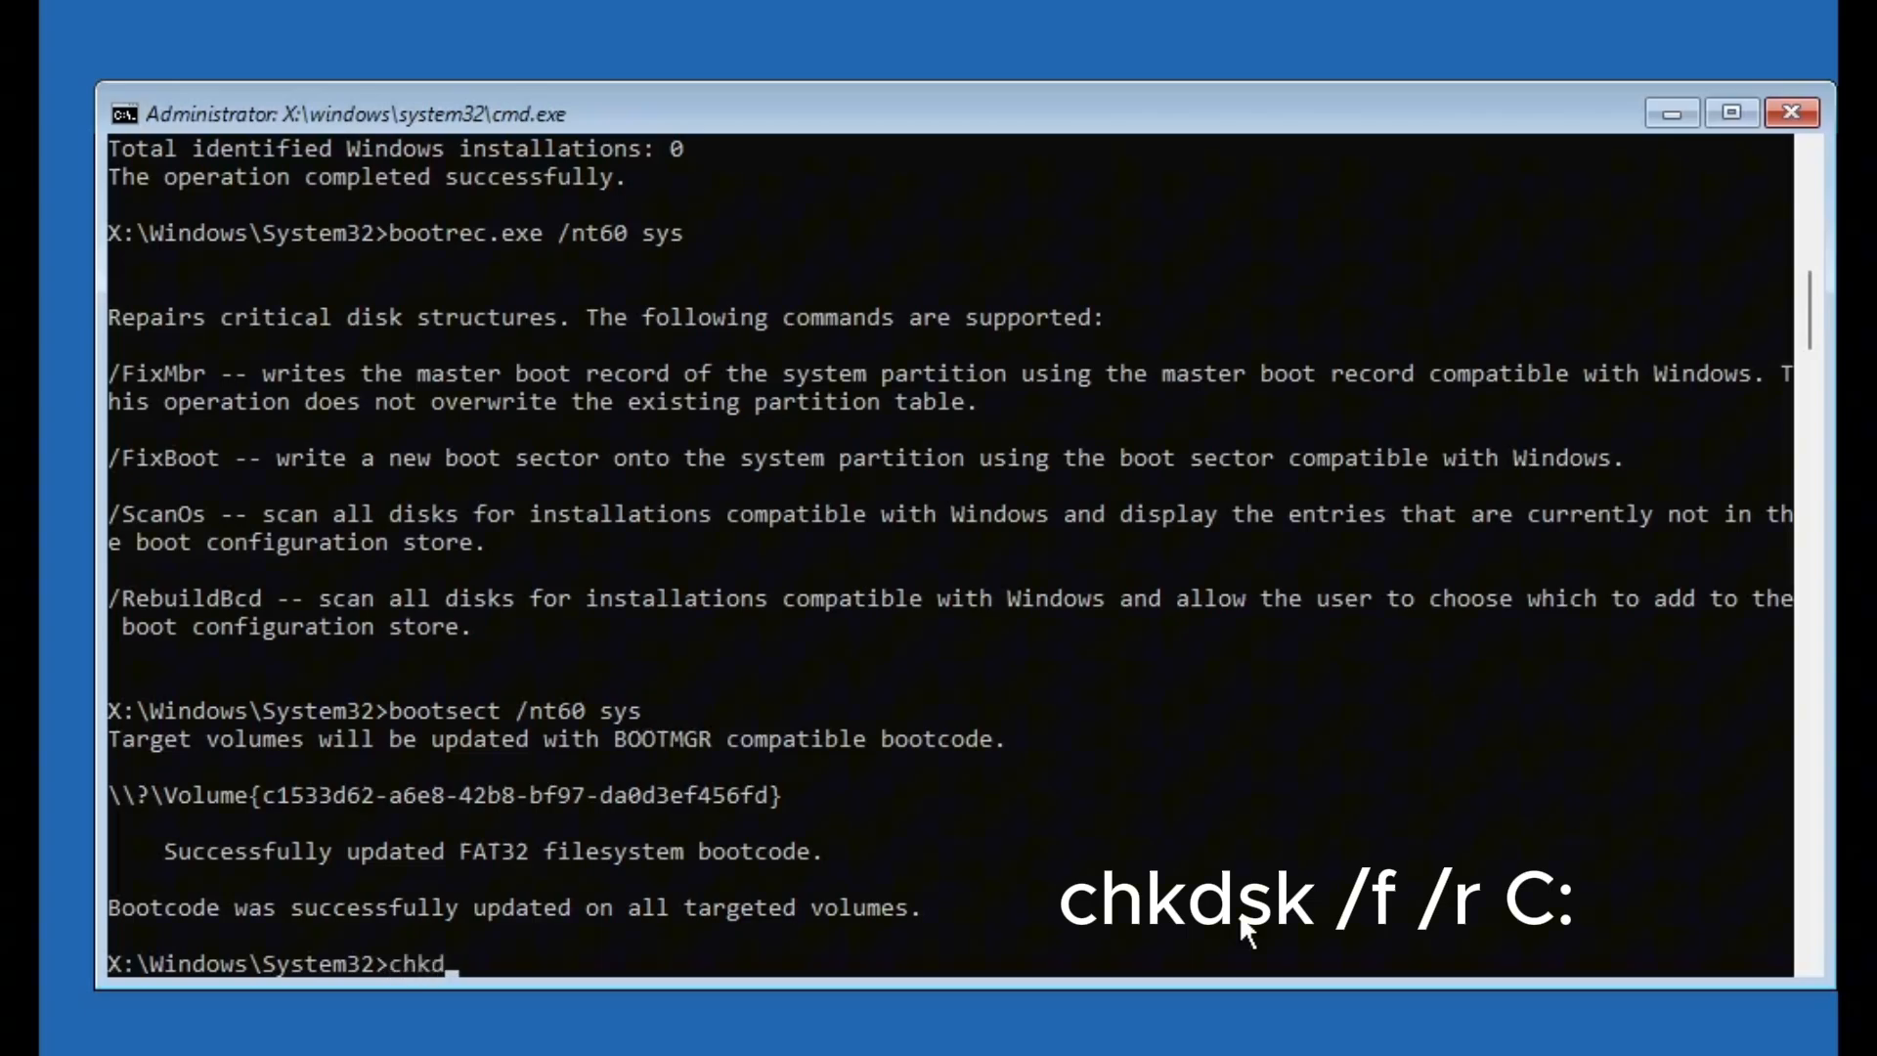
pyautogui.write('sk /f/r')
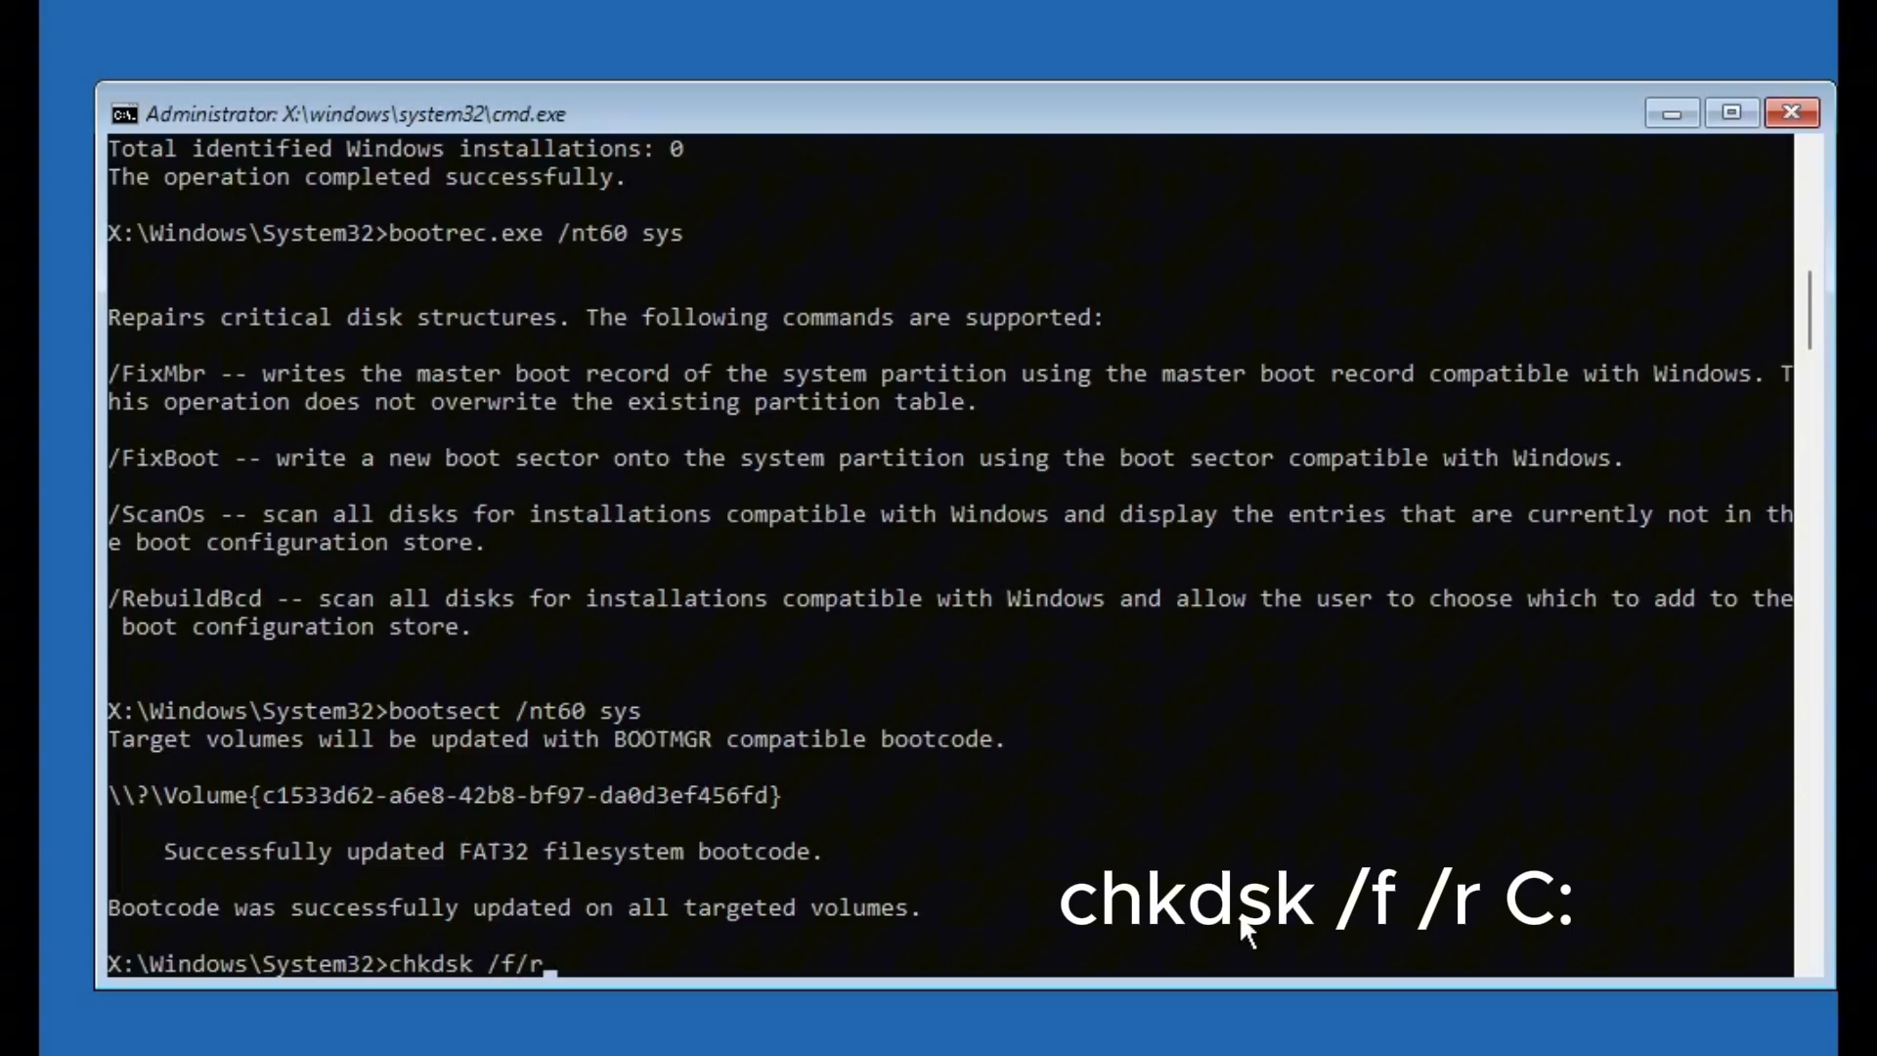
pyautogui.write('c')
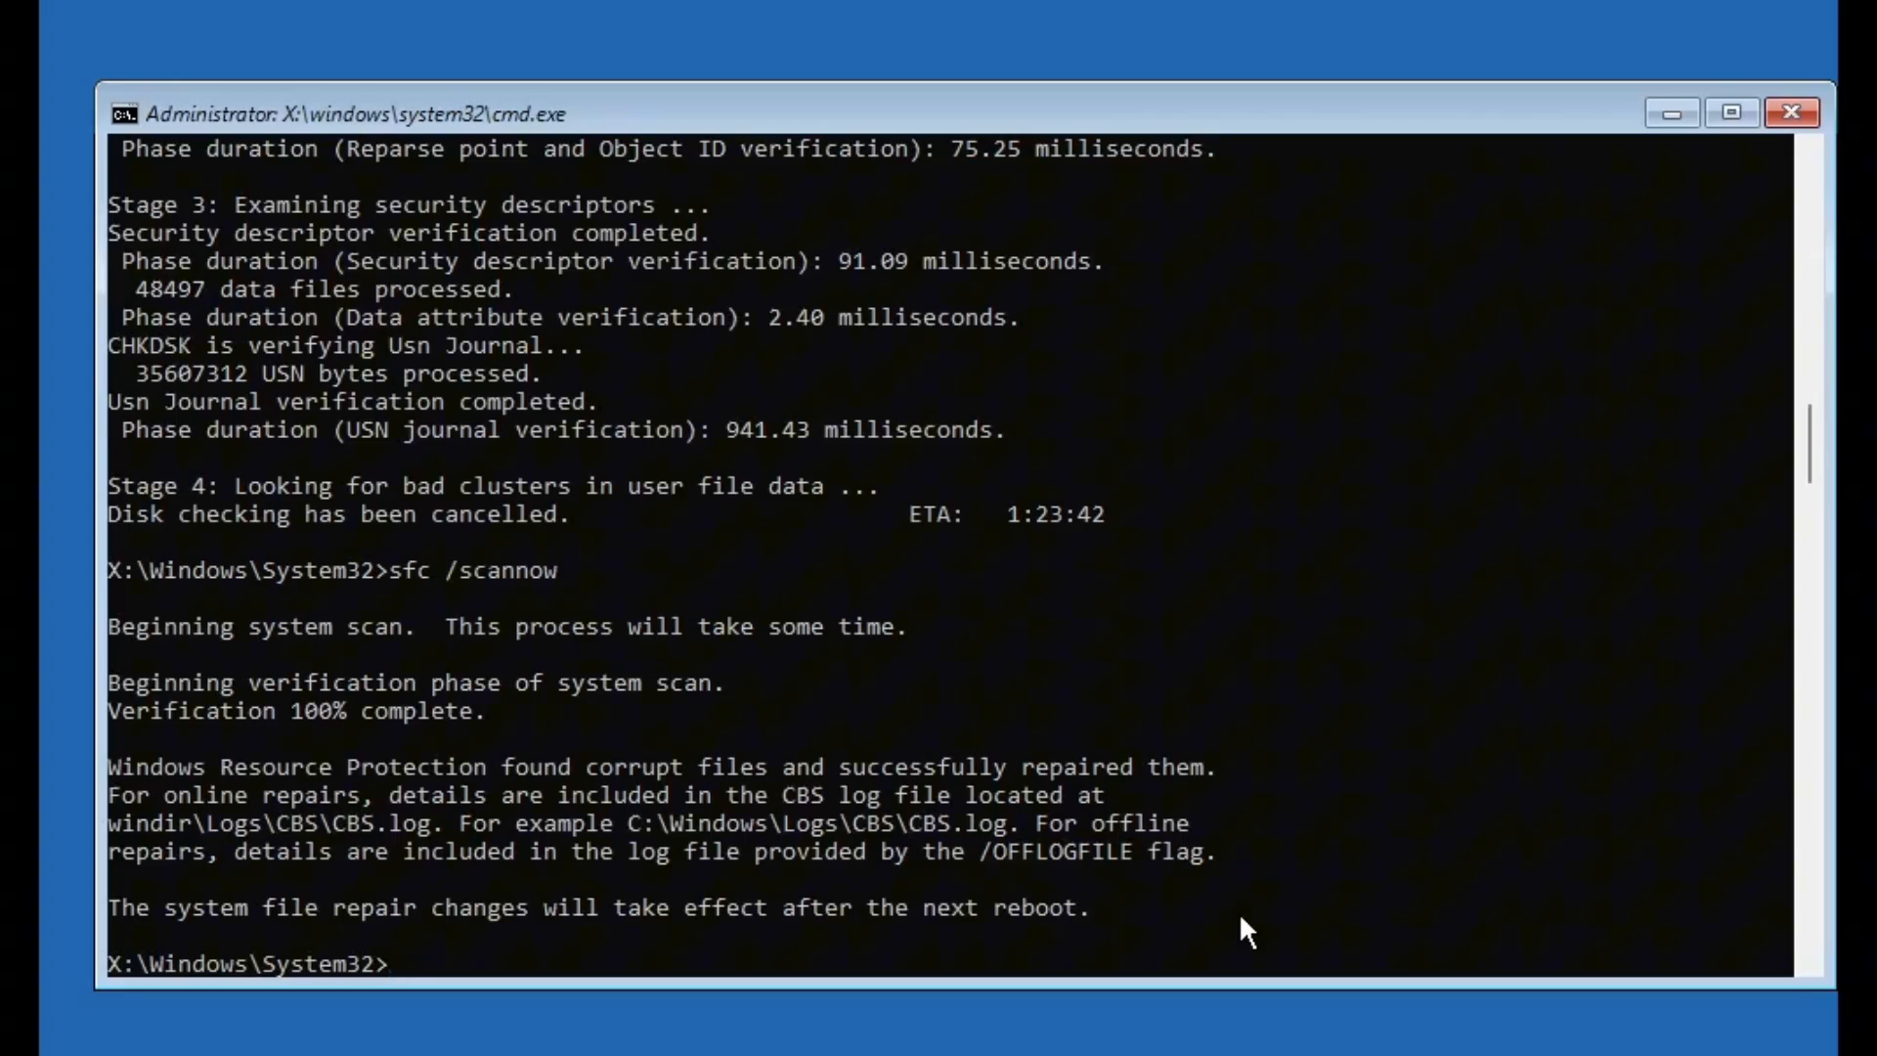
# Exit the Command Prompt back to the recovery menu.
pyautogui.write('exit')
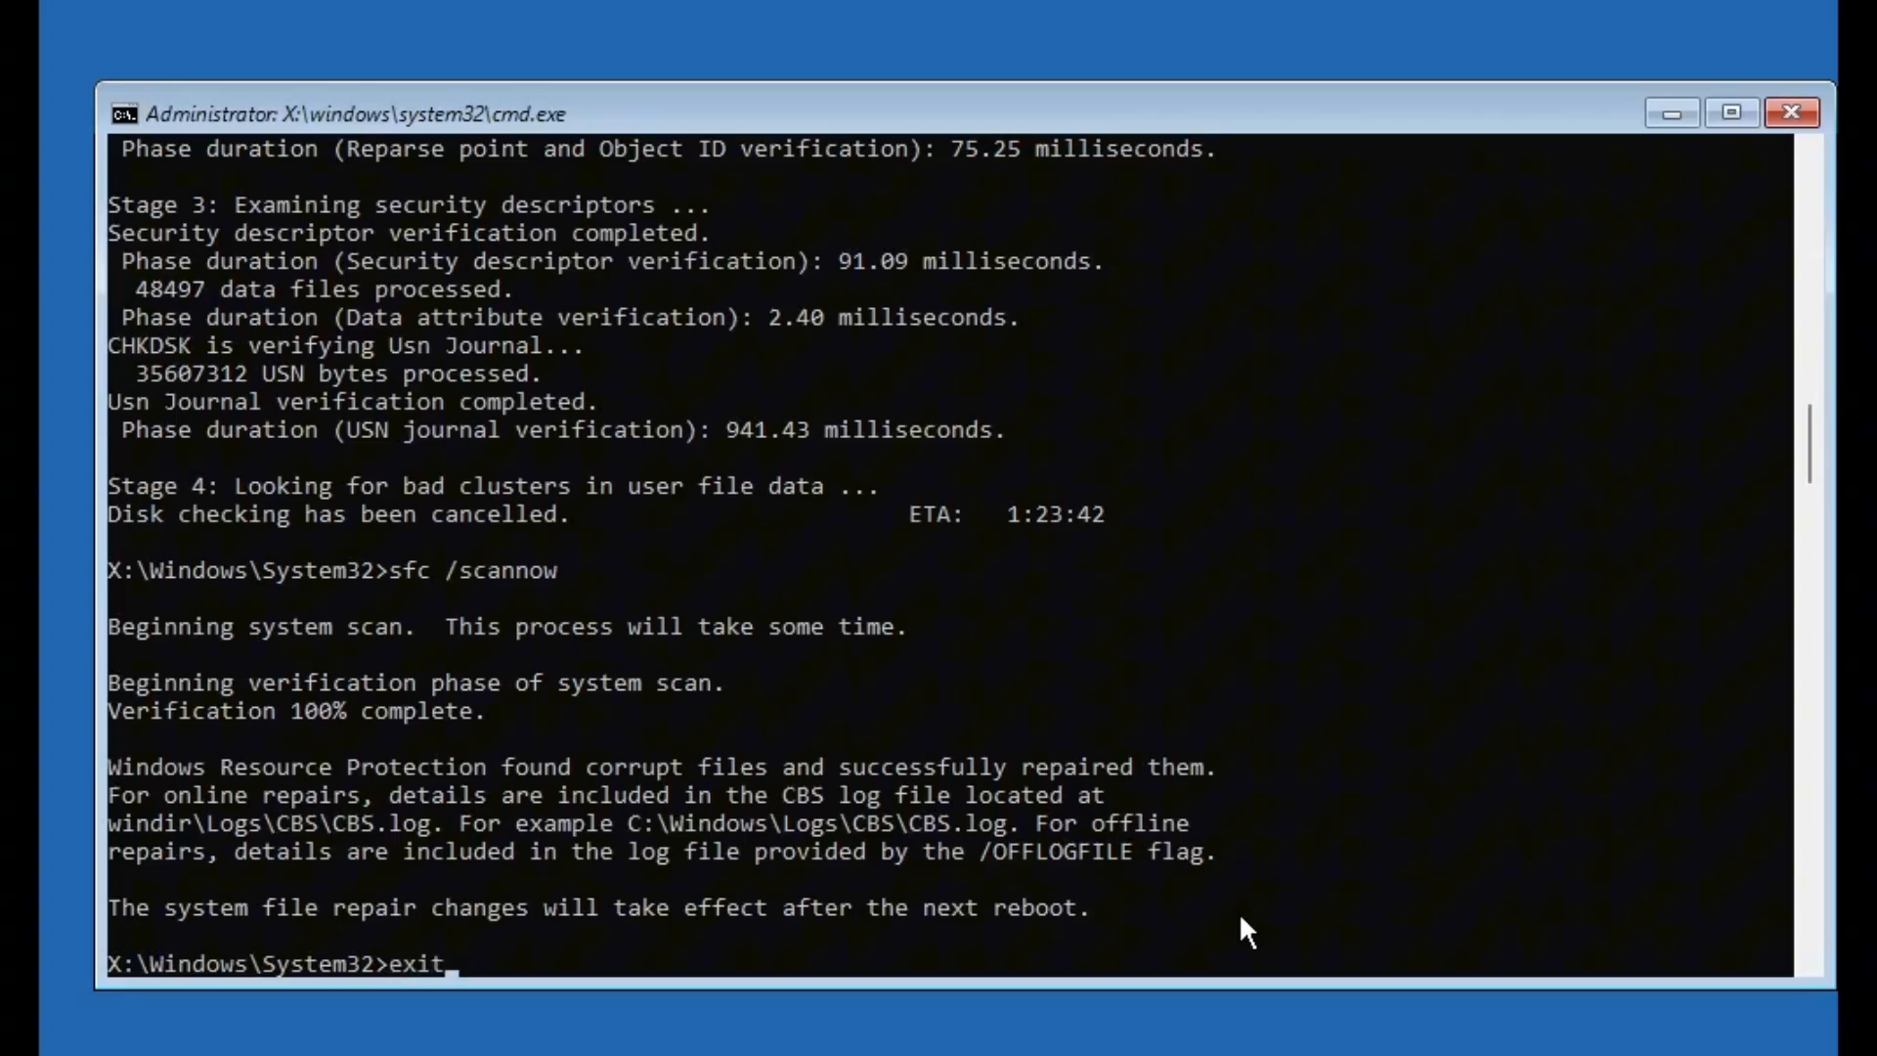
pyautogui.press('enter')
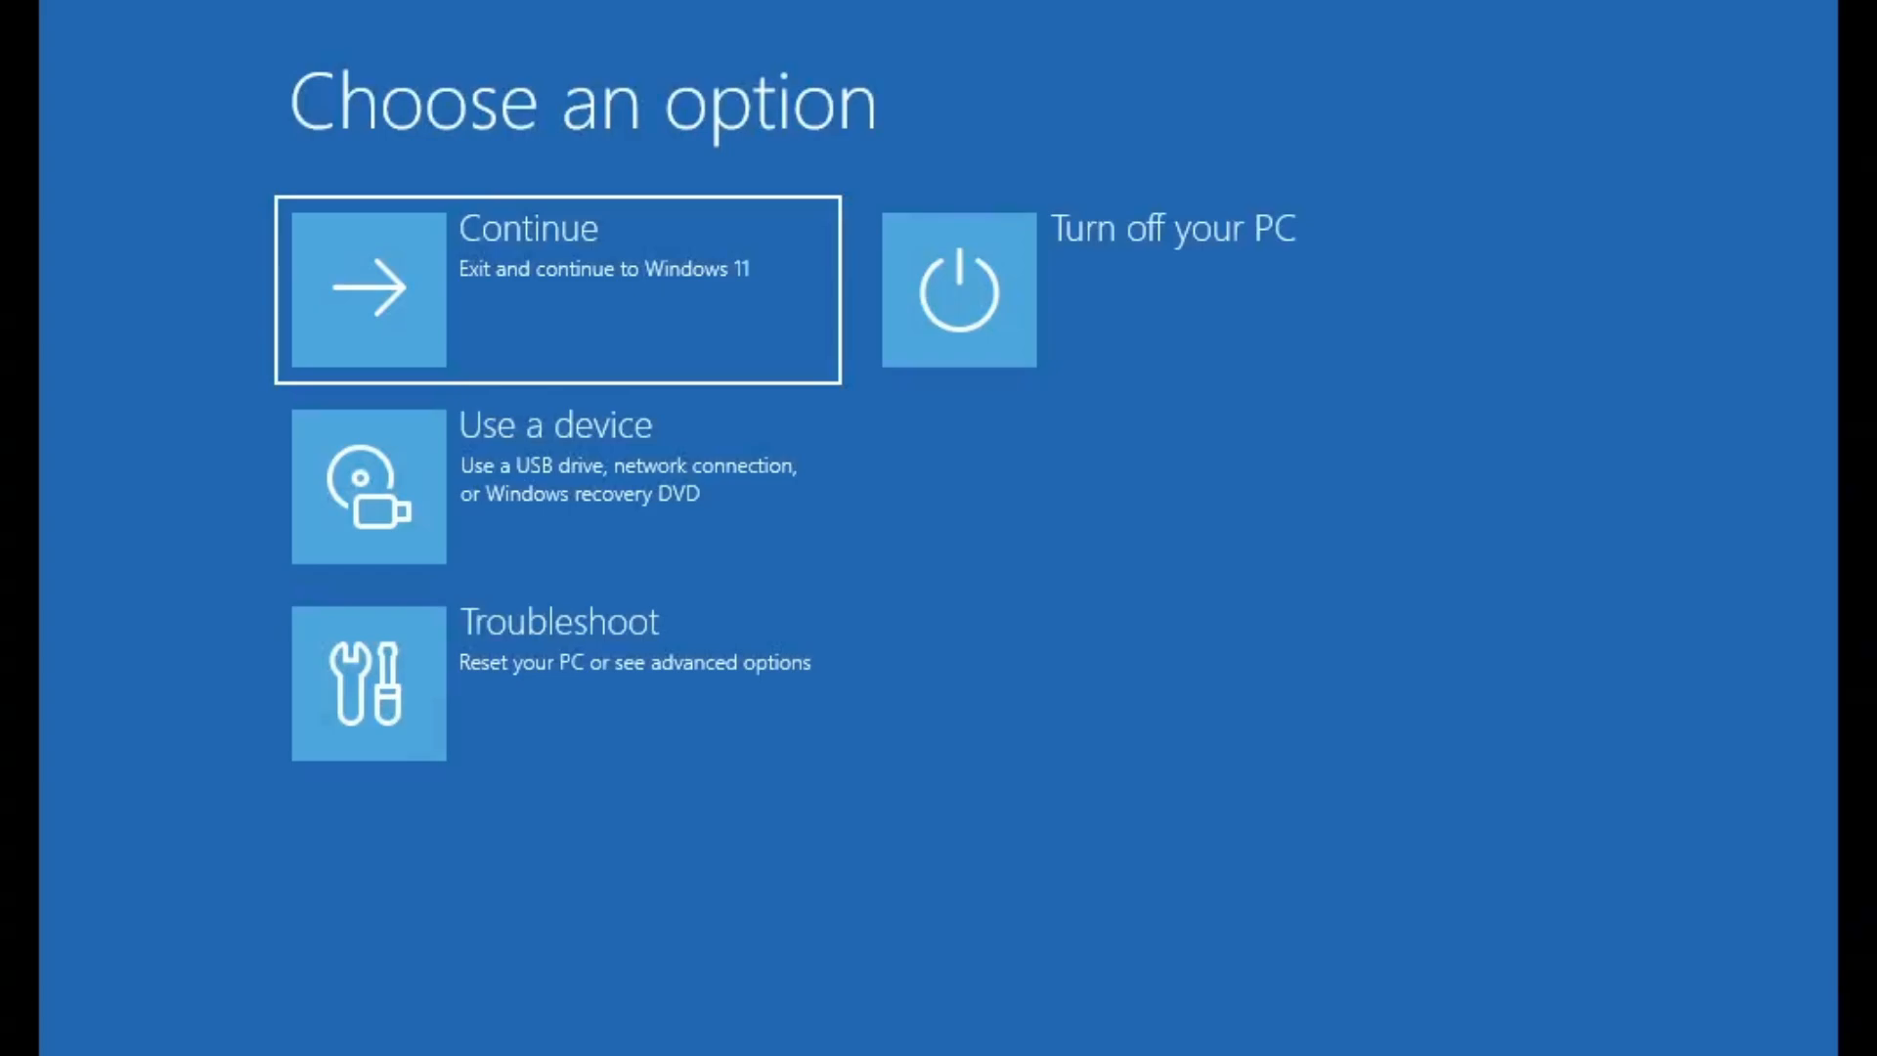
pyautogui.moveTo(589, 317)
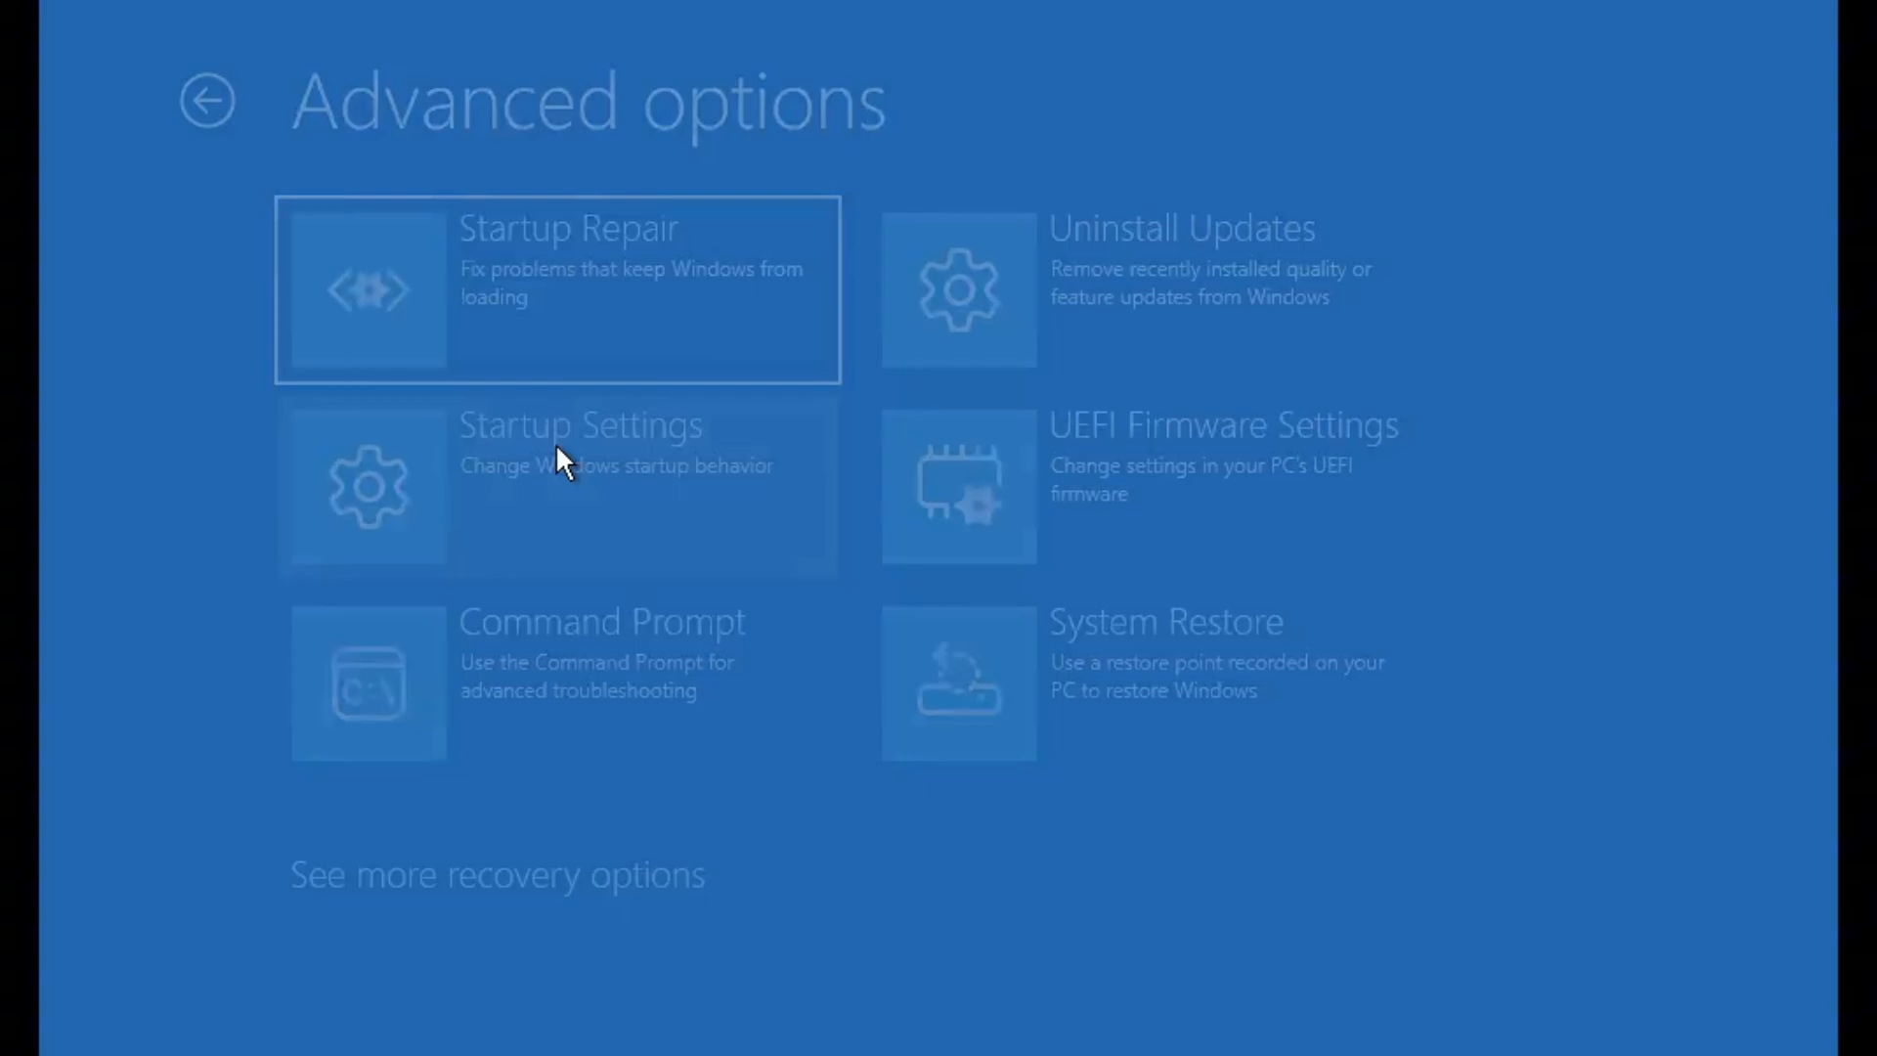
# Restart through Startup Settings and select option 4 to boot Windows into Safe Mode.
pyautogui.click(557, 487)
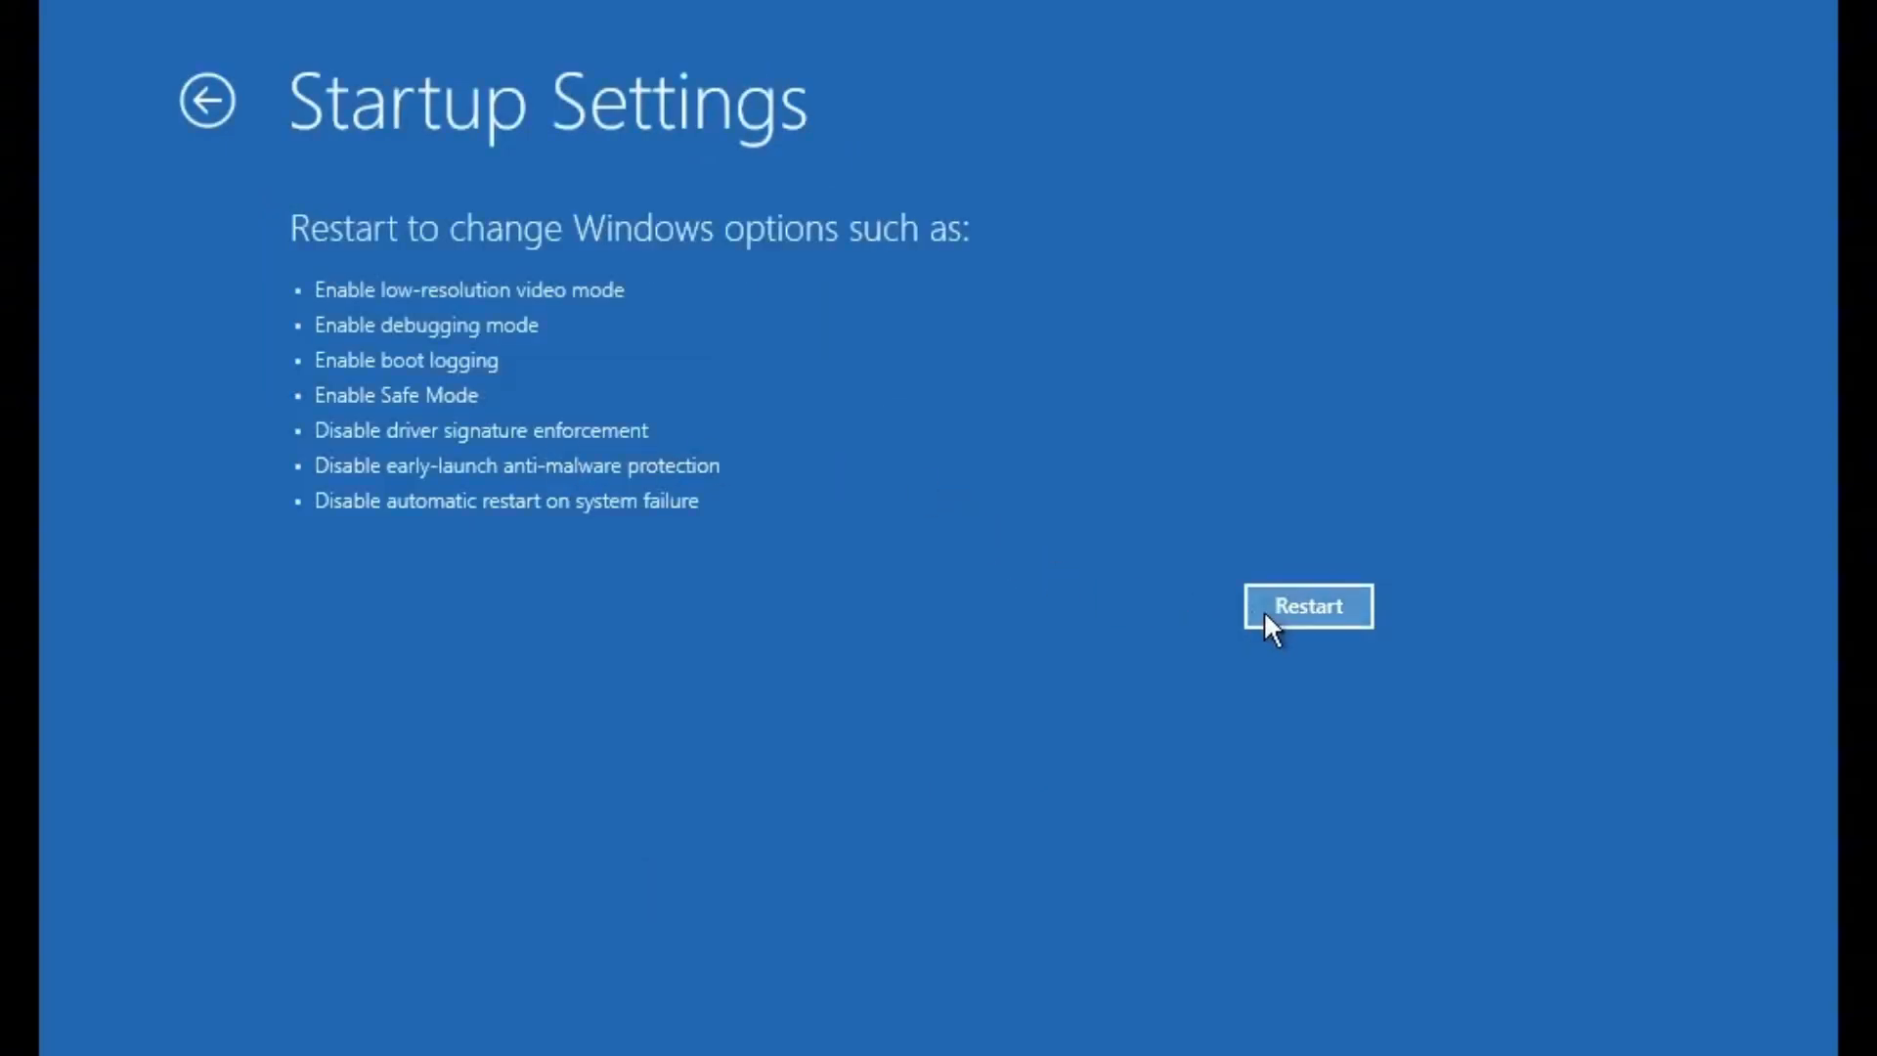
pyautogui.click(1308, 606)
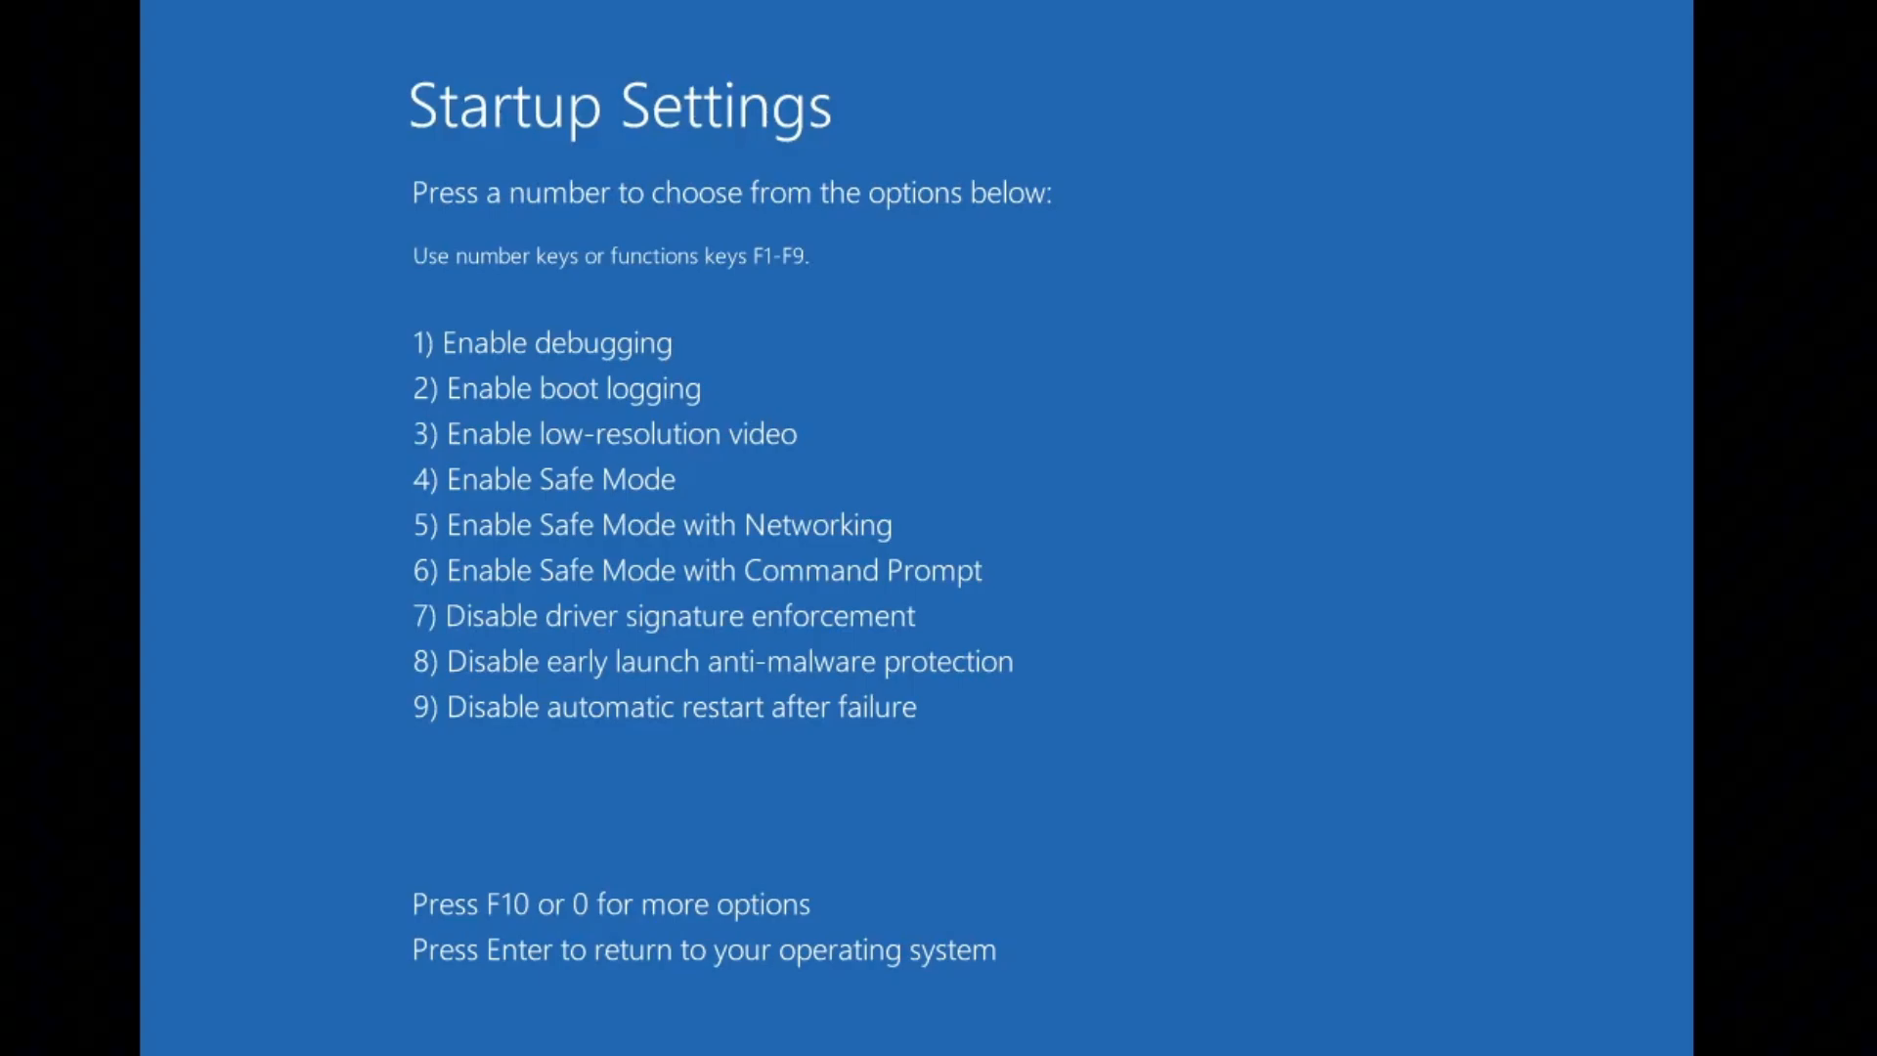
pyautogui.press('4')
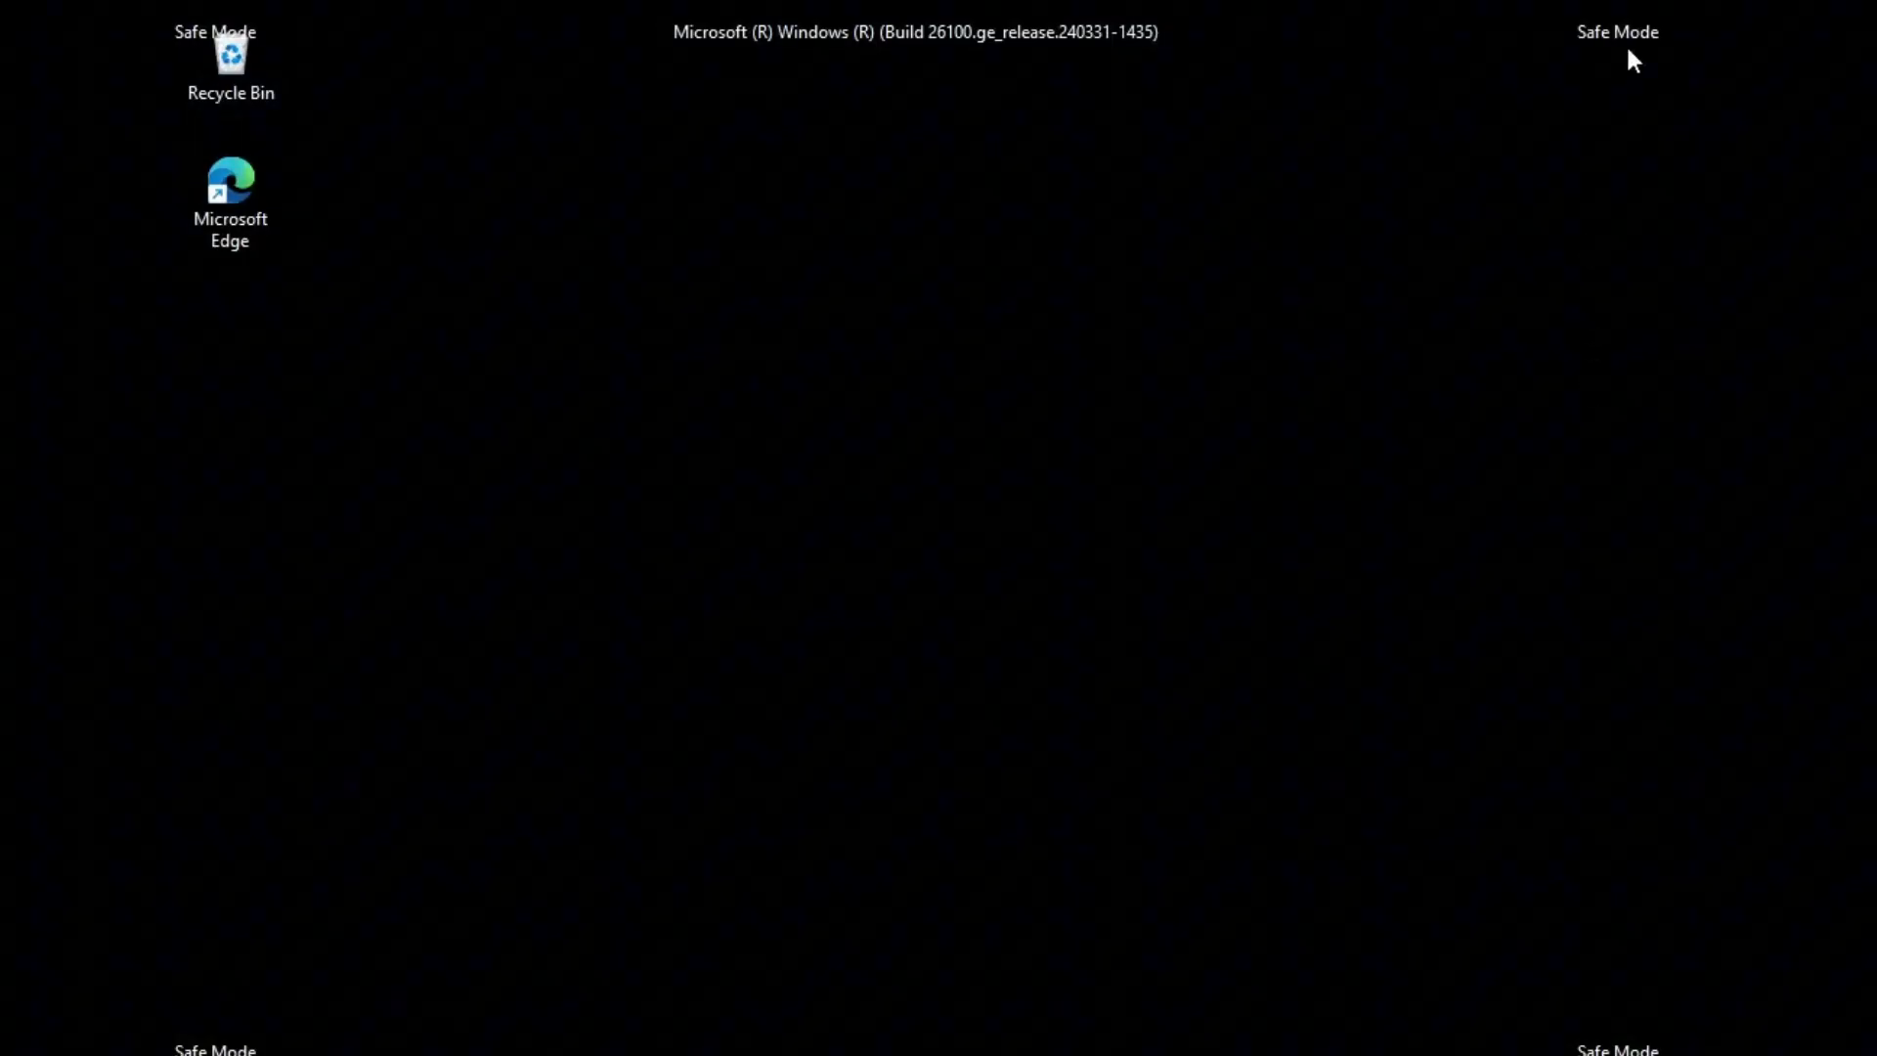
pyautogui.moveTo(1359, 280)
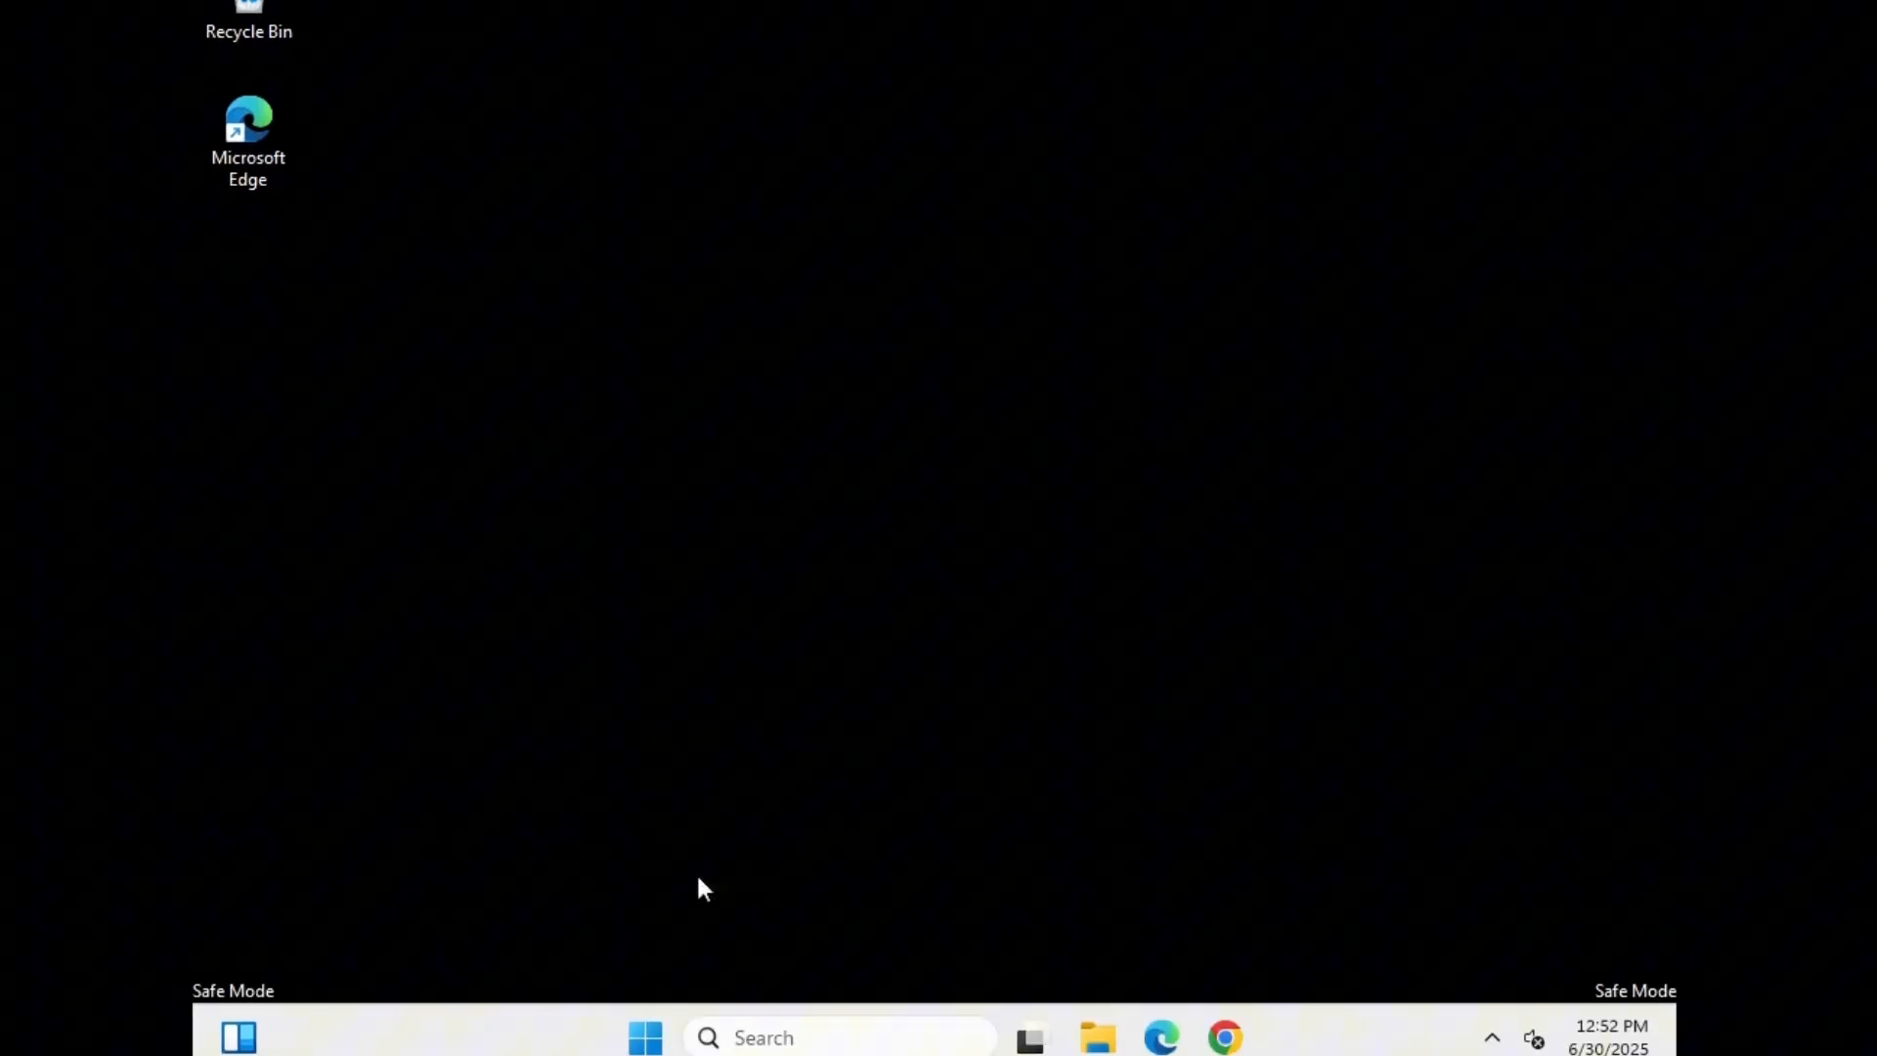
# Run Disk Cleanup on C: deleting Windows Update Cleanup, Recycle Bin and Temporary files, confirmed permanently.
pyautogui.write('disk c')
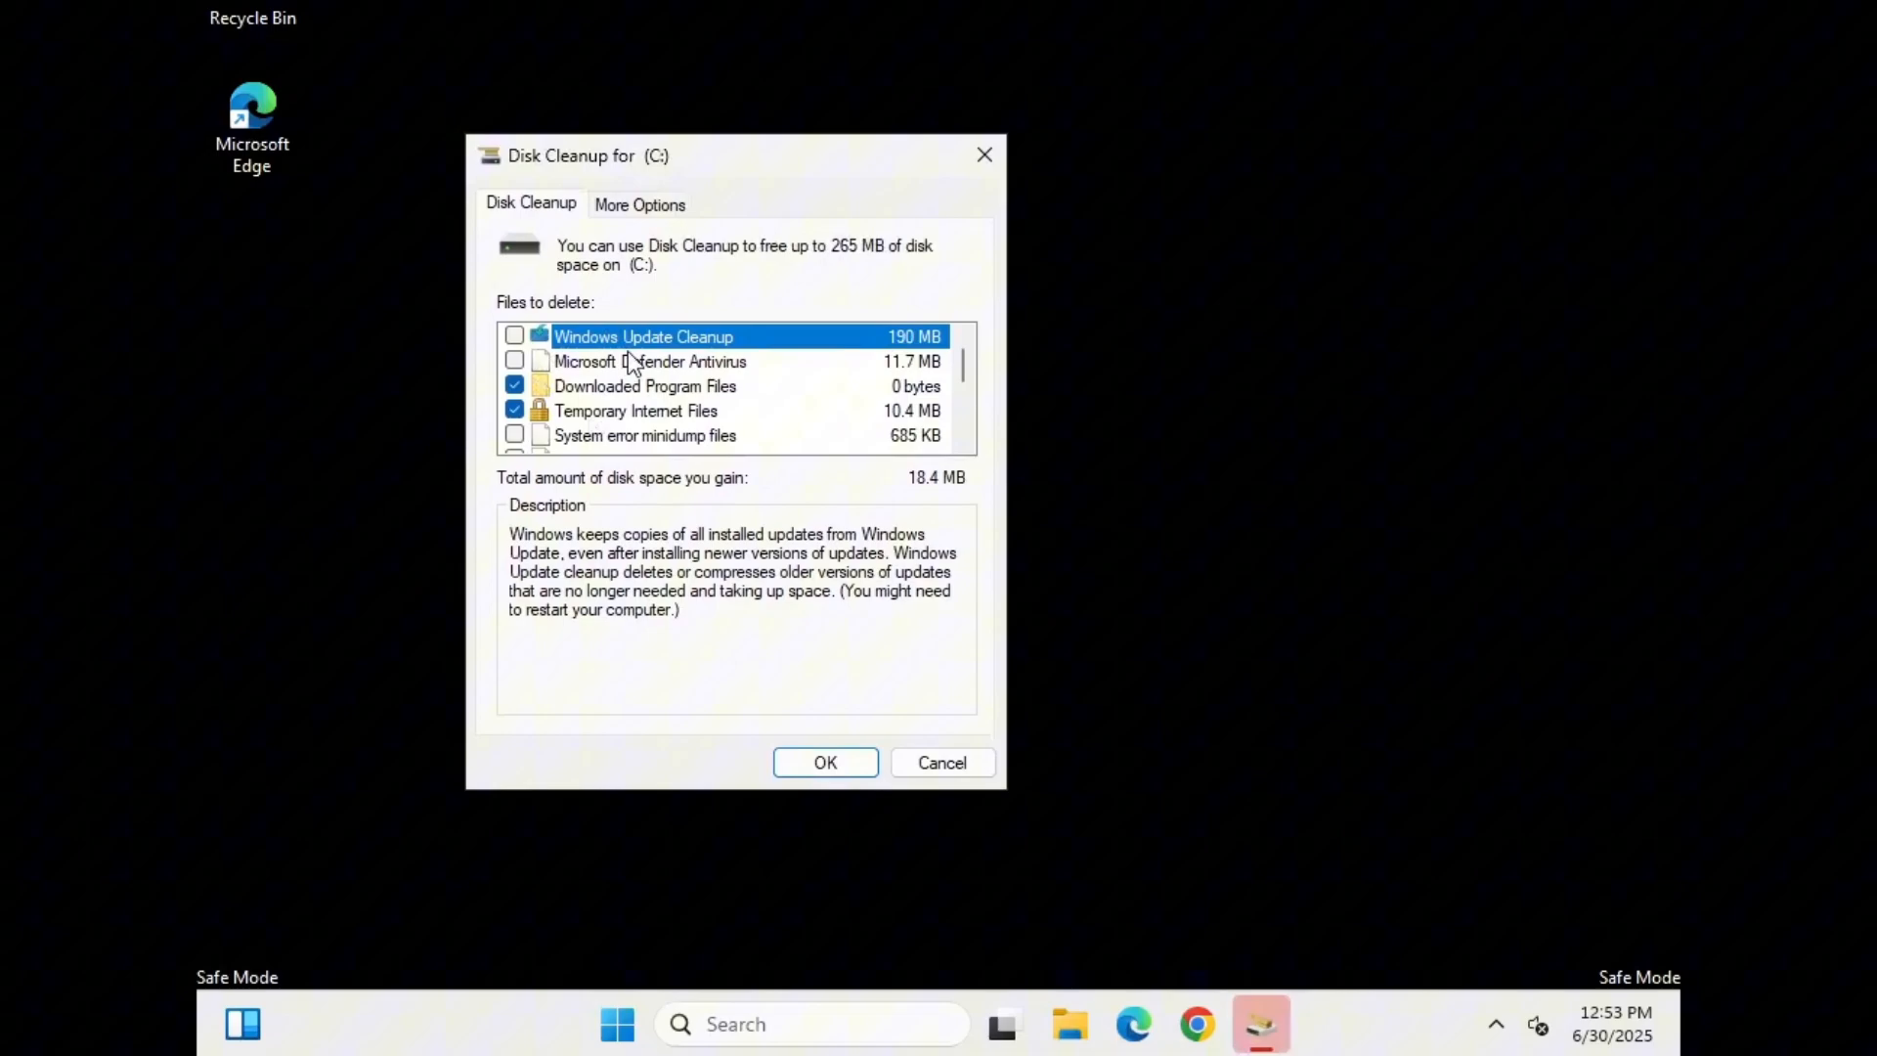
pyautogui.click(515, 336)
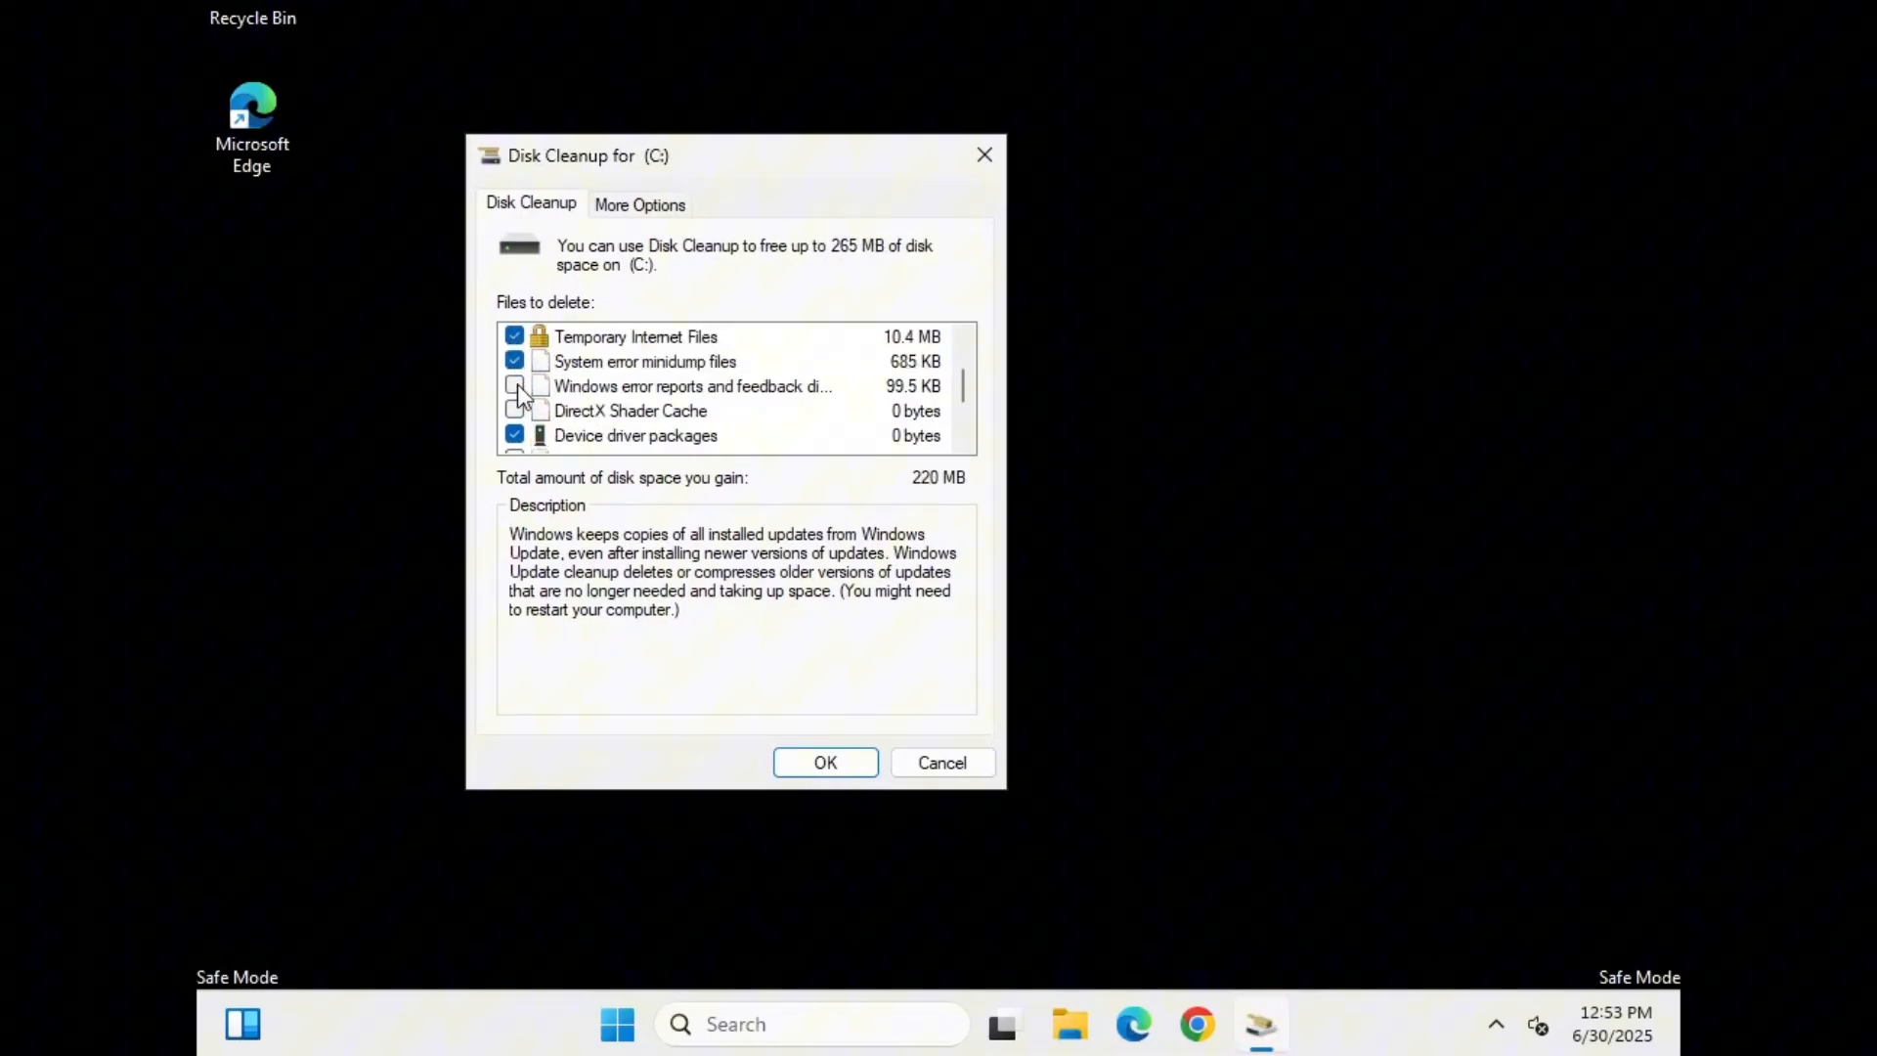
pyautogui.scroll(-3)
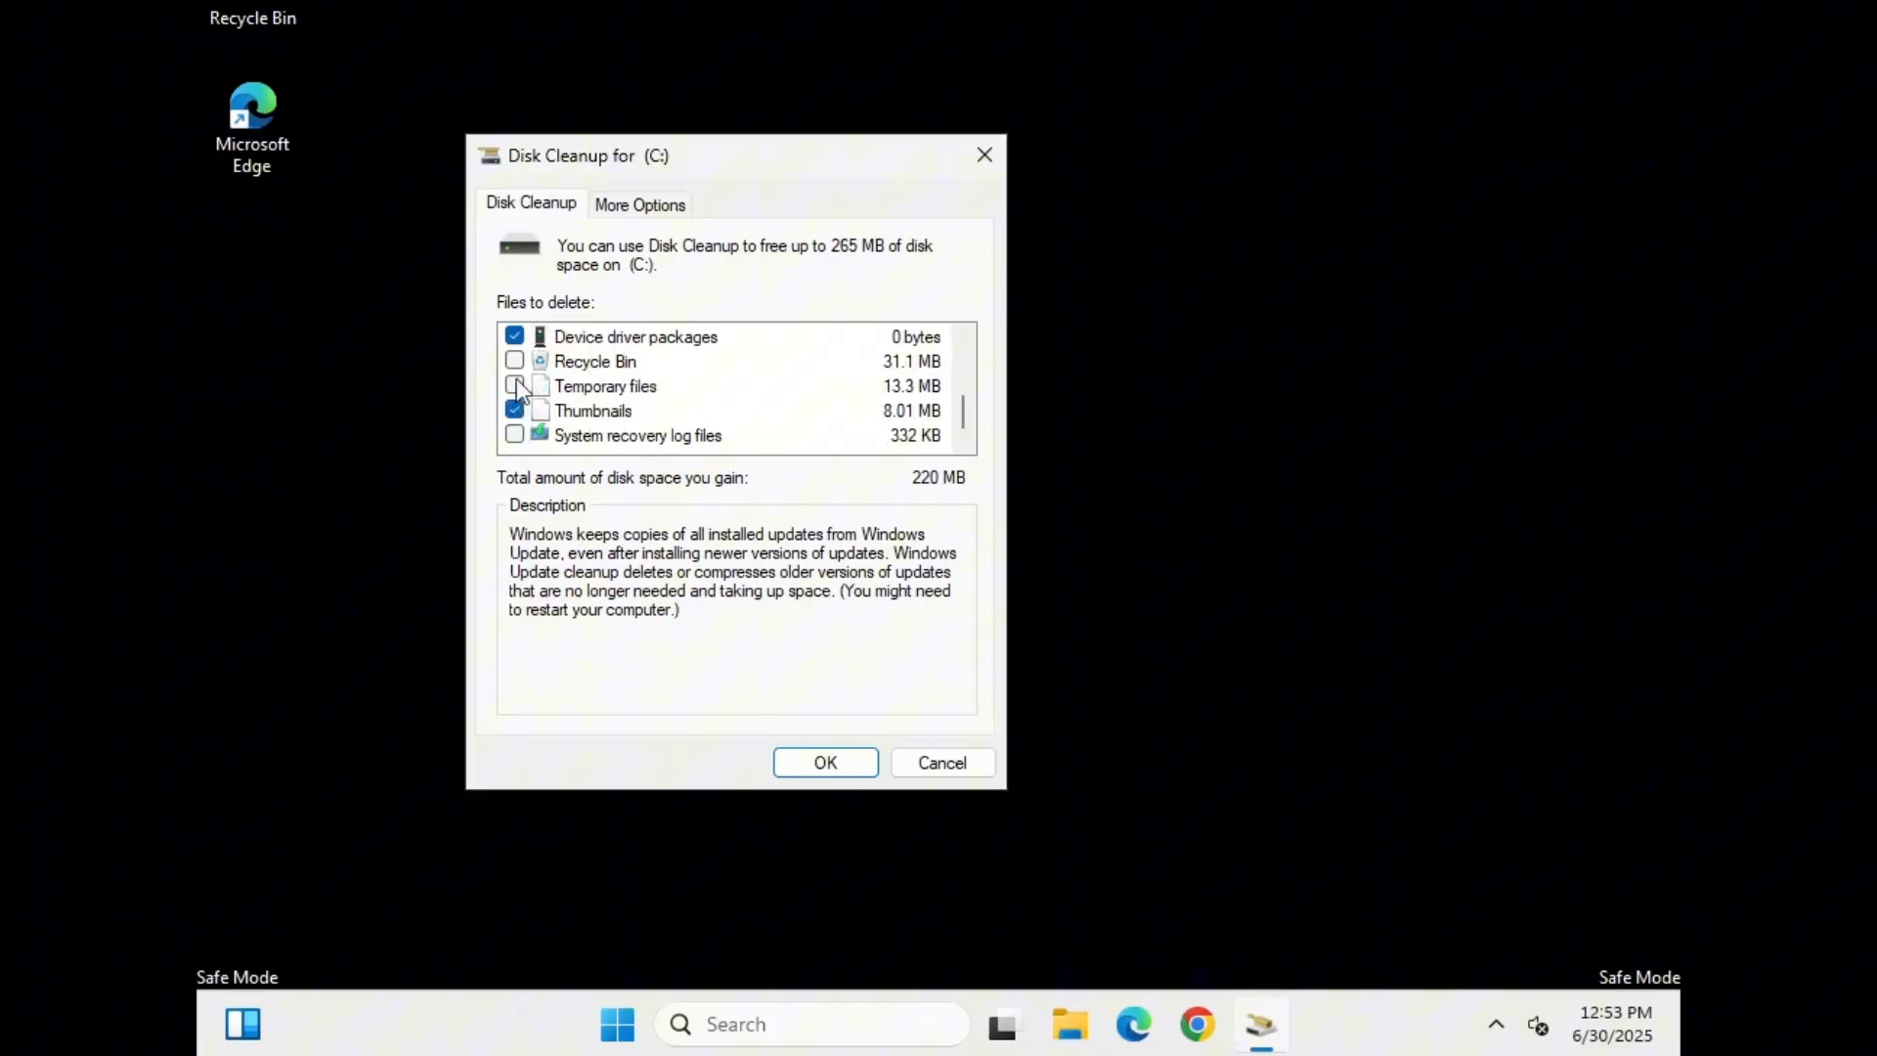
pyautogui.click(514, 360)
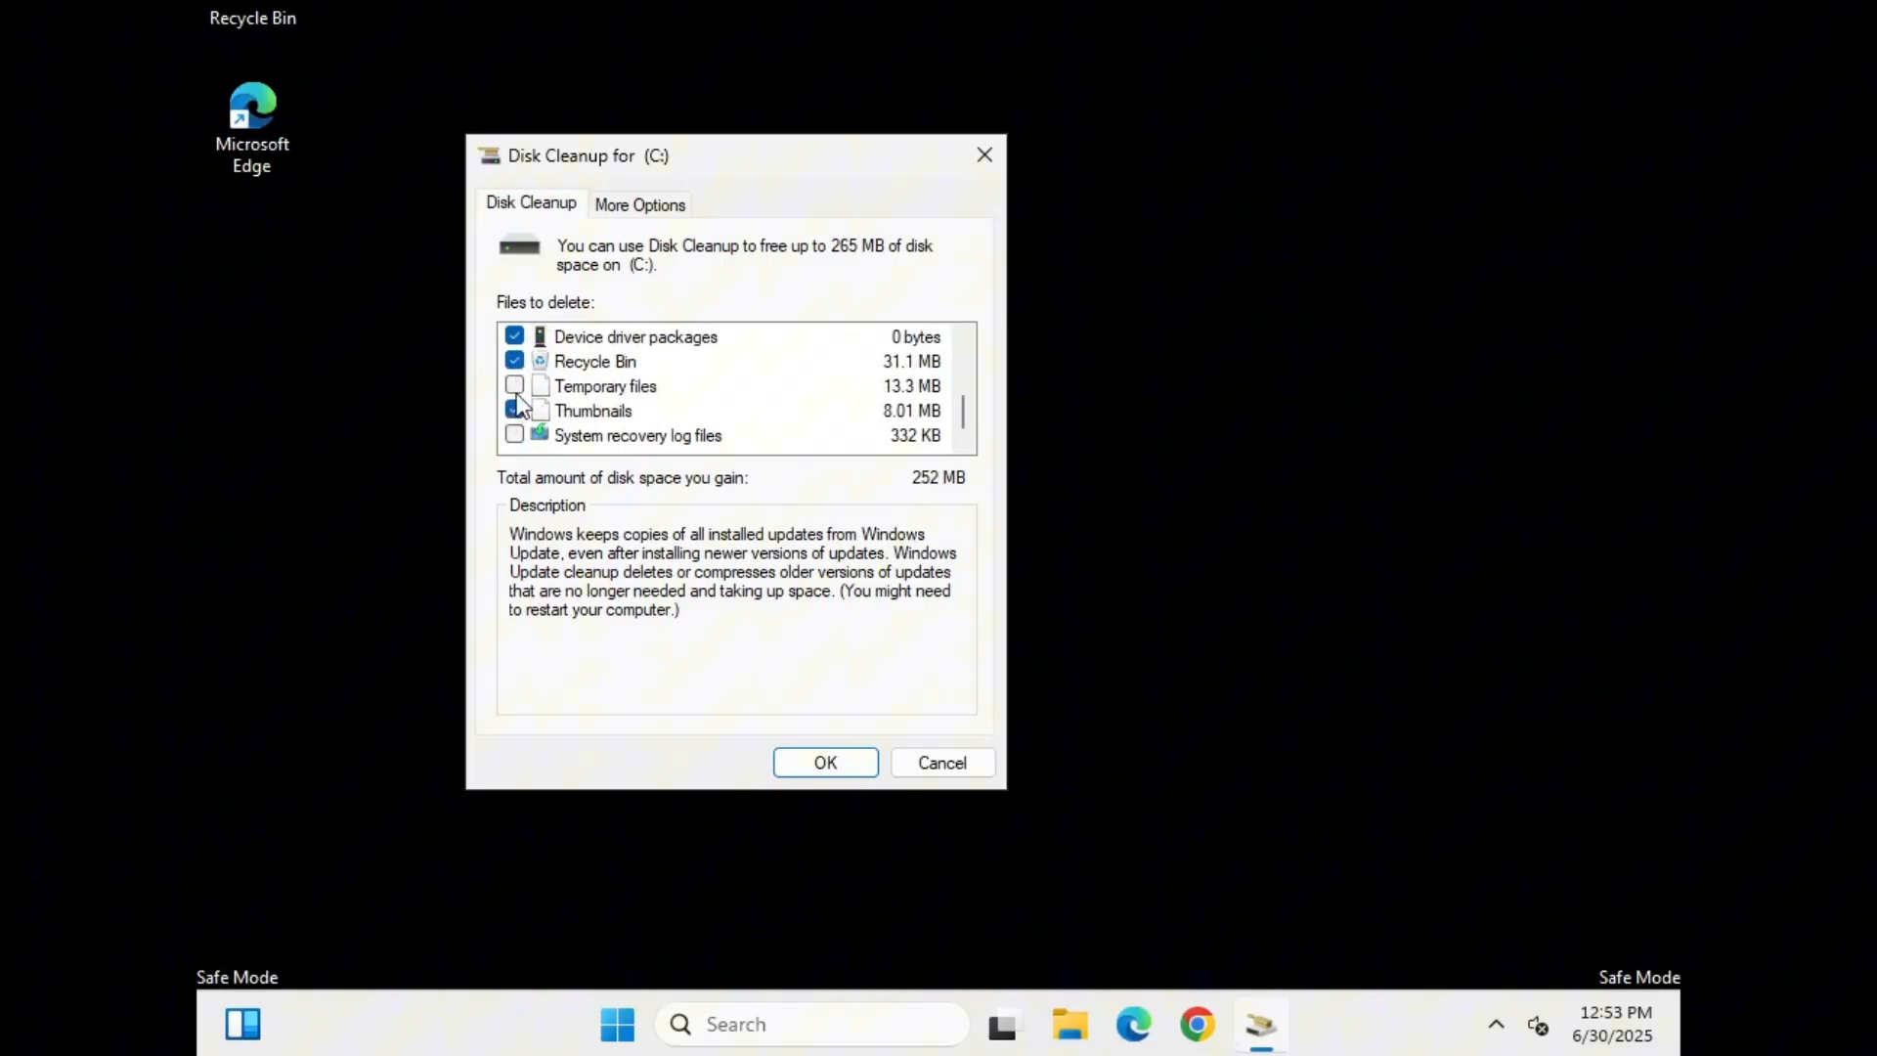
pyautogui.click(515, 386)
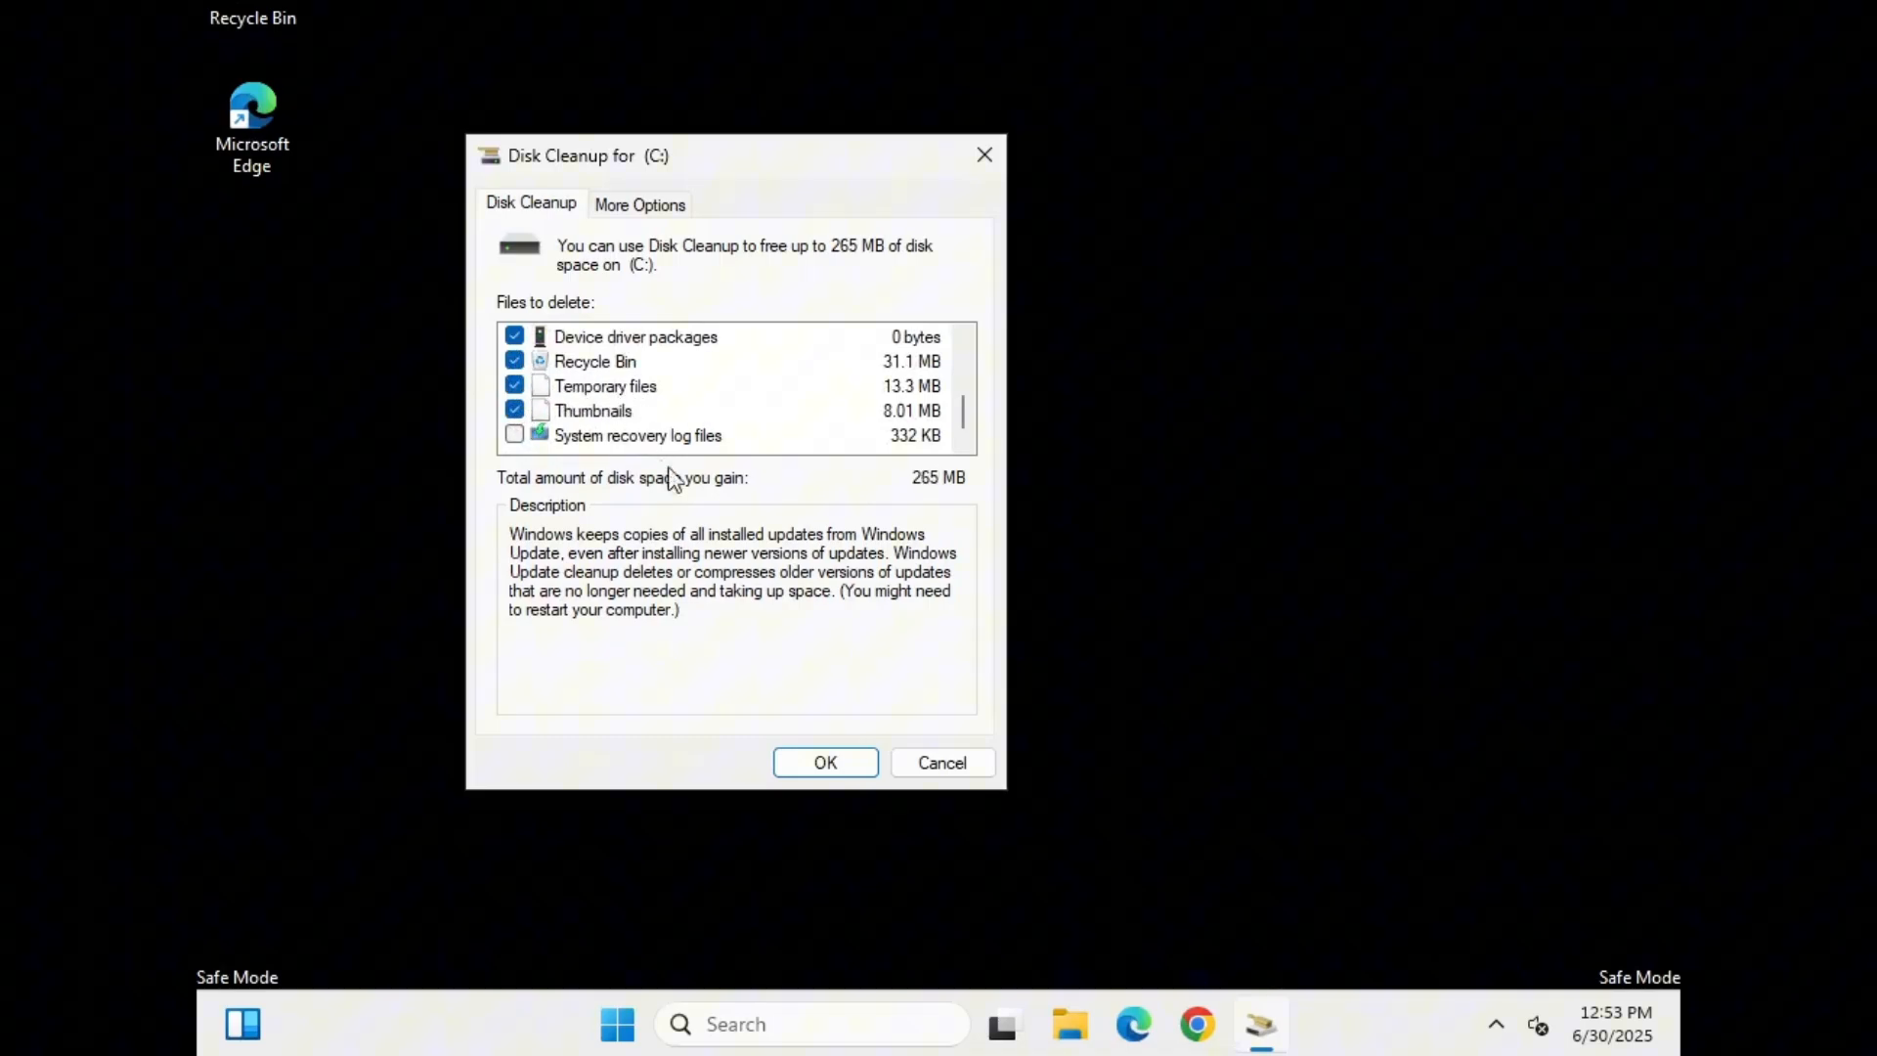
pyautogui.click(826, 763)
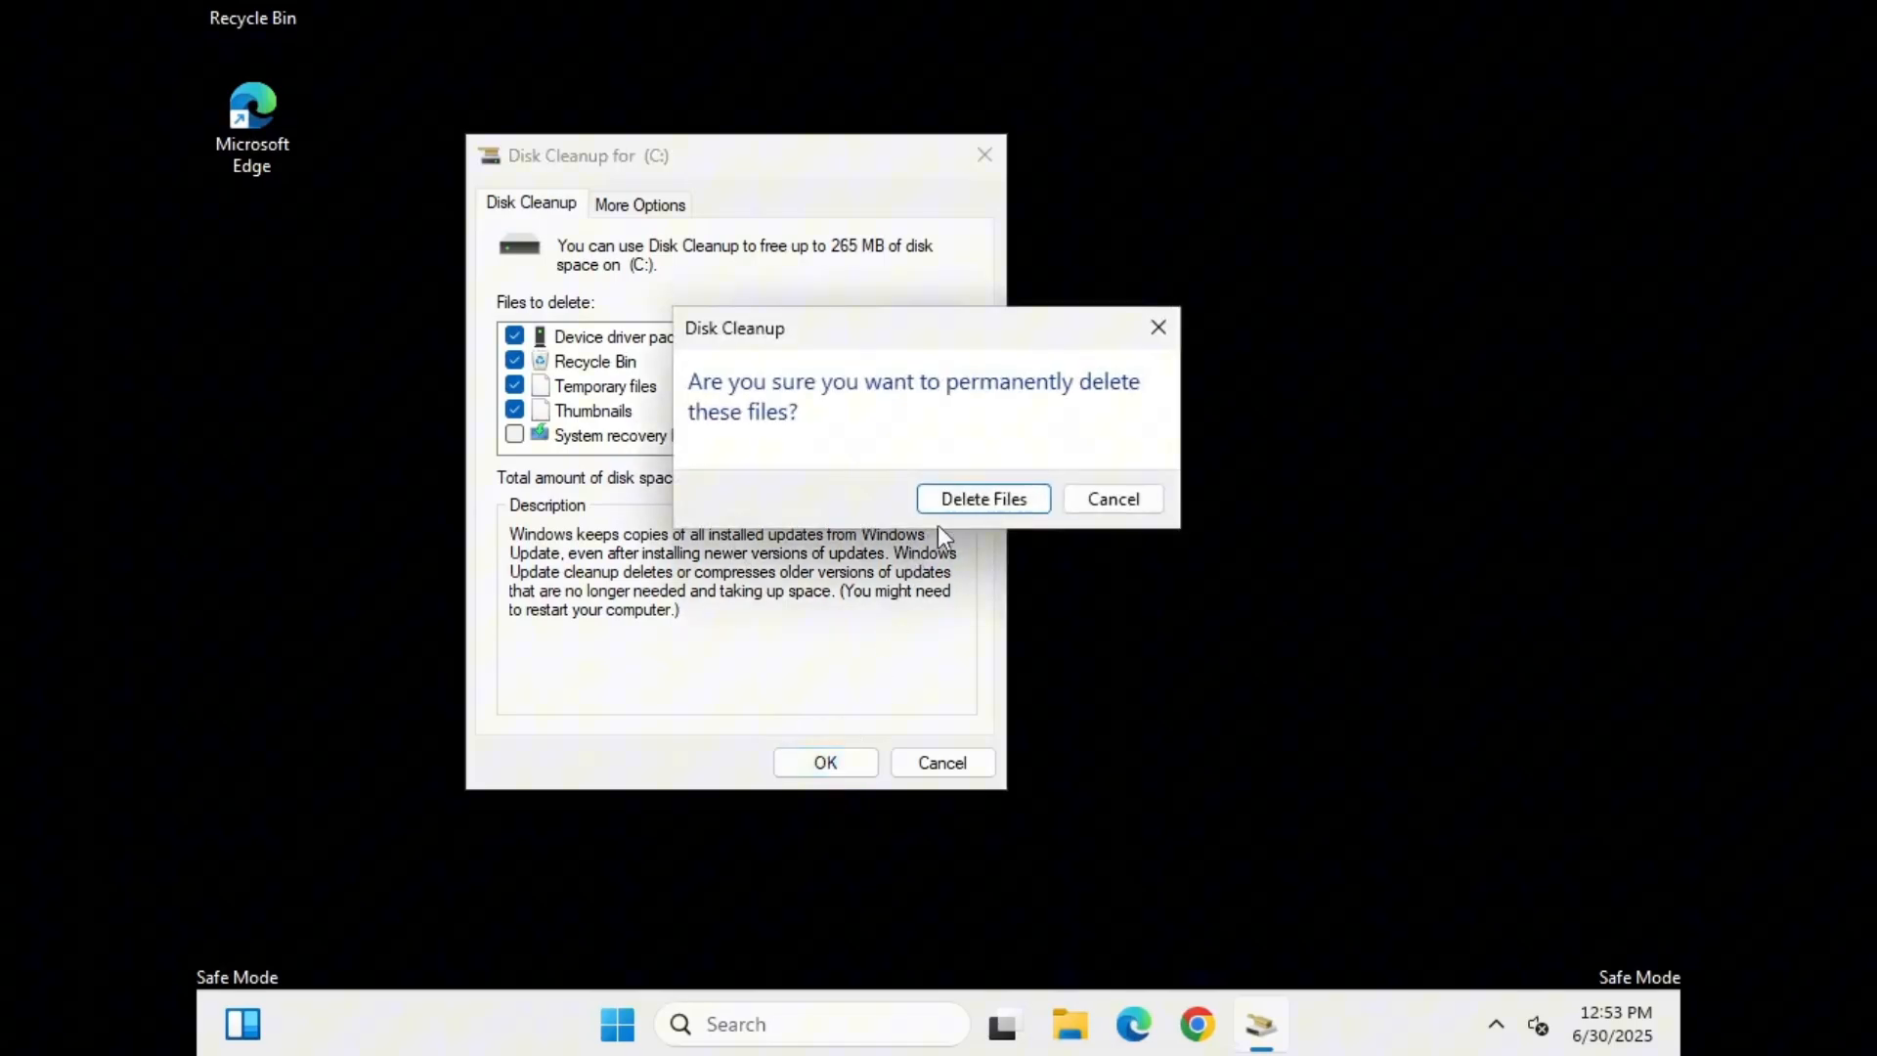
pyautogui.click(983, 498)
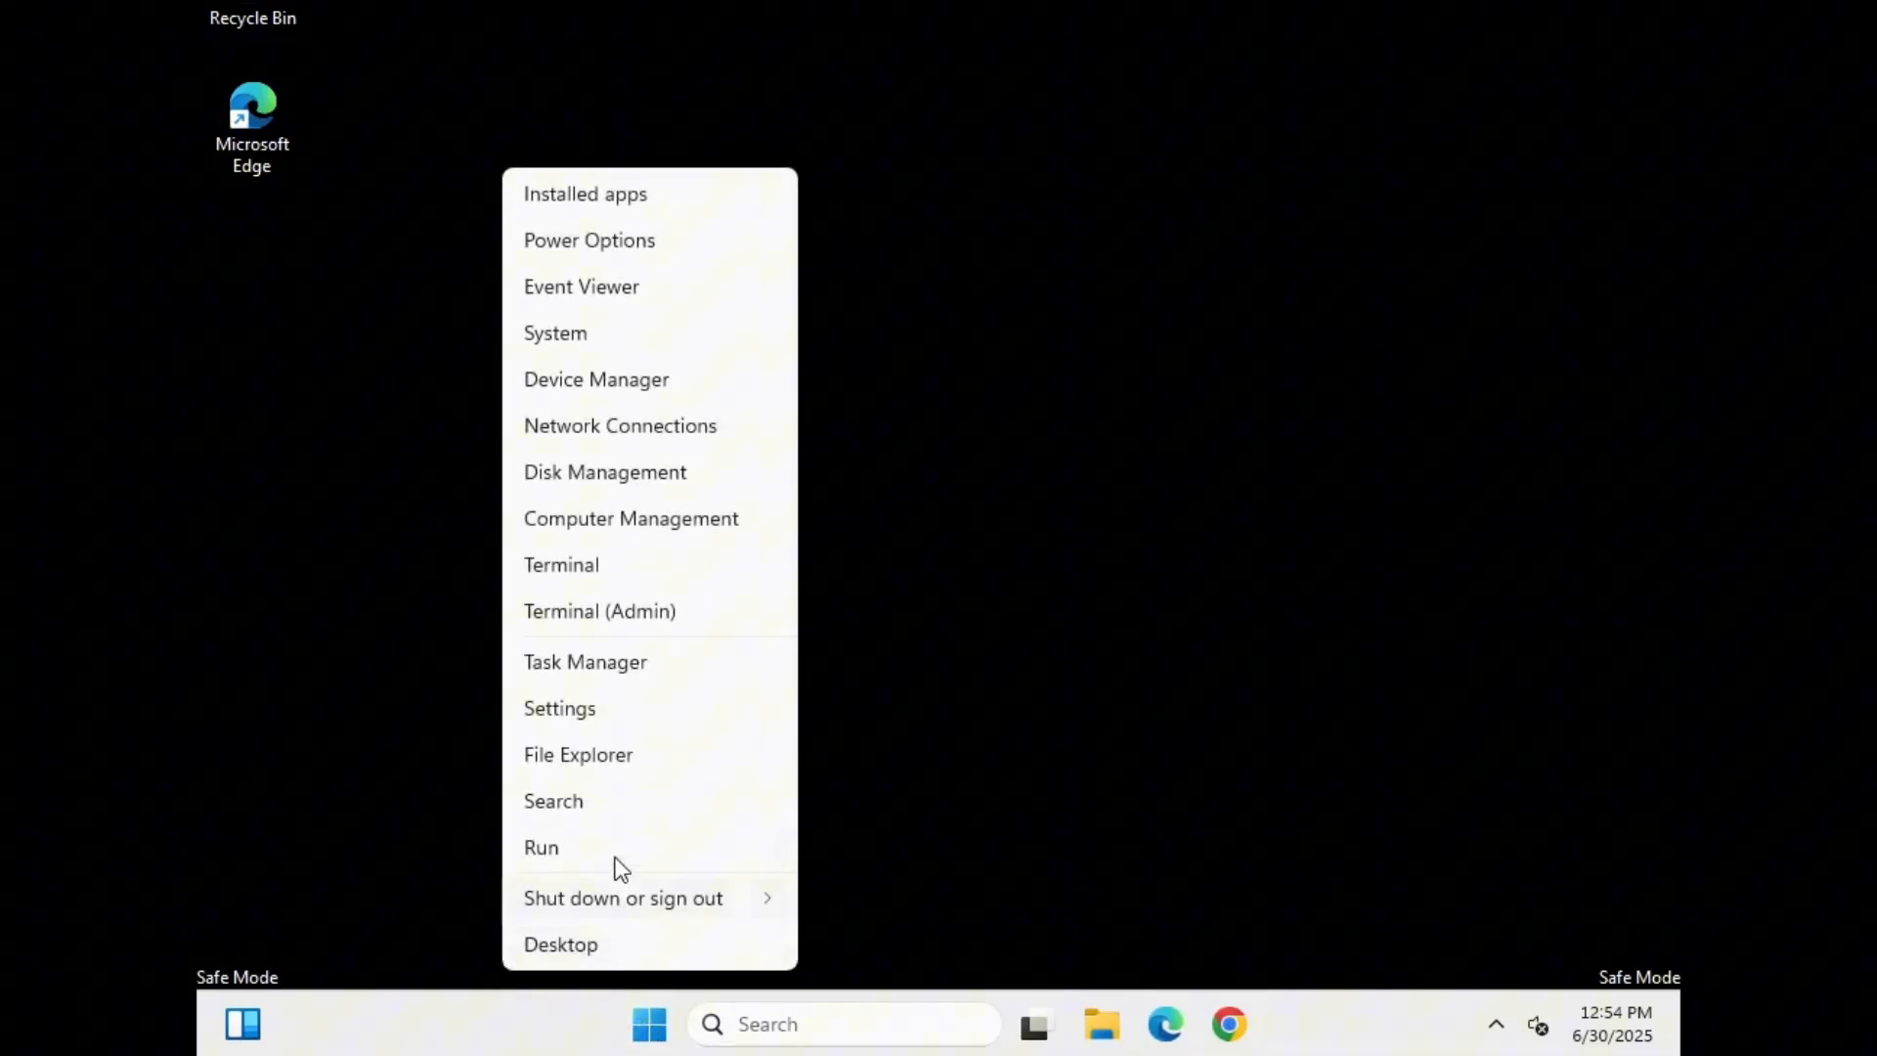
# Launch the Hardware and Devices troubleshooter via Run with msdt.exe -id DeviceDiagnostic.
pyautogui.click(540, 846)
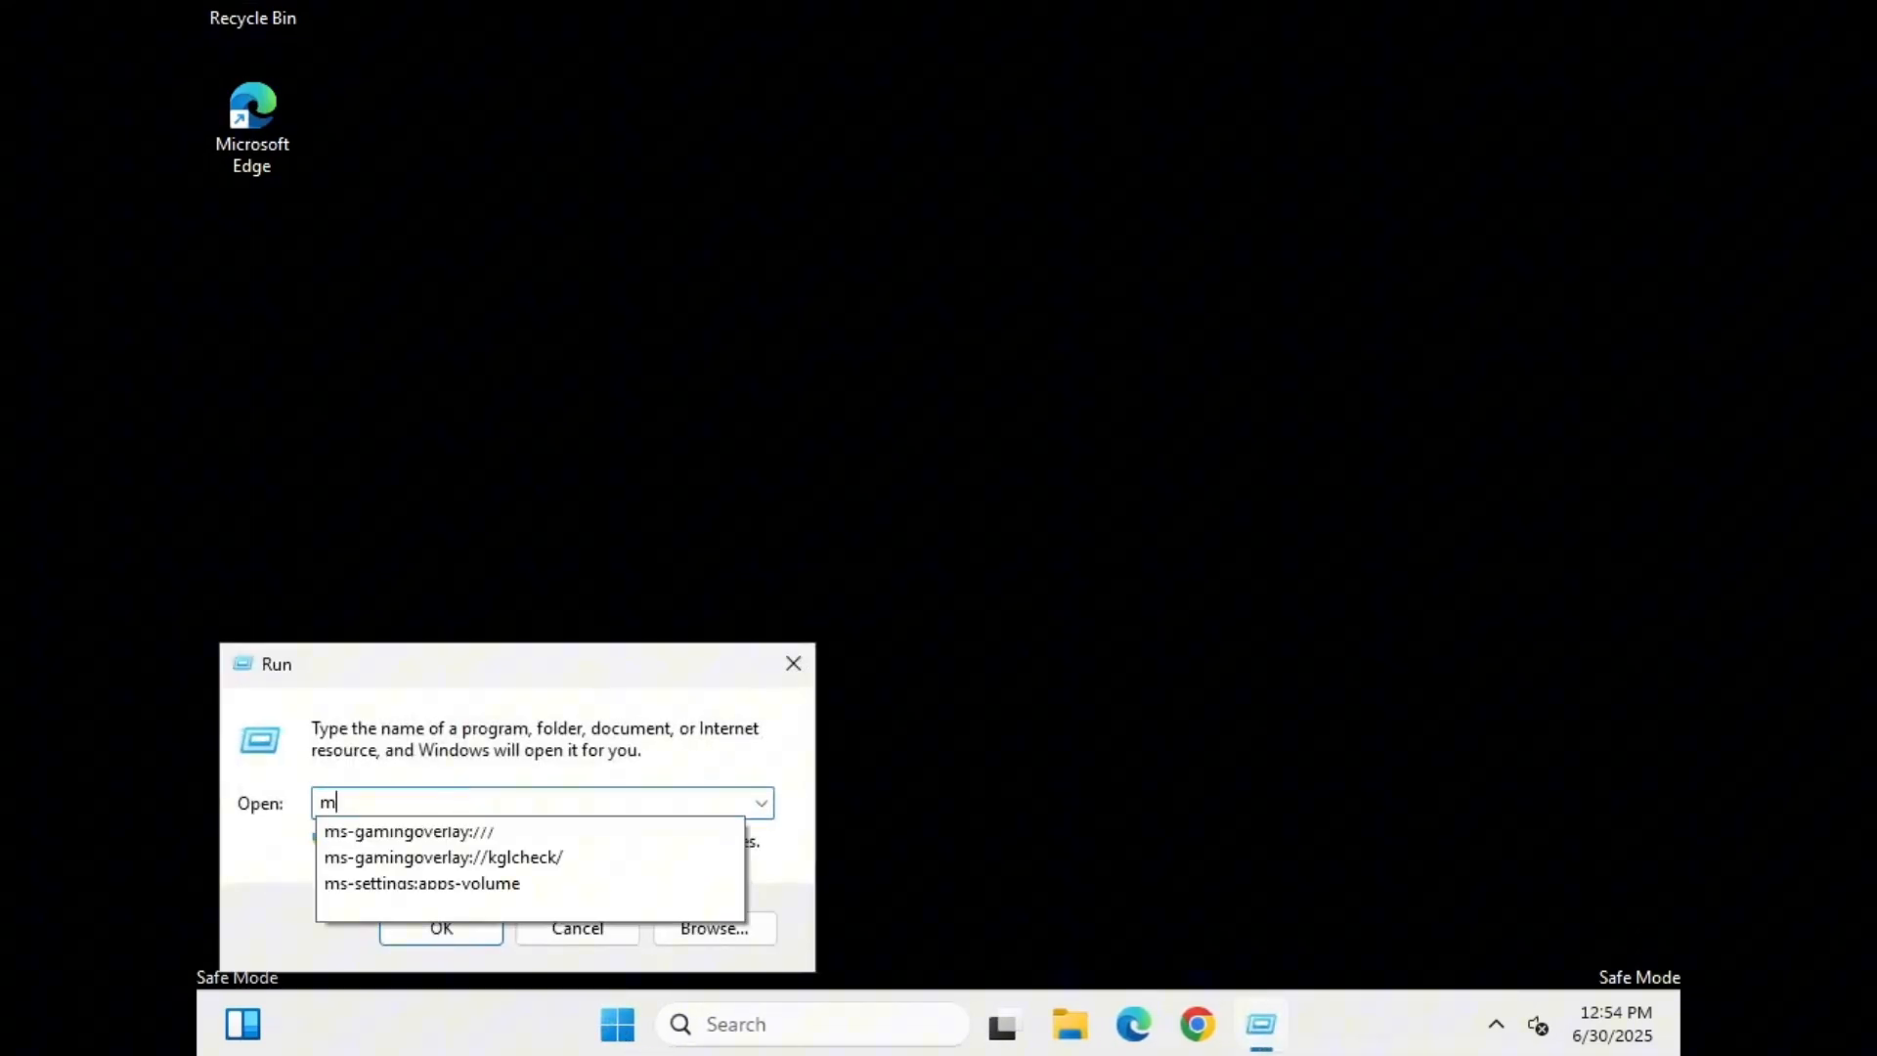
pyautogui.write('msdt.exe -id')
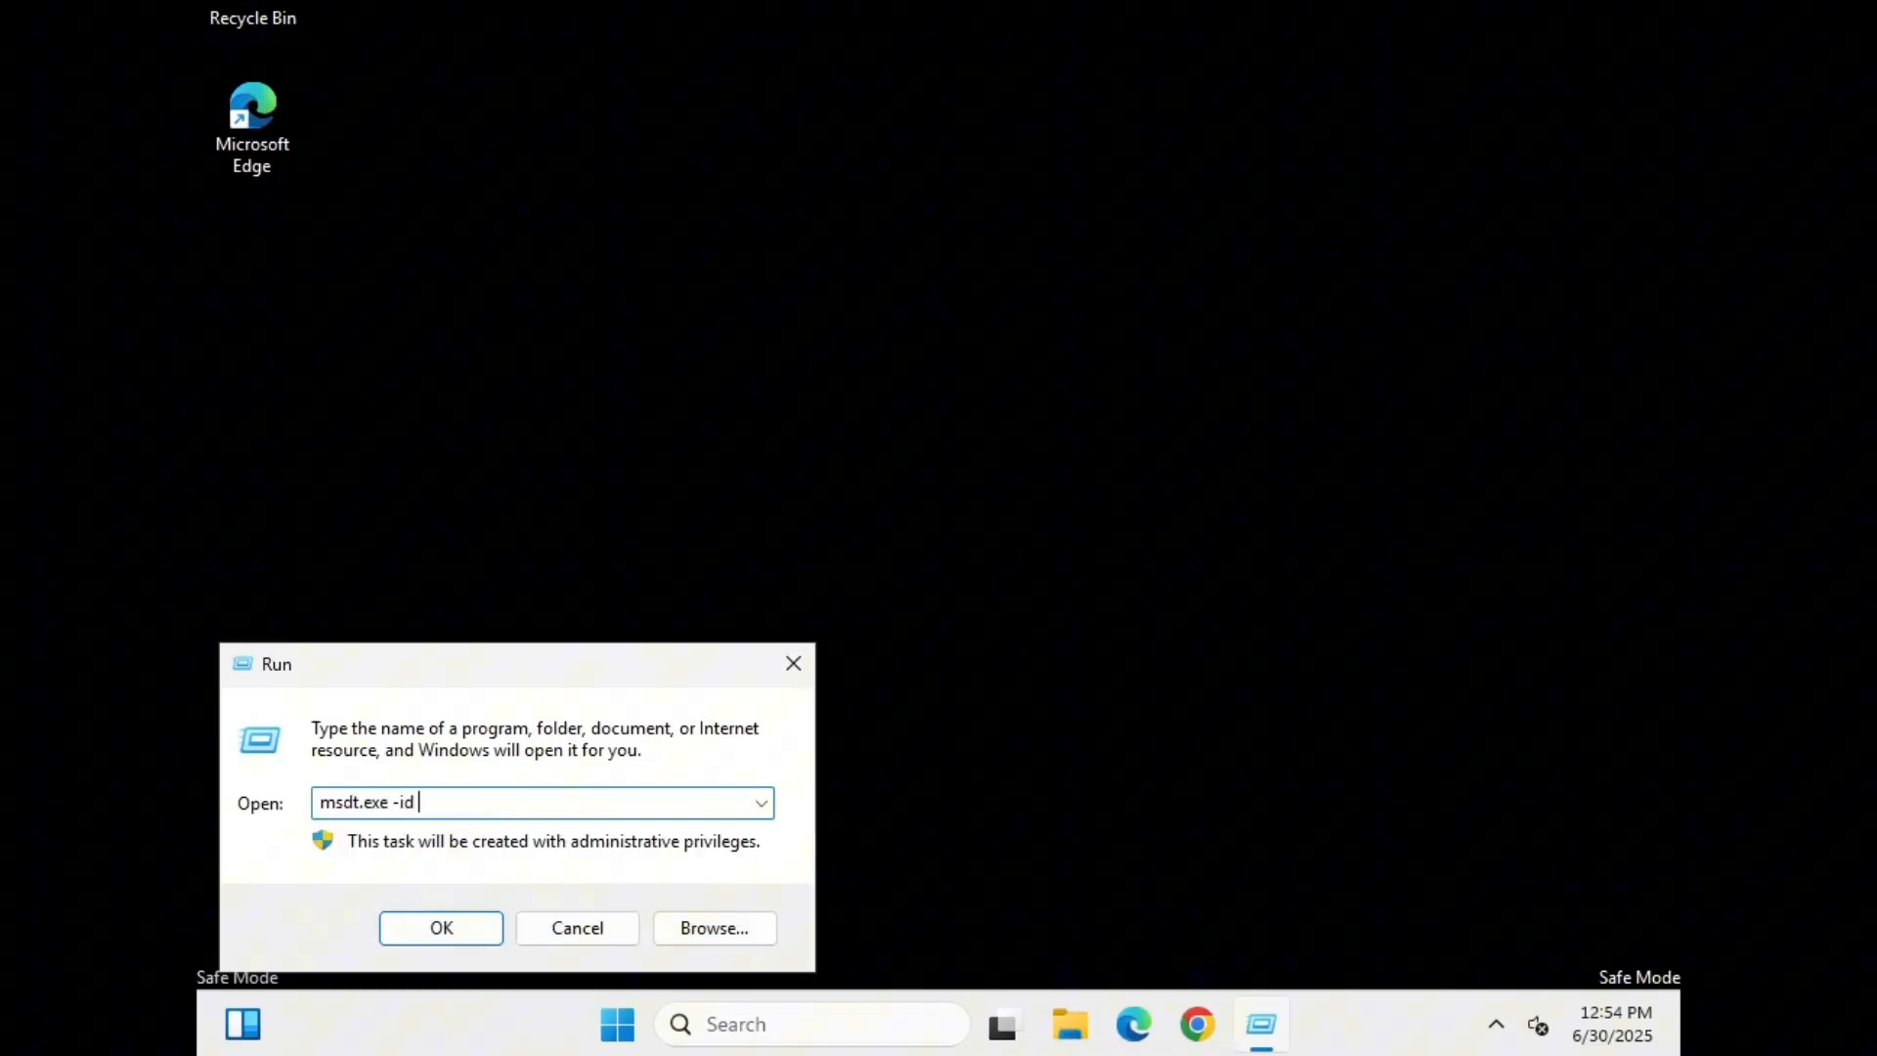
pyautogui.write('DeviceDiagnostic')
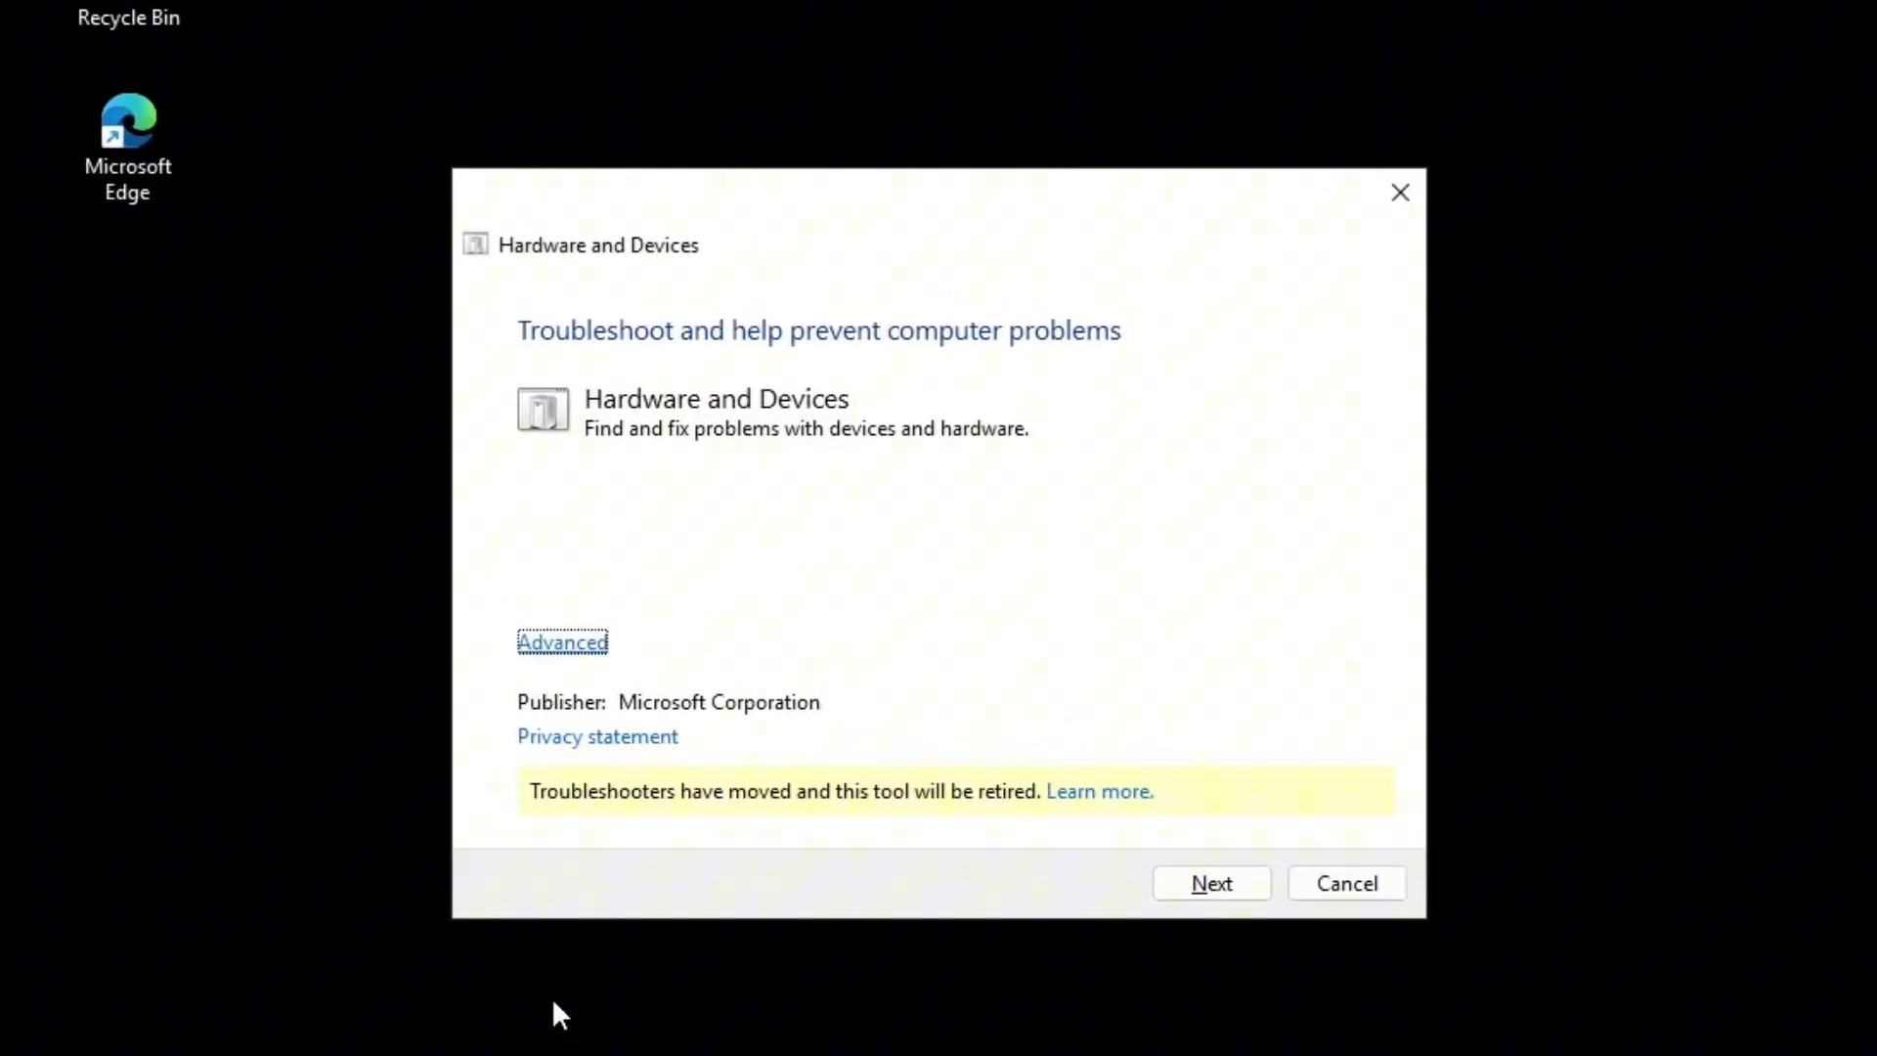
pyautogui.moveTo(688, 369)
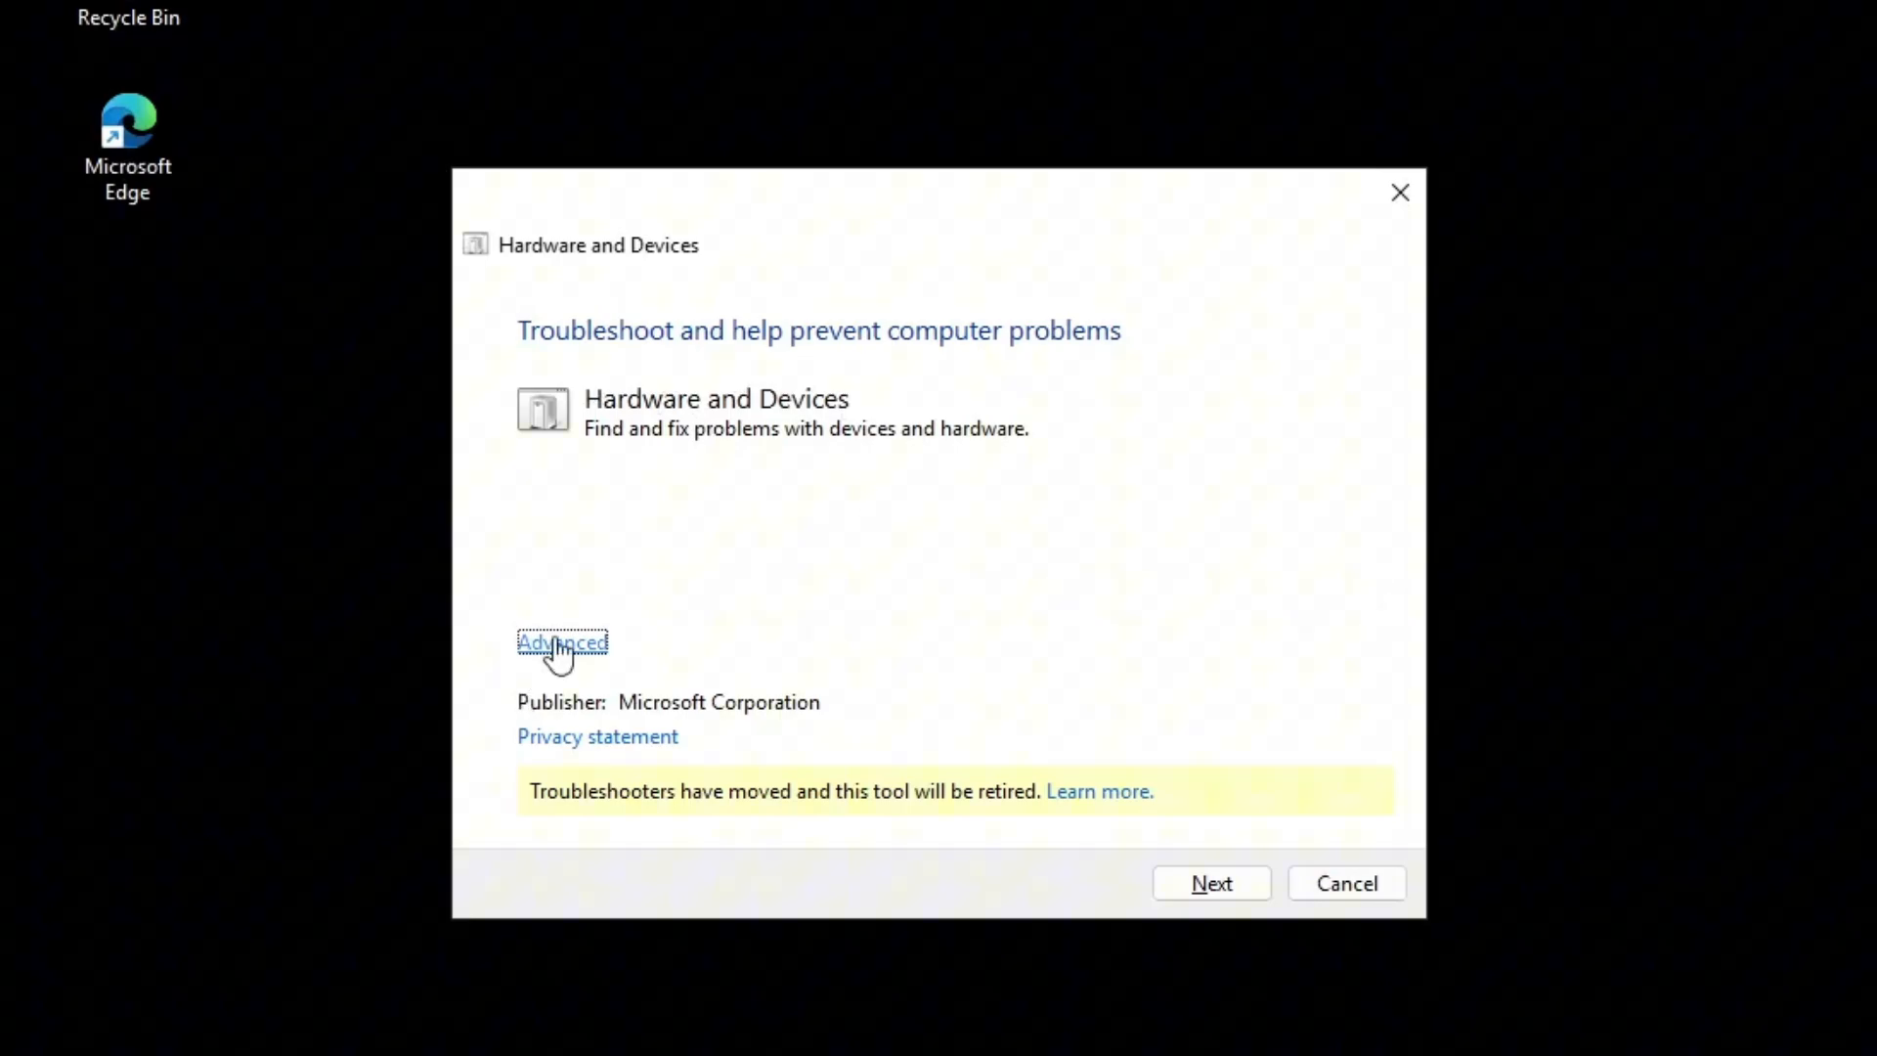
# Scan with automatic repairs, report the device as not listed, enable driver checks for new devices, then cancel.
pyautogui.click(561, 643)
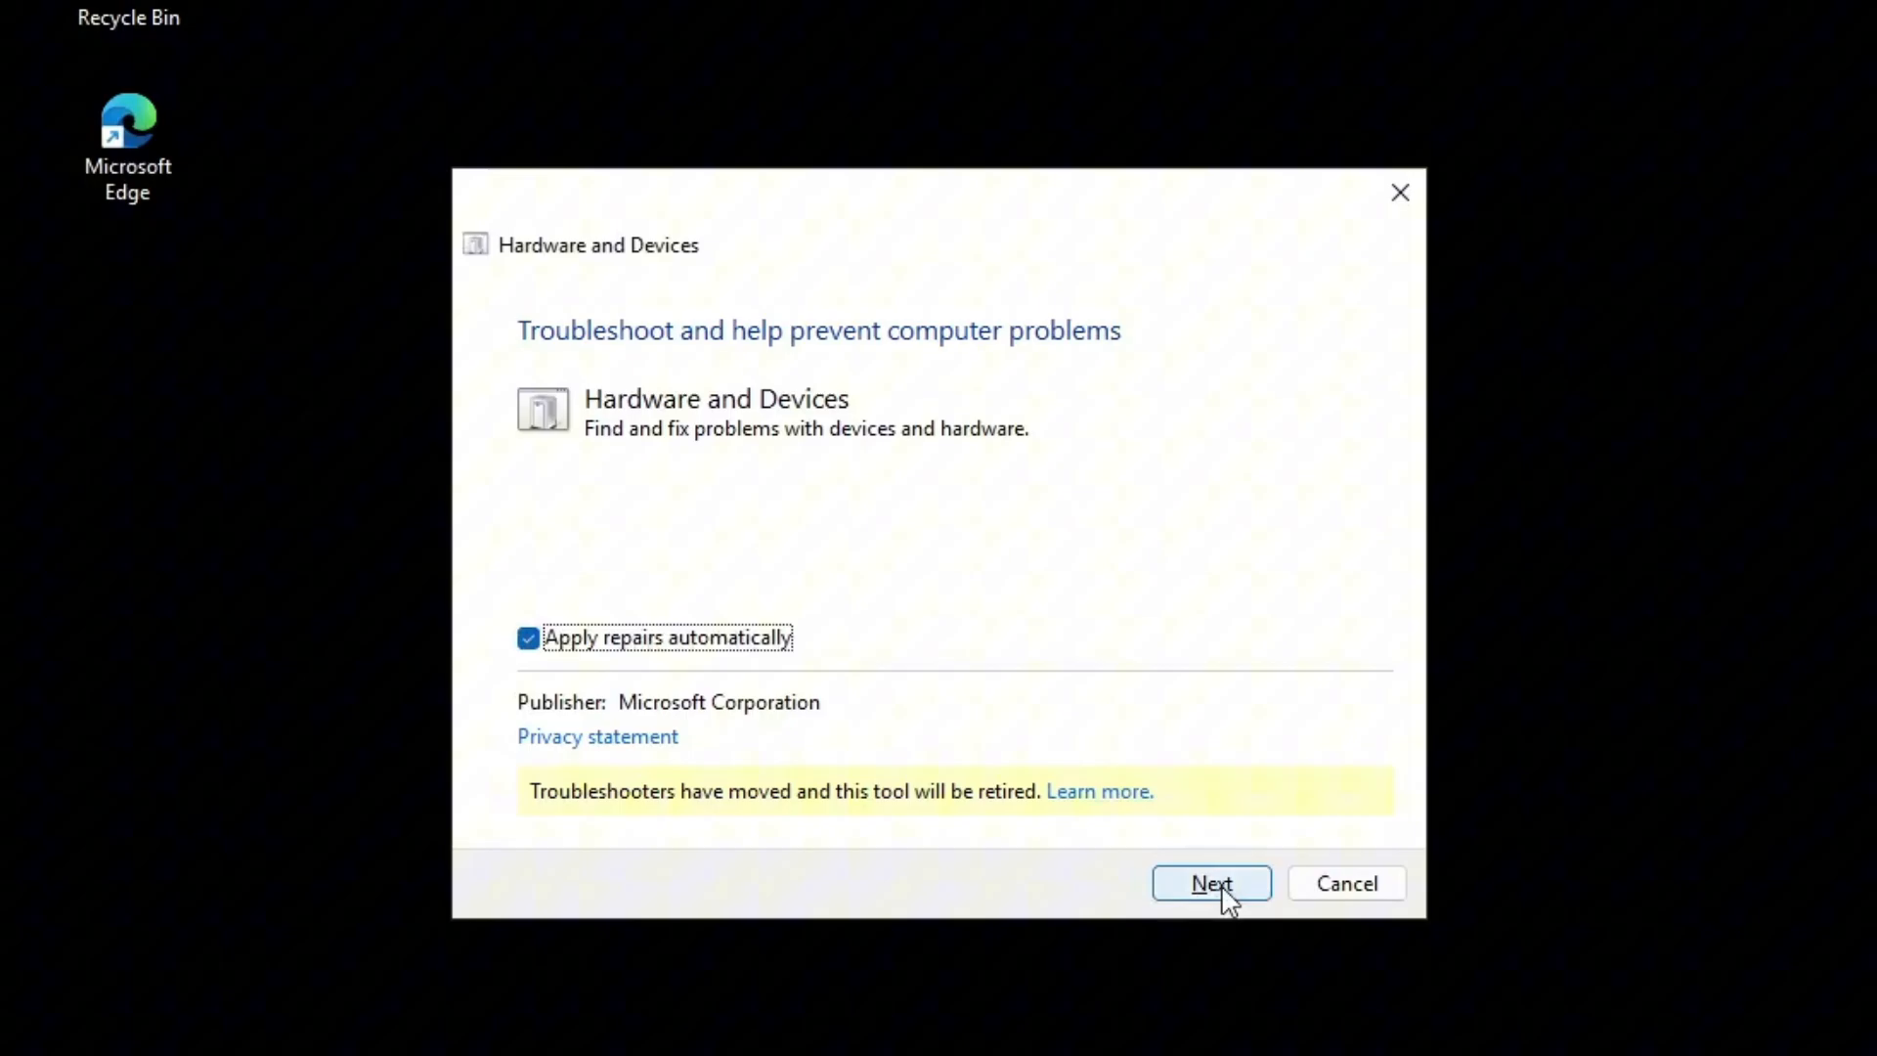
pyautogui.click(1210, 882)
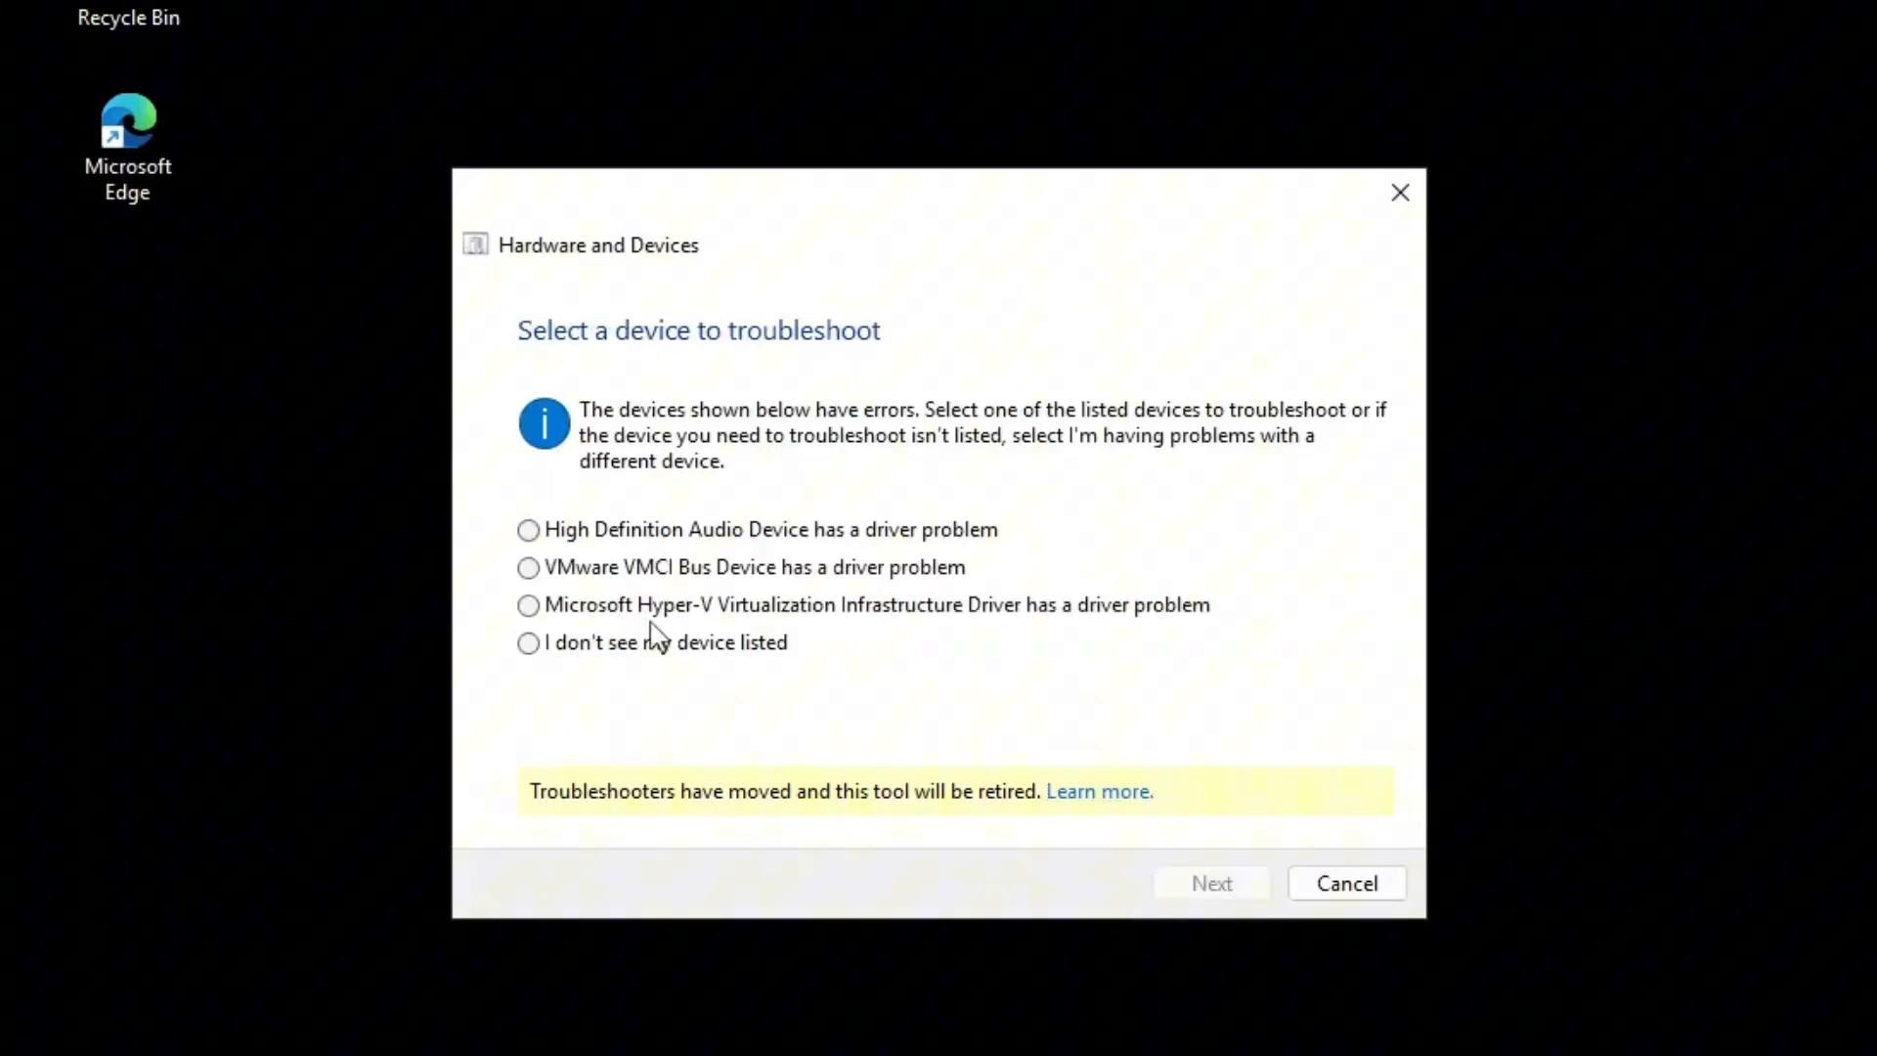
pyautogui.click(1210, 882)
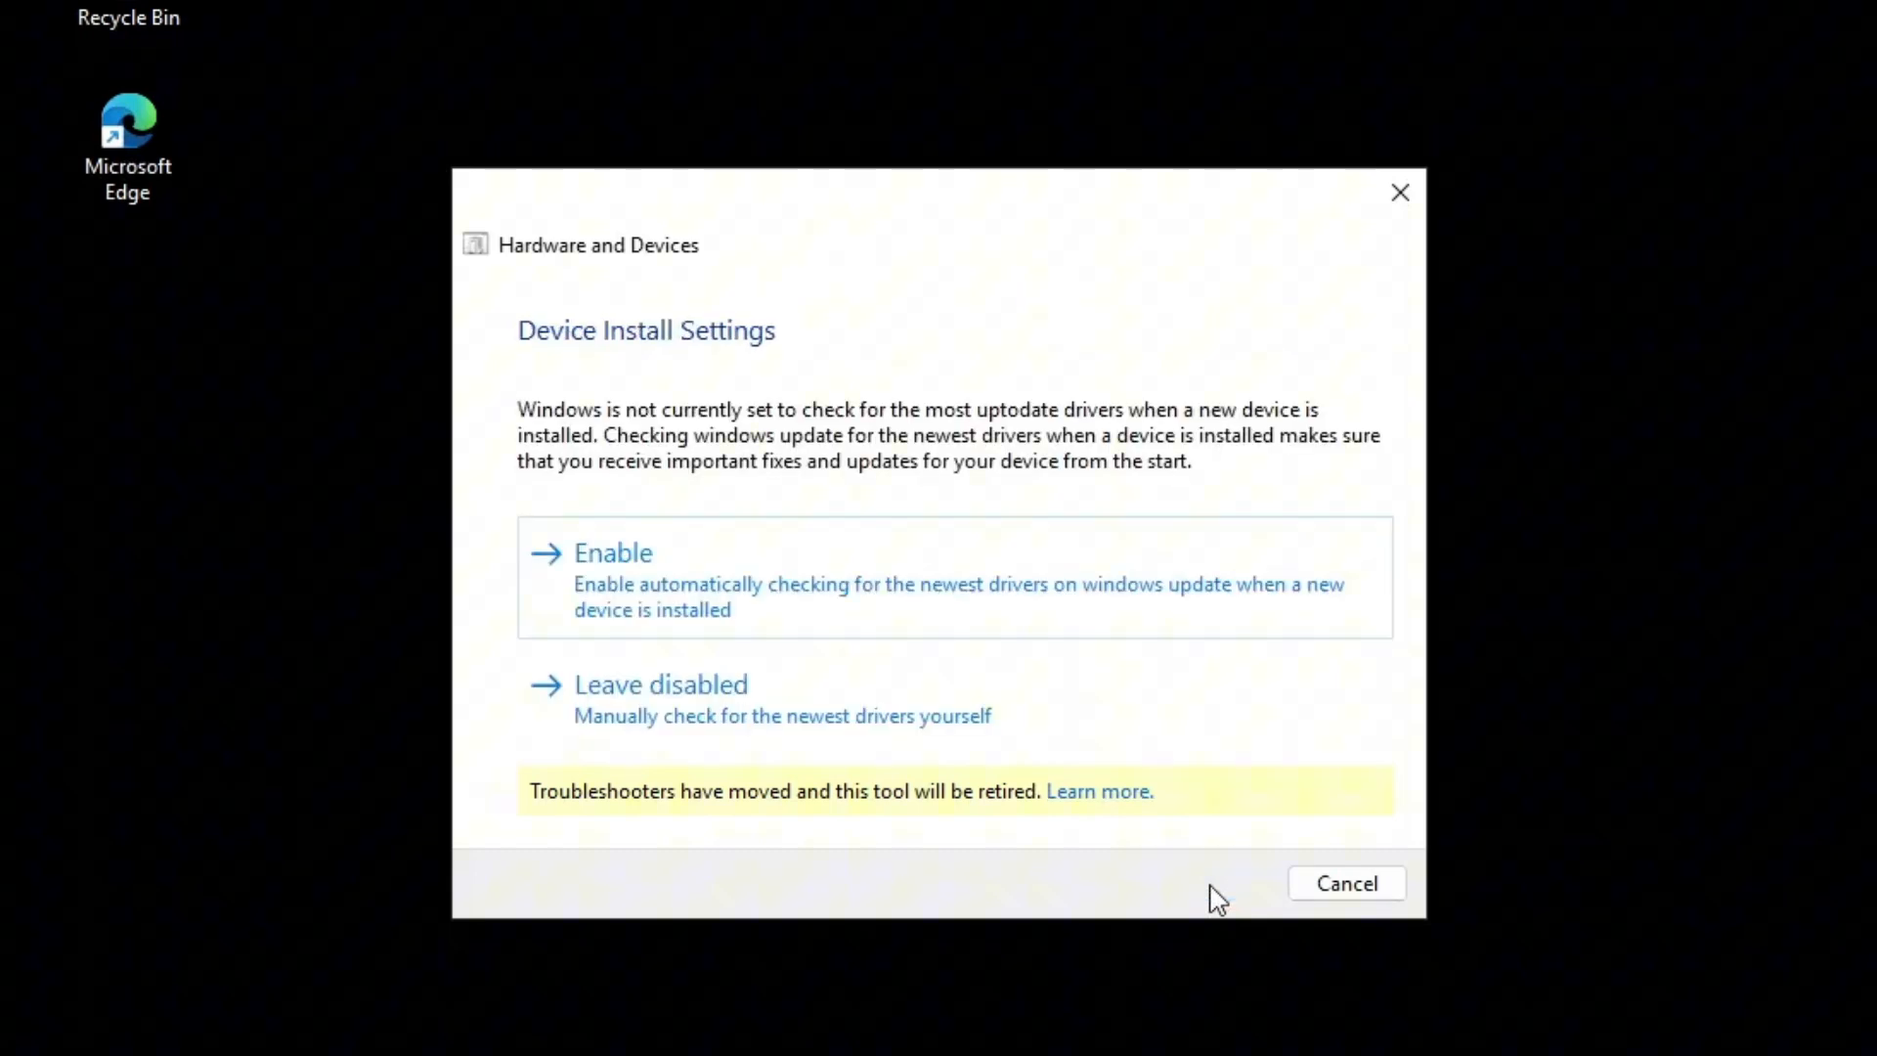
pyautogui.moveTo(1036, 612)
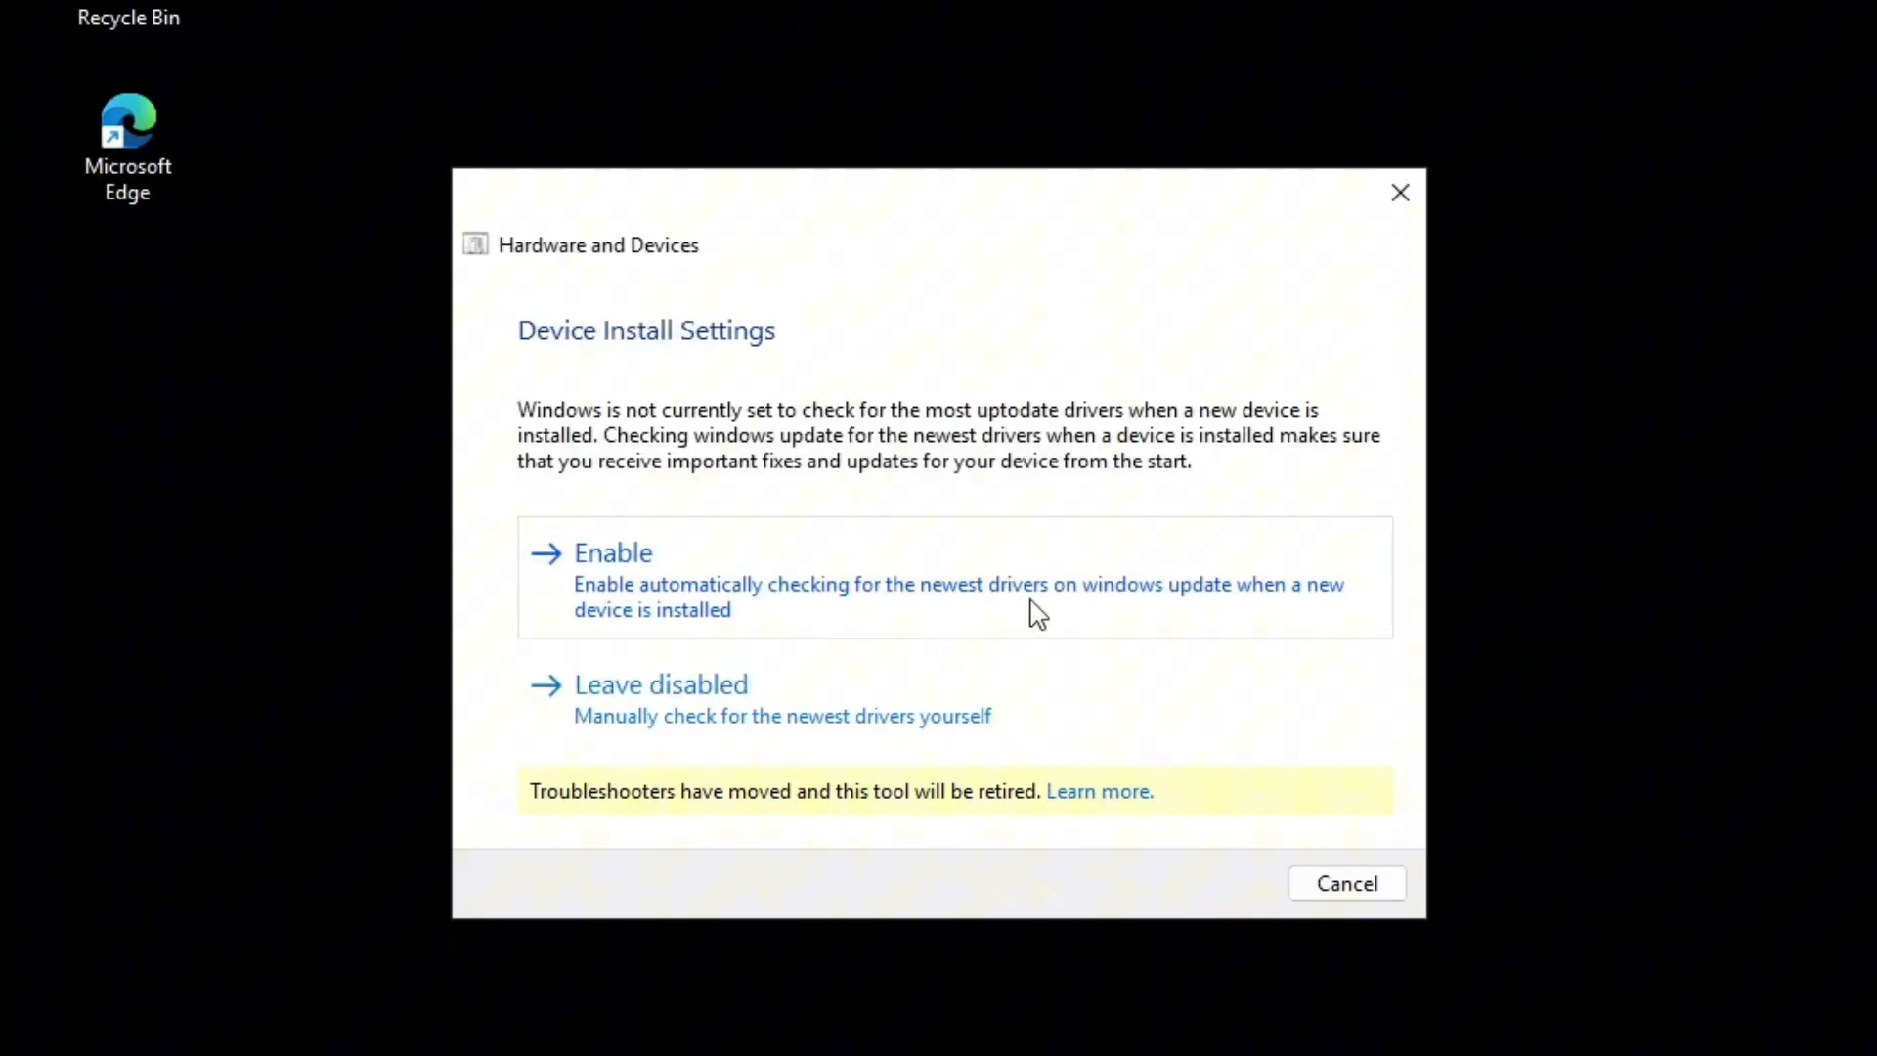
pyautogui.click(612, 552)
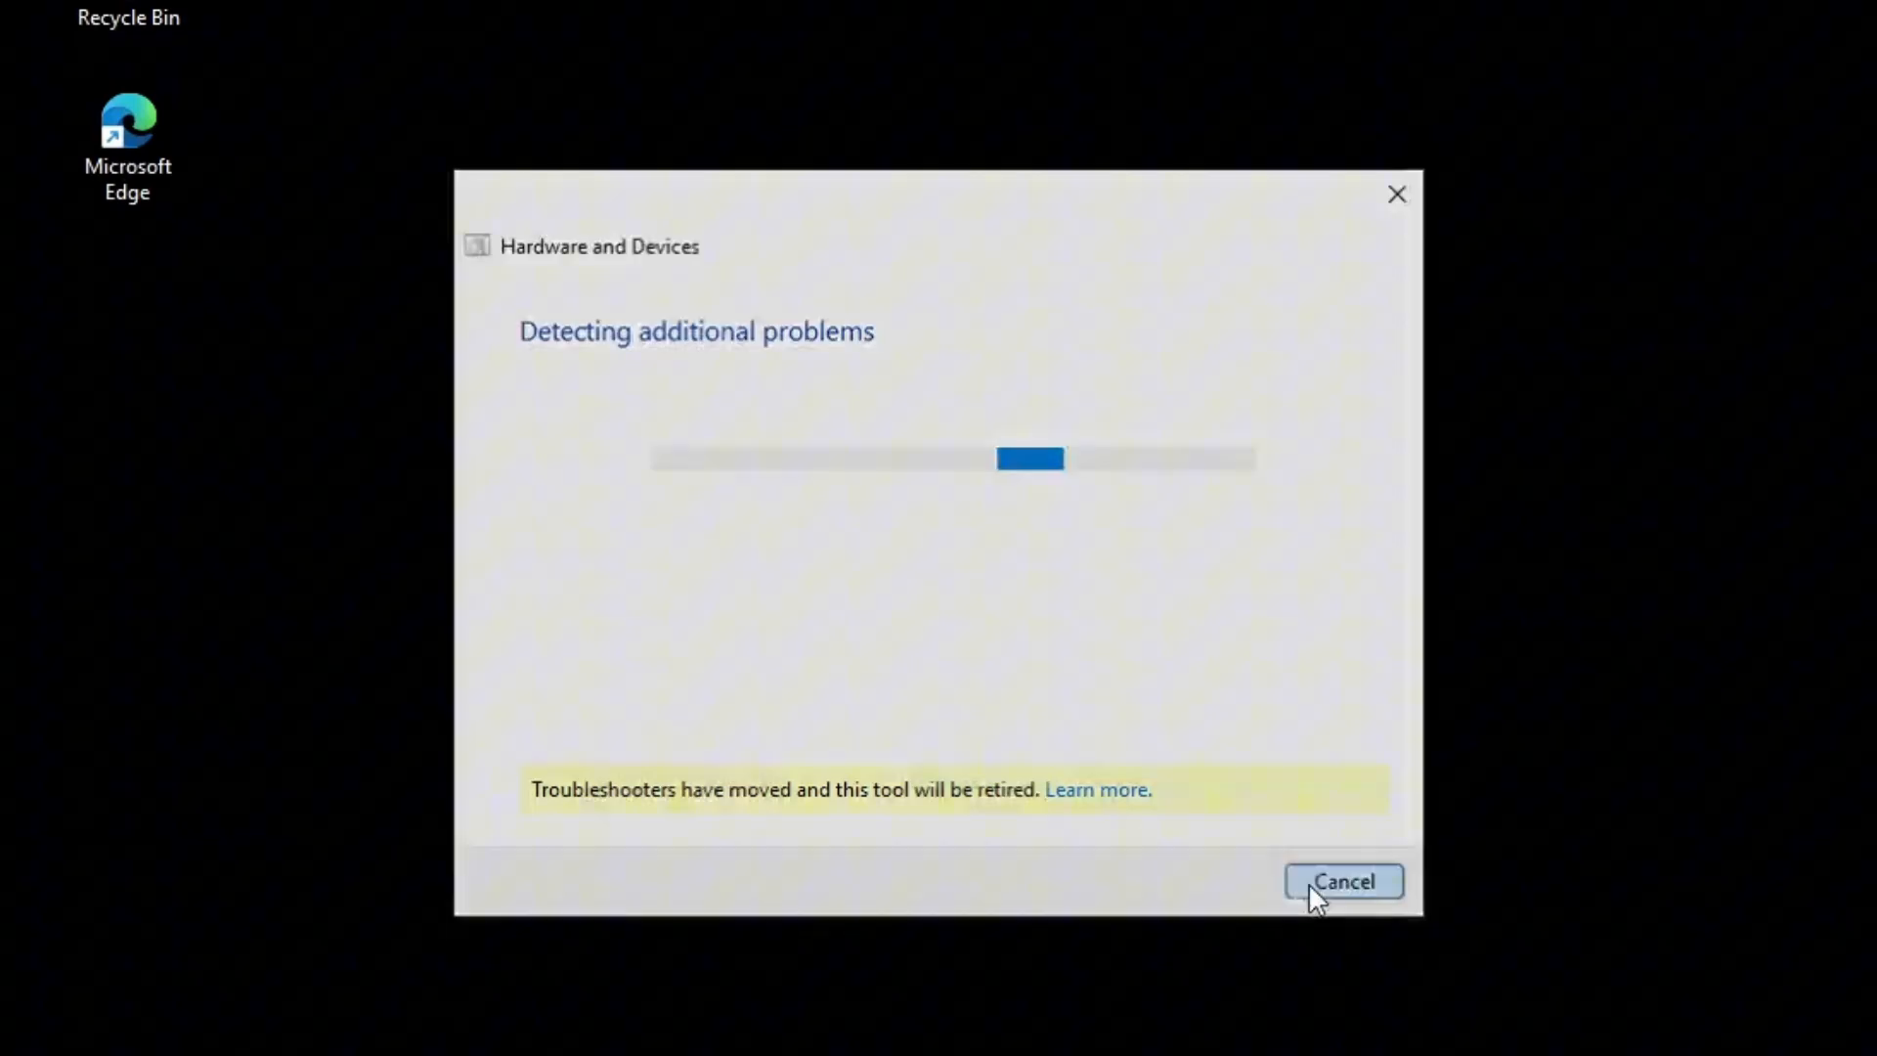
pyautogui.click(1343, 882)
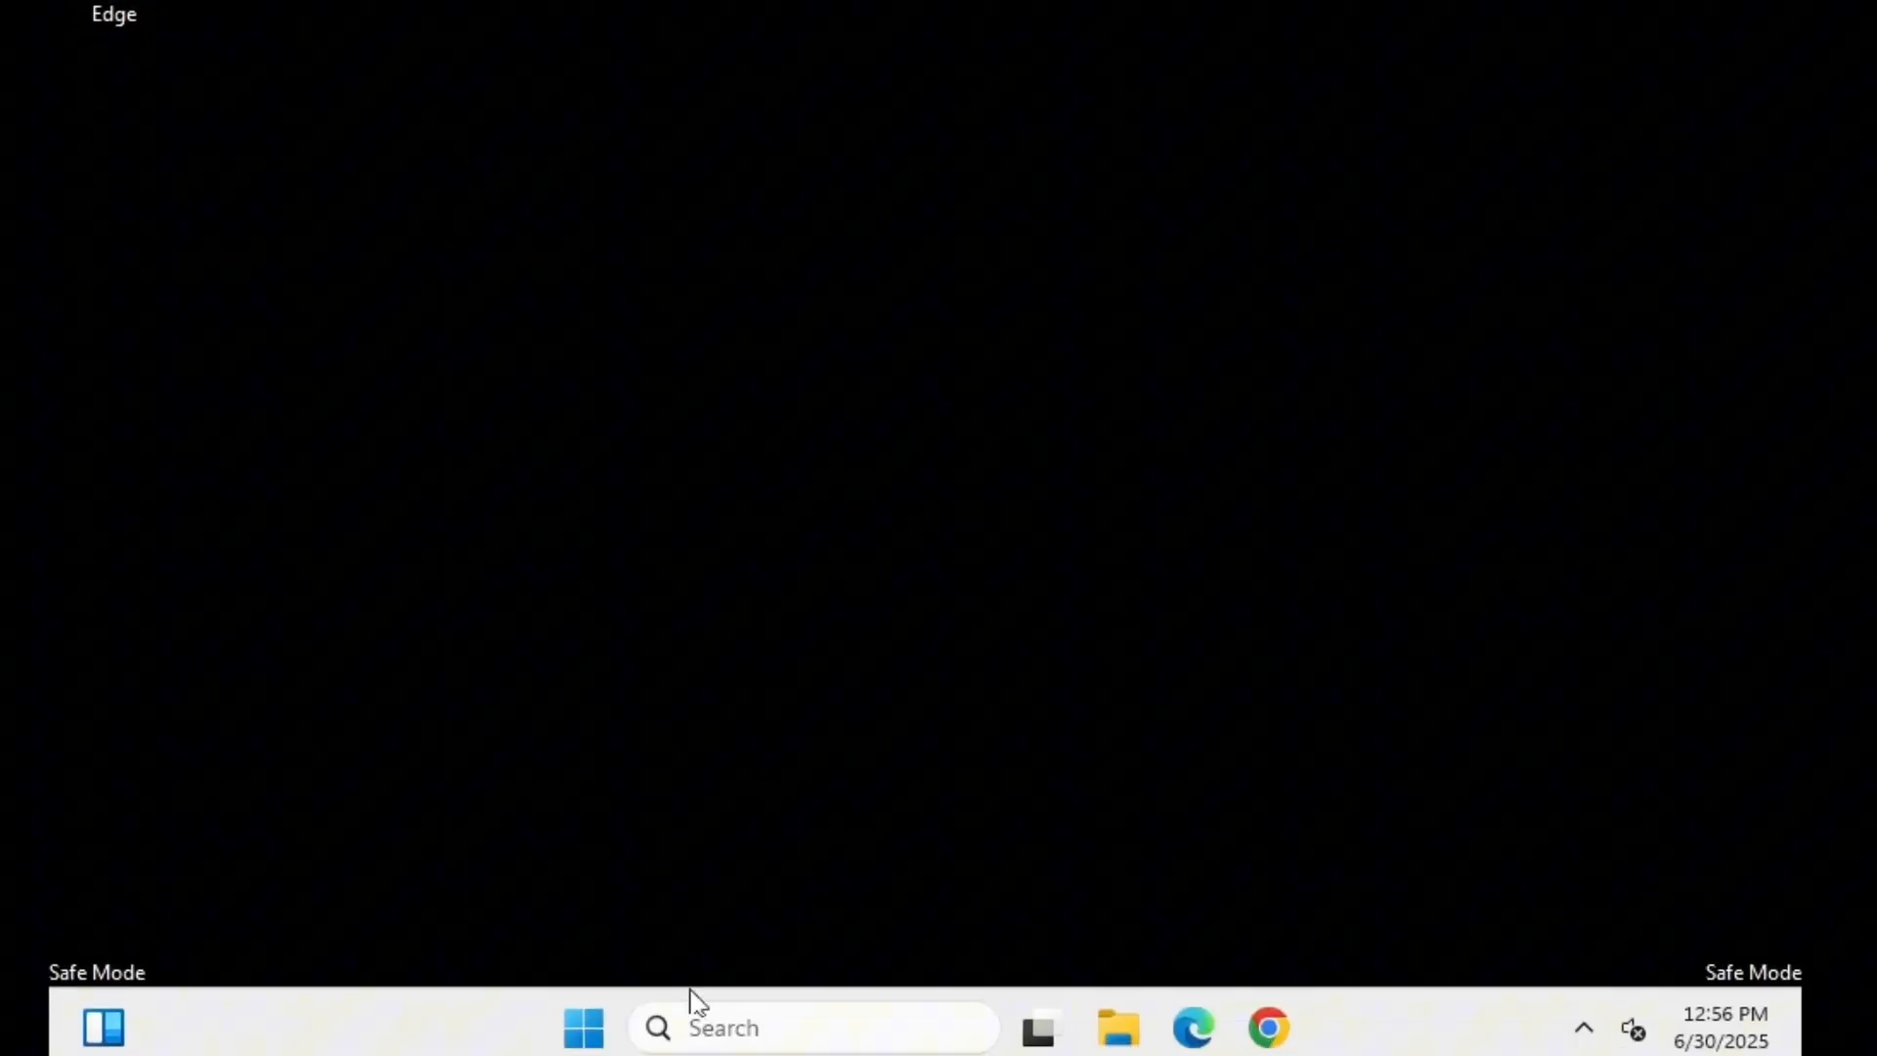
# Search for Control Panel and show the Programs and Features list of installed programs.
pyautogui.write('Control Panel')
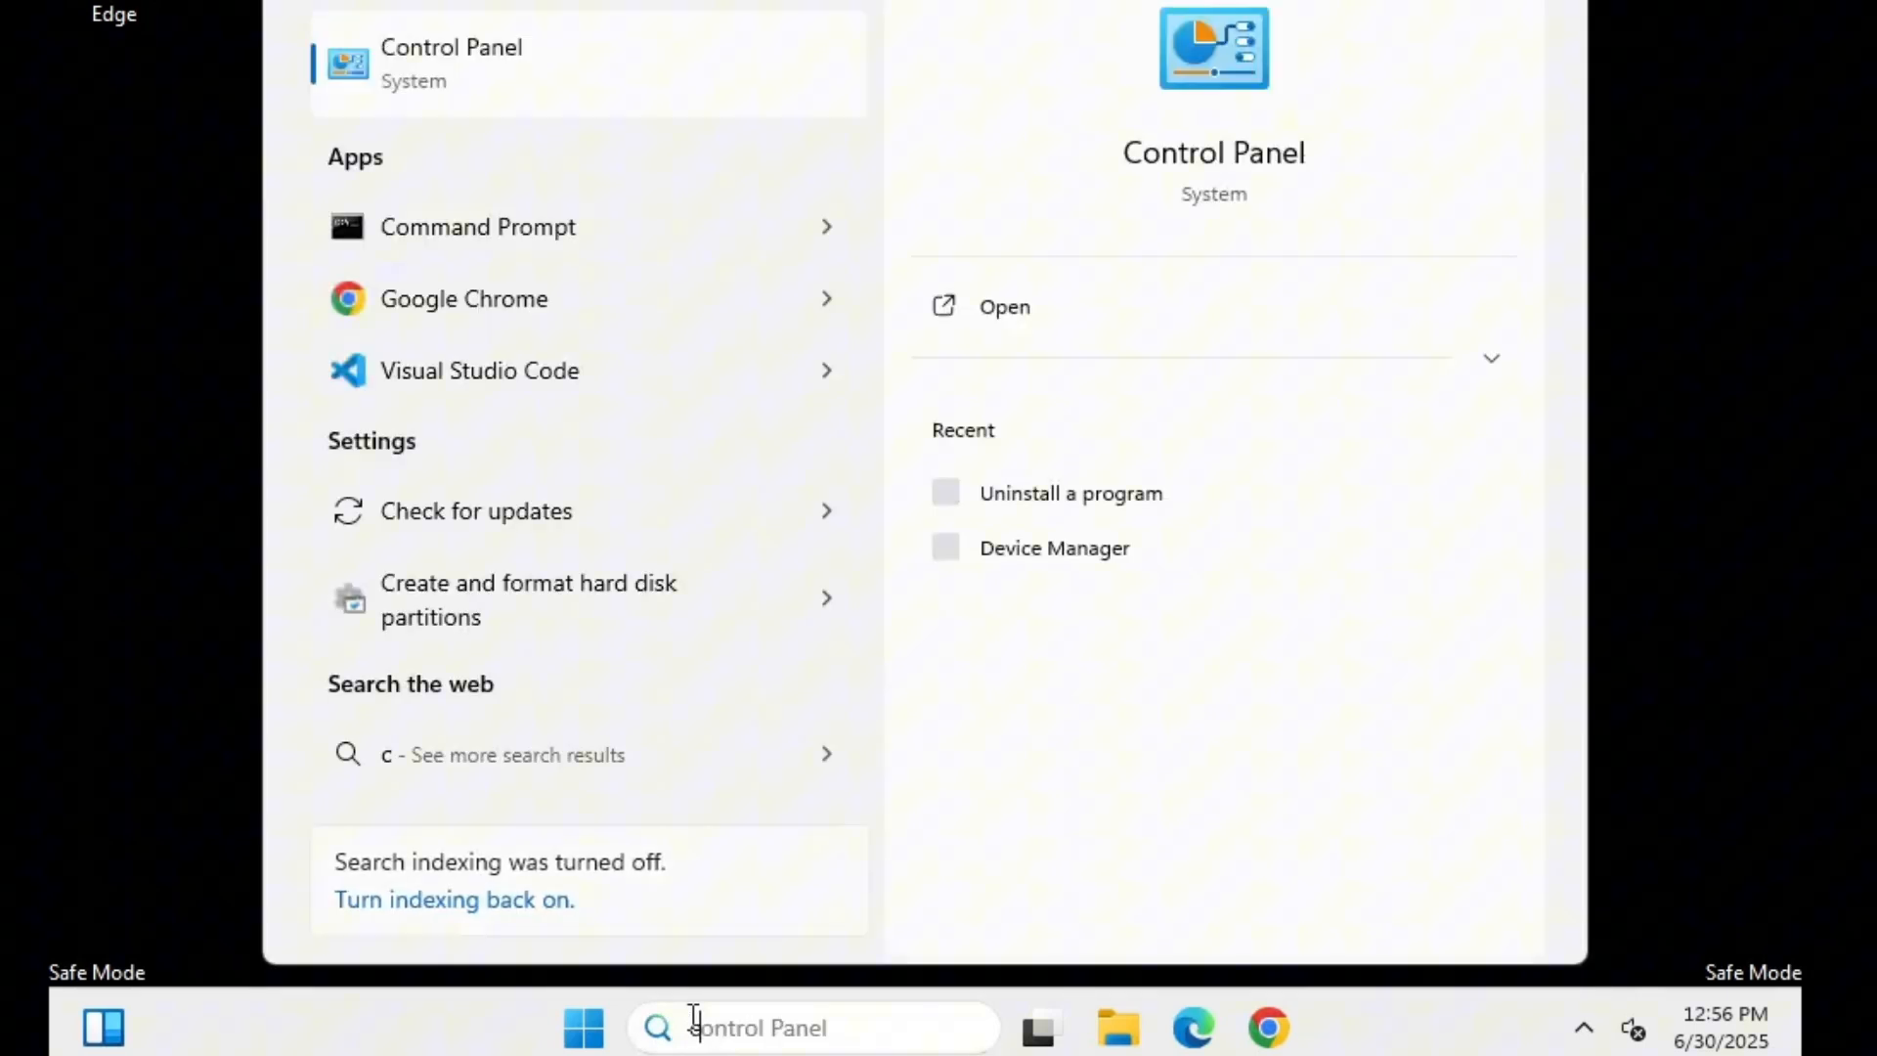
pyautogui.write('ontrol')
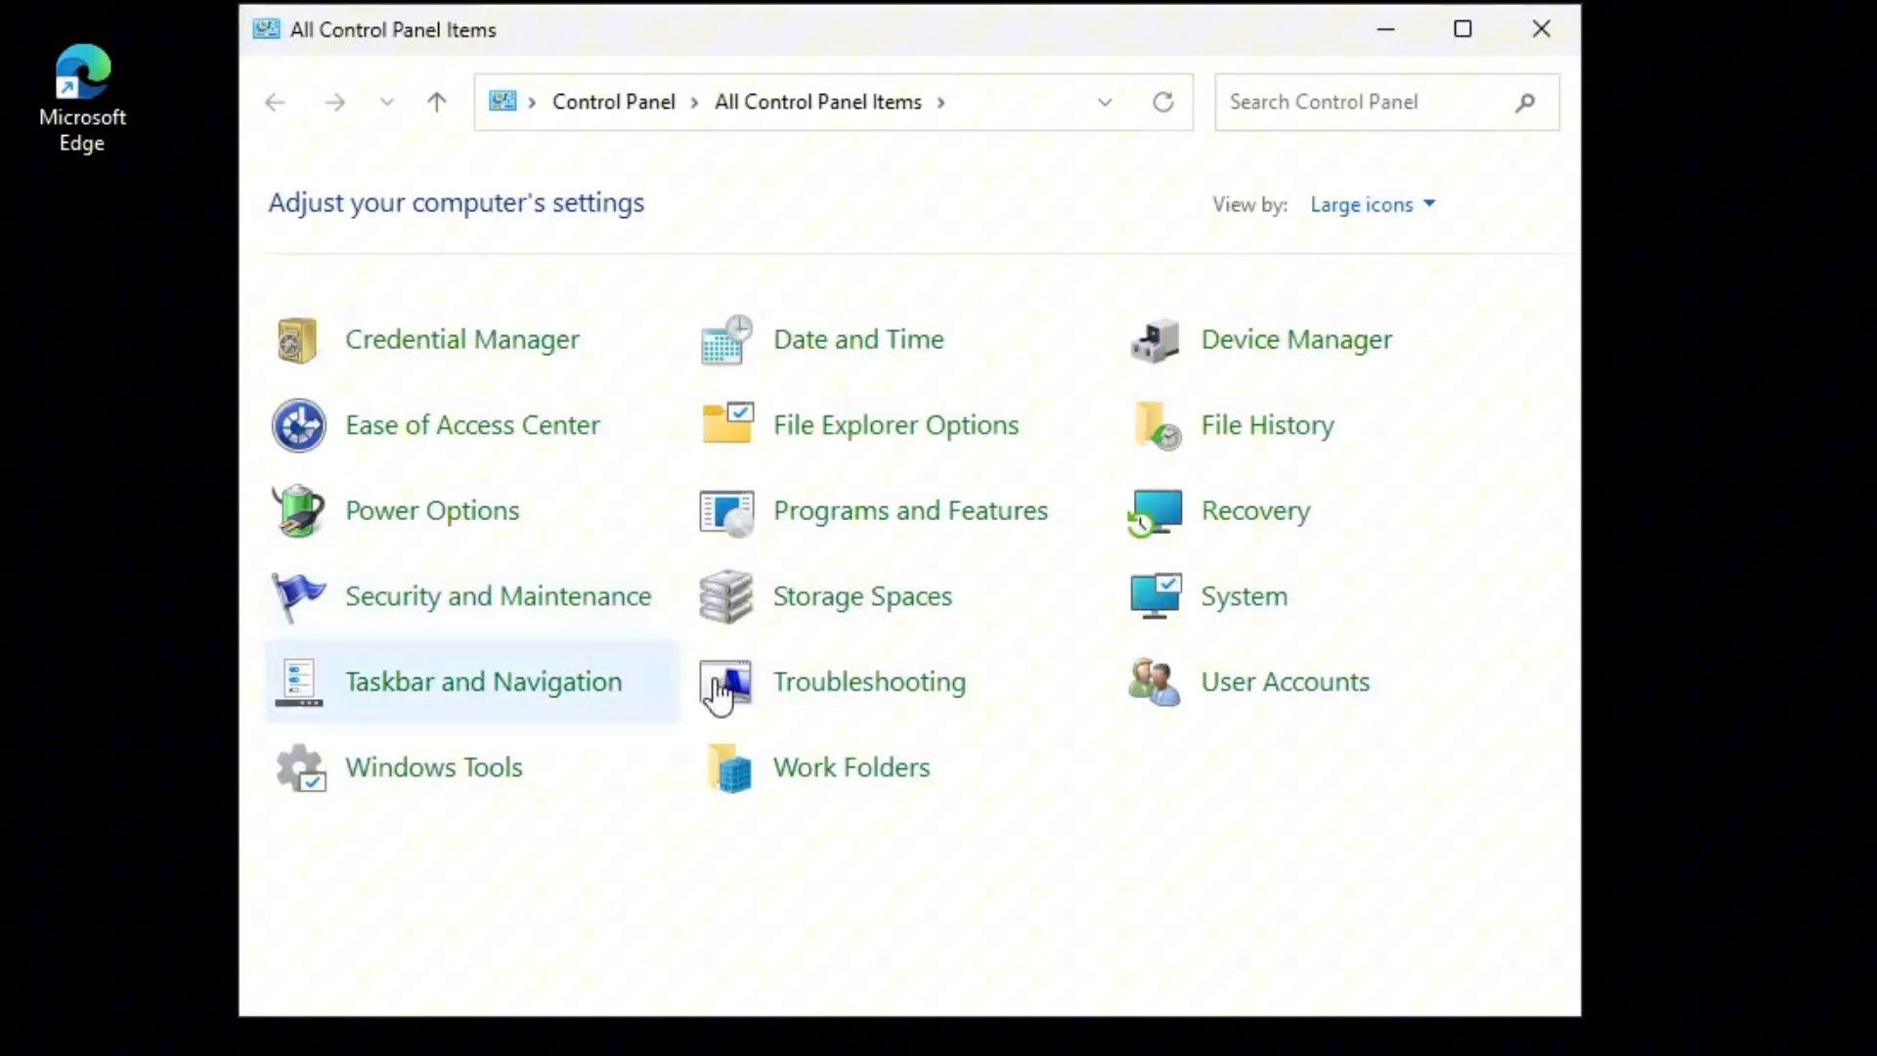
pyautogui.click(909, 510)
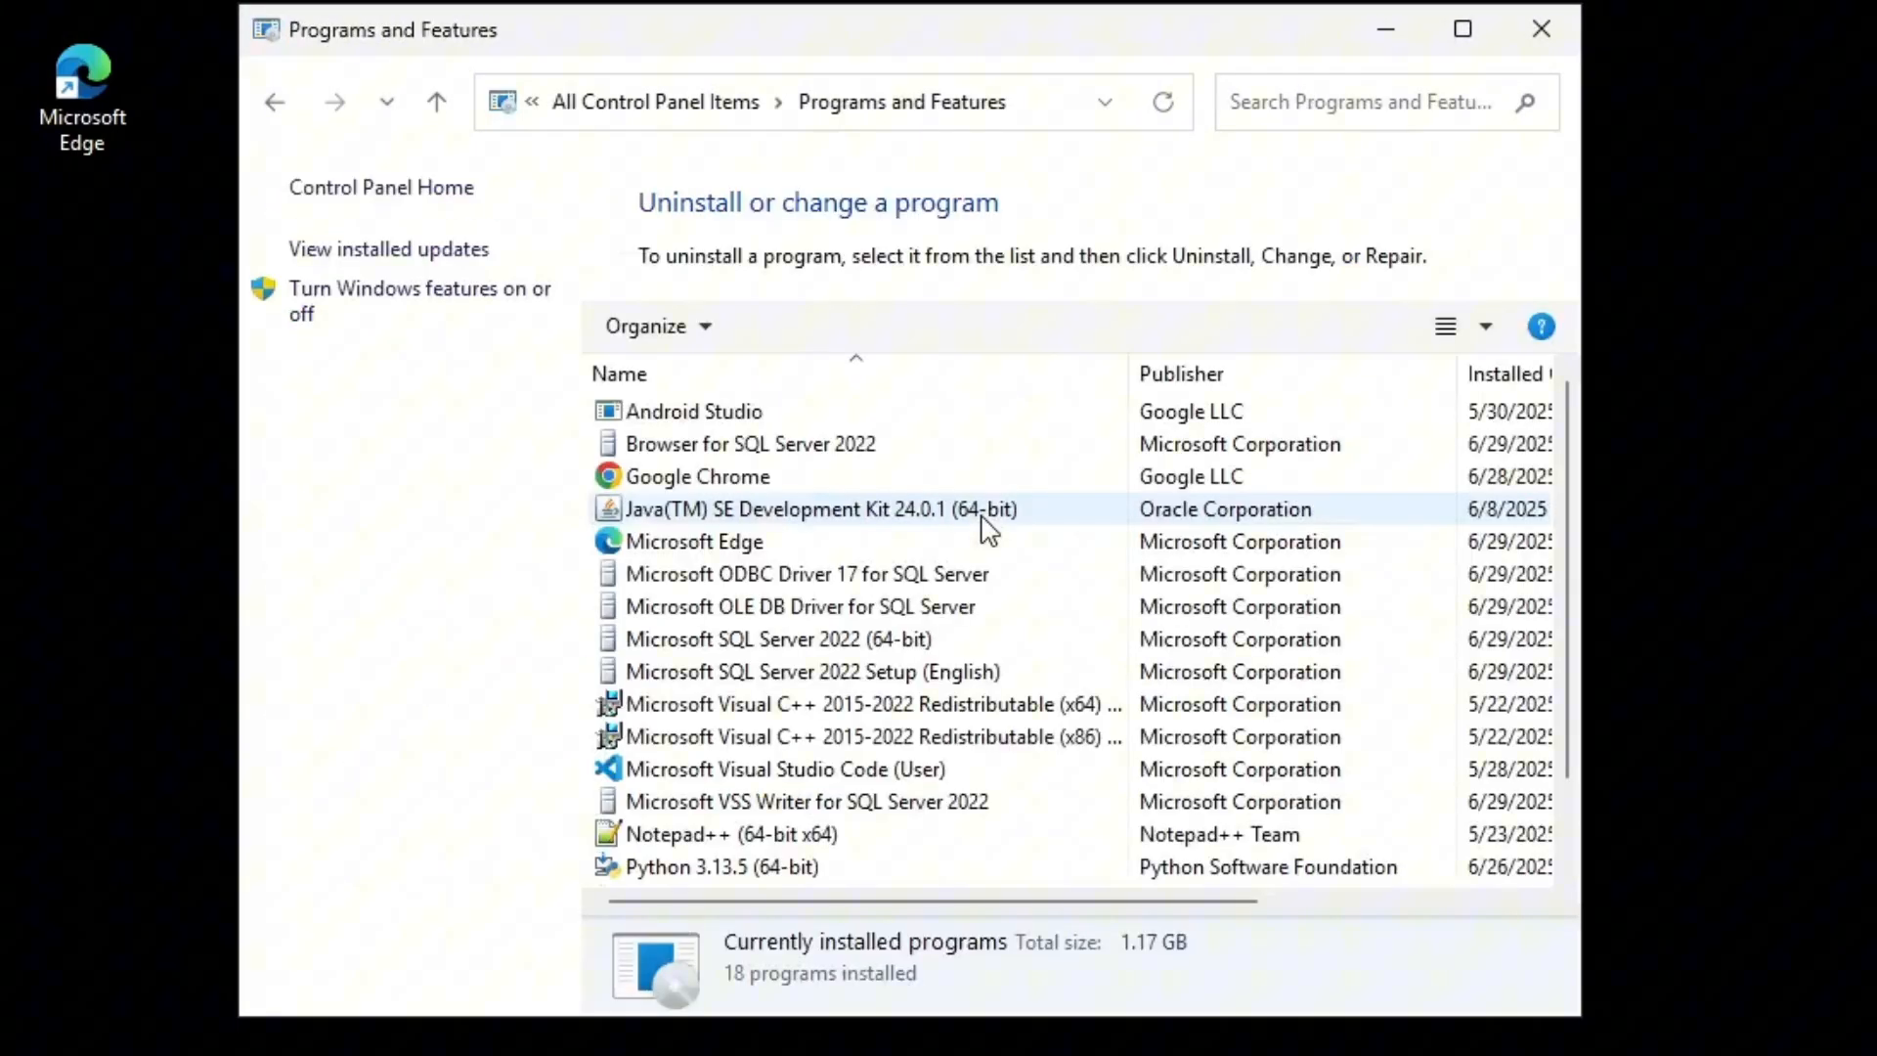
pyautogui.click(1463, 30)
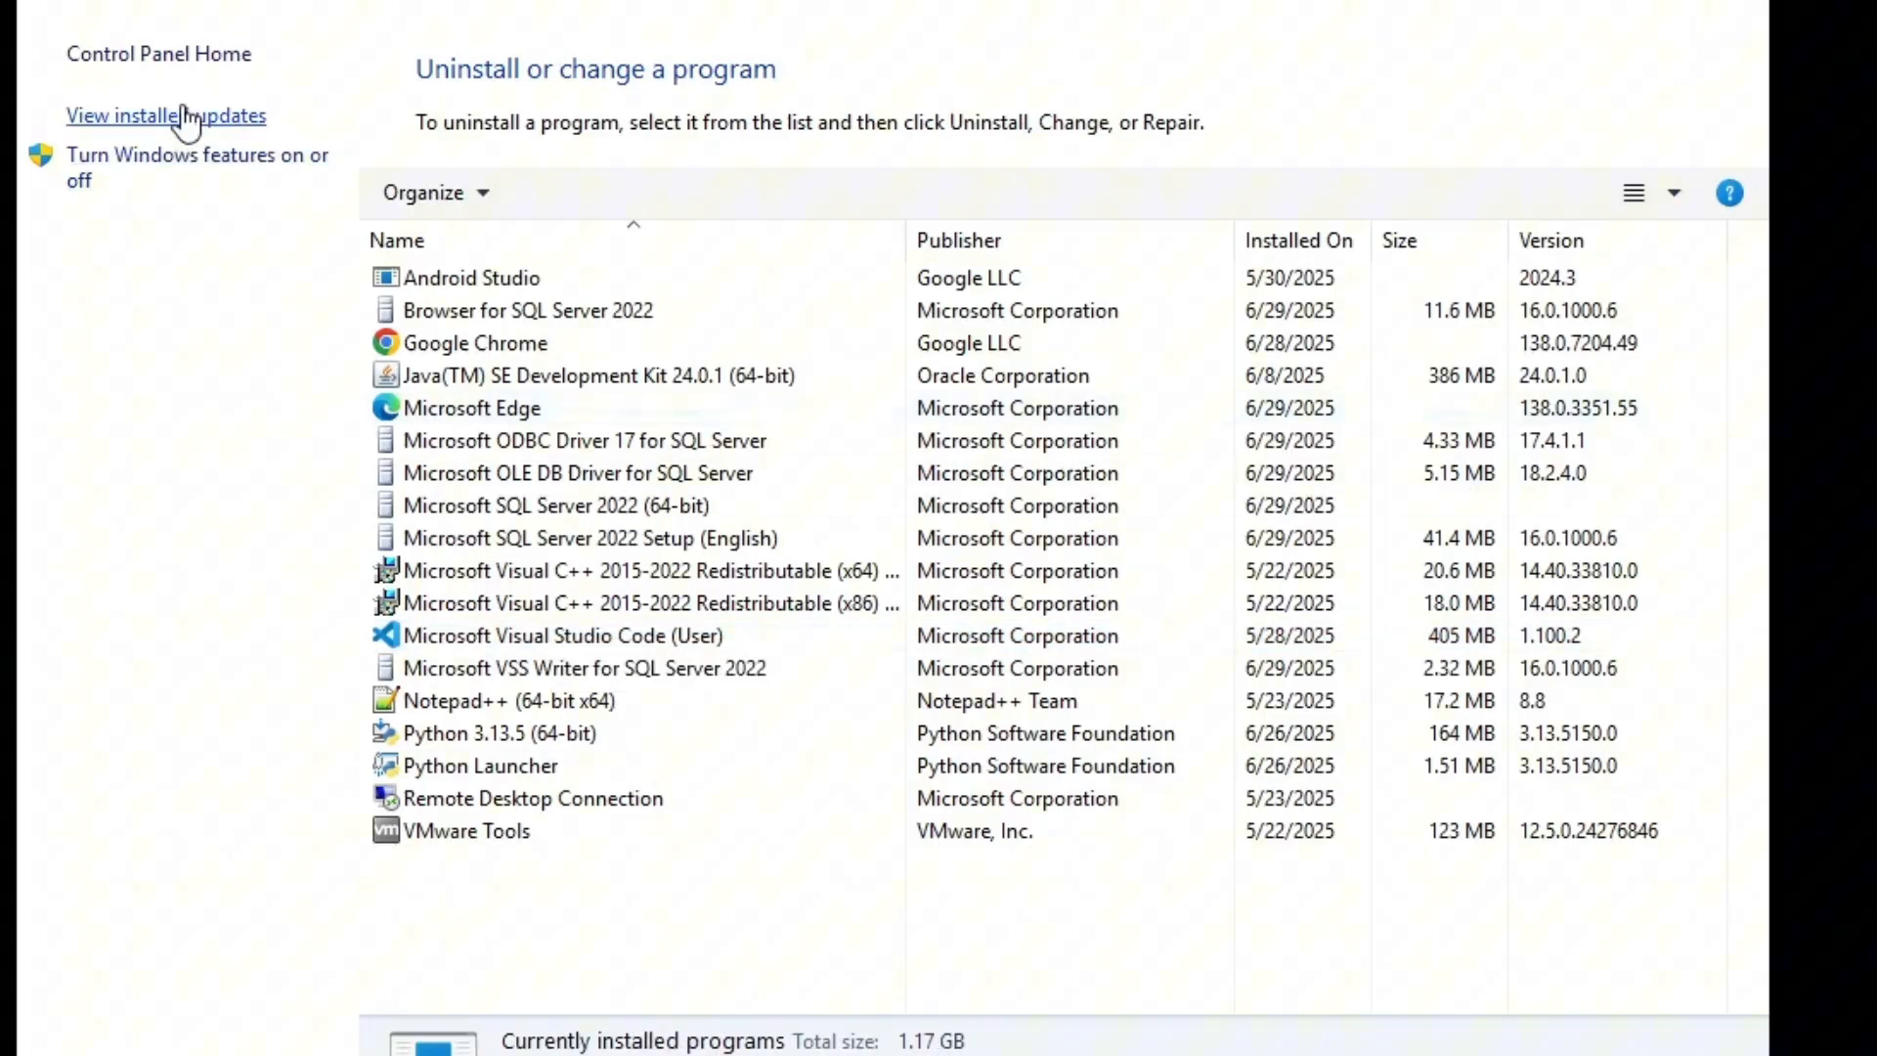
# Uninstall update KB5054979 from the installed updates list.
pyautogui.click(165, 116)
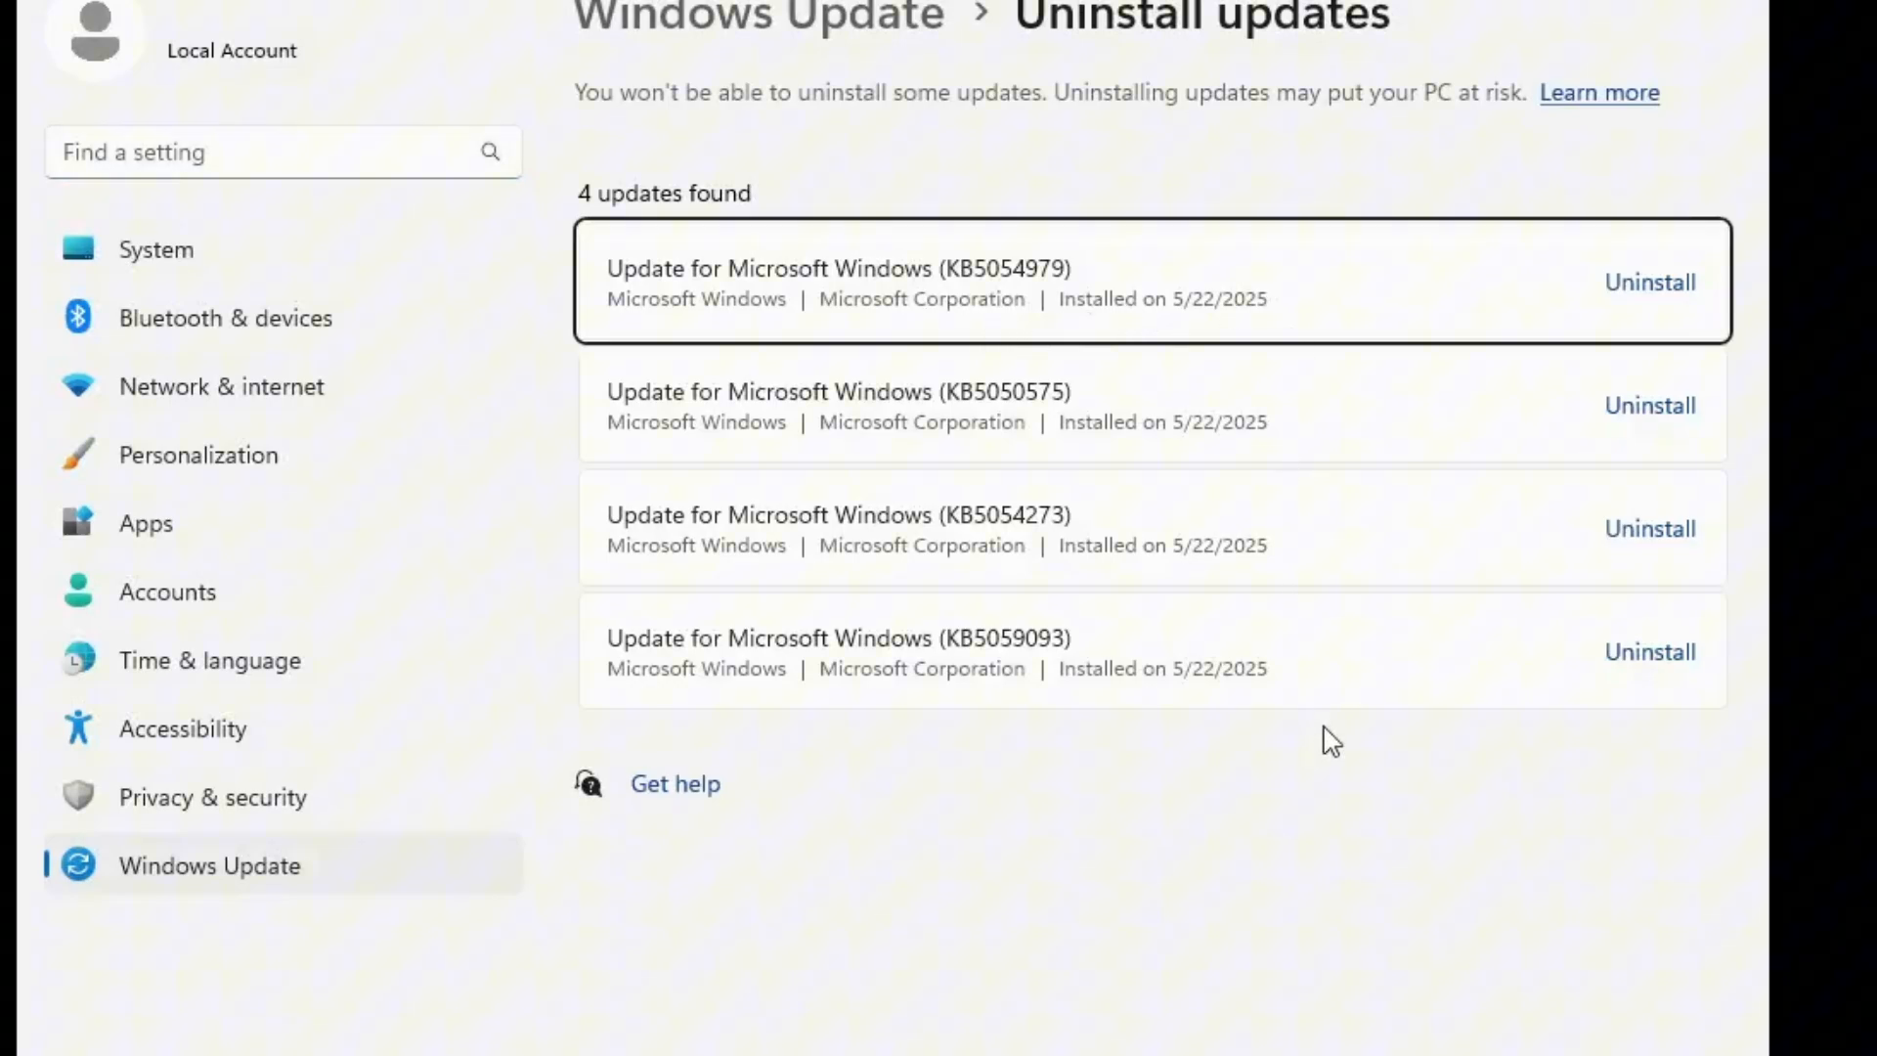
pyautogui.moveTo(1488, 335)
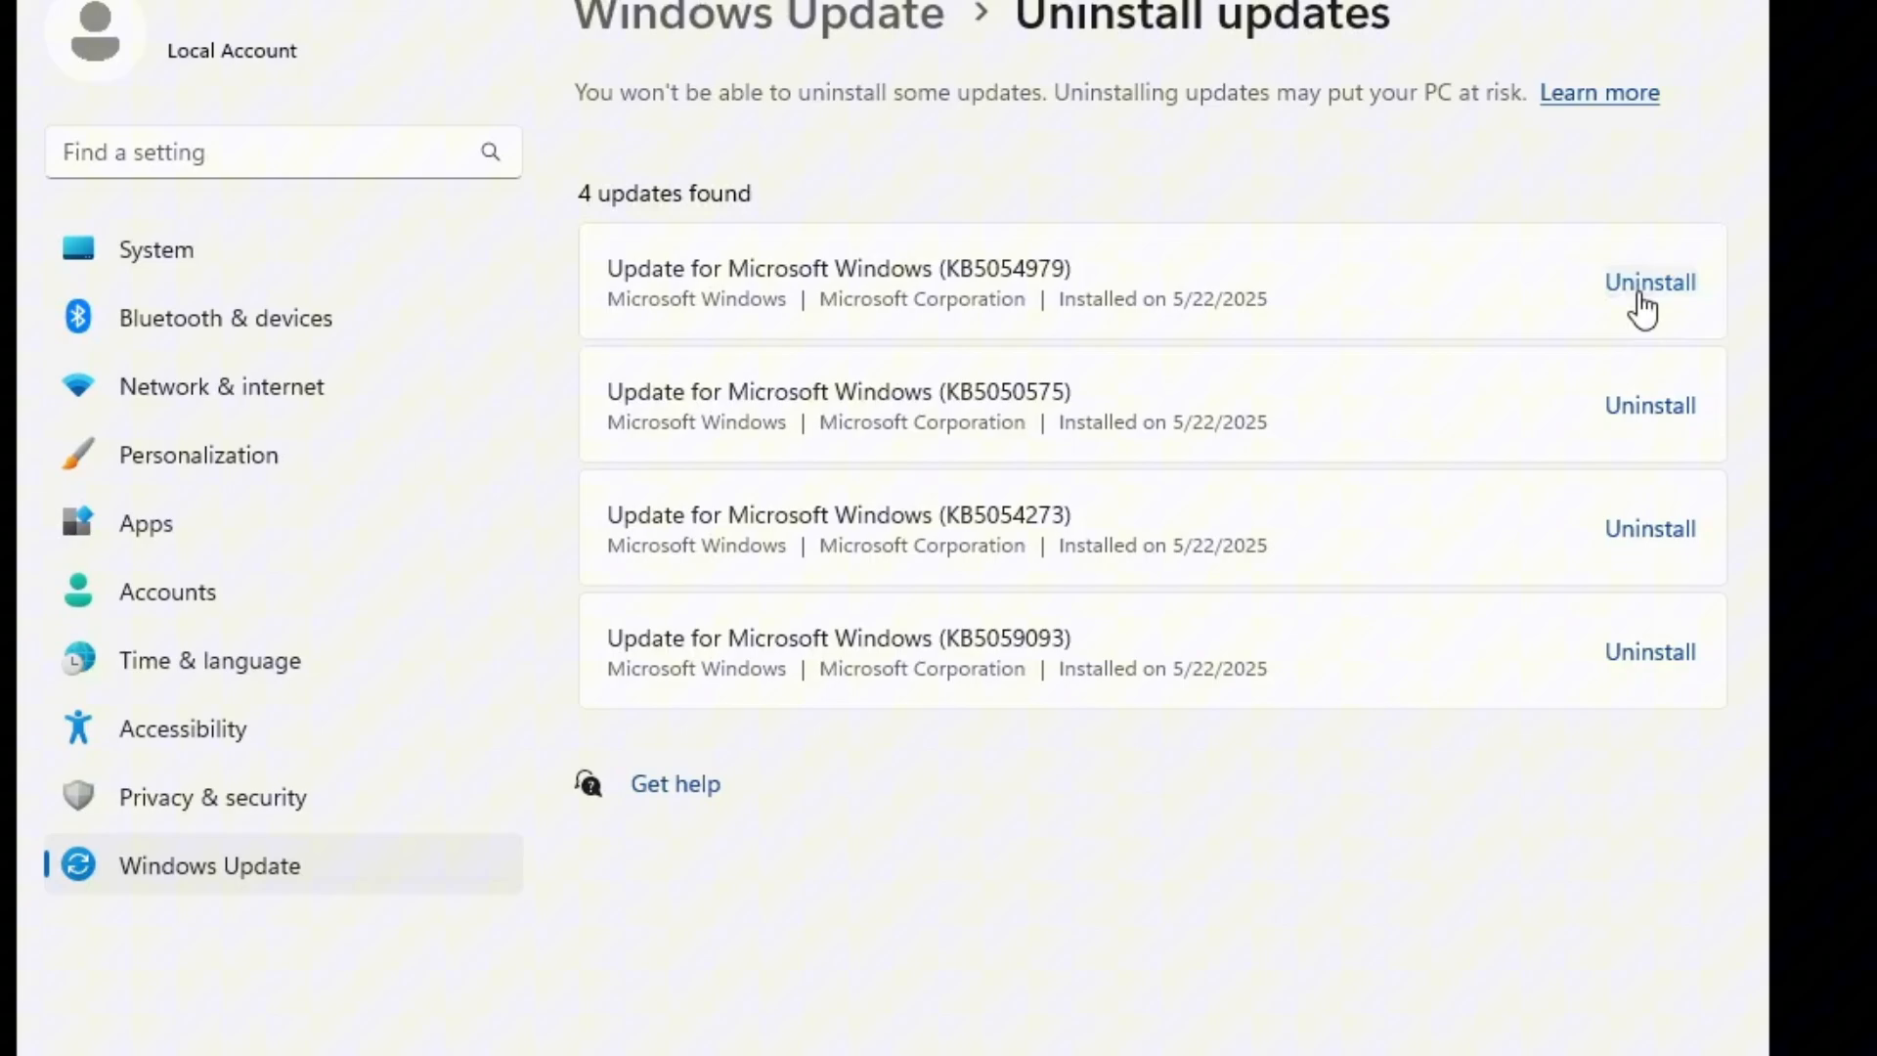
pyautogui.click(1650, 282)
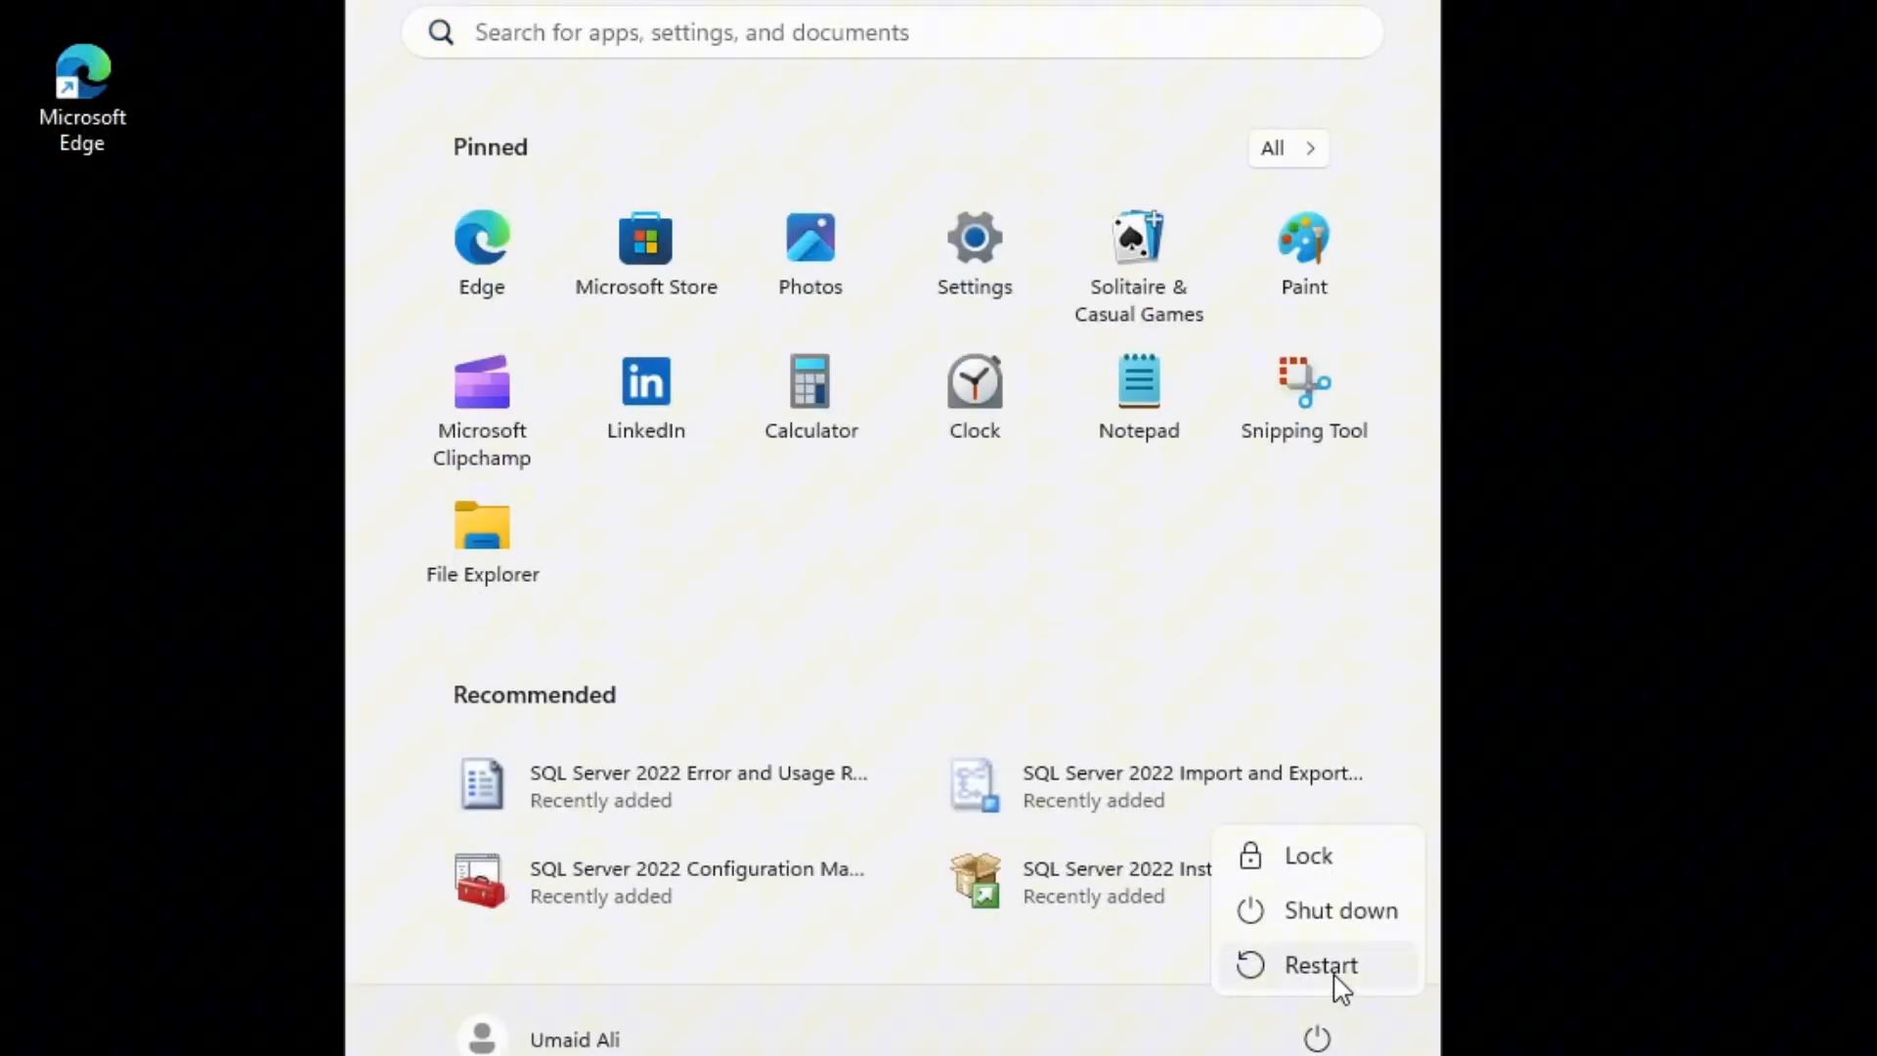
# Restart the PC into recovery and reach the Advanced options menu.
pyautogui.click(1320, 966)
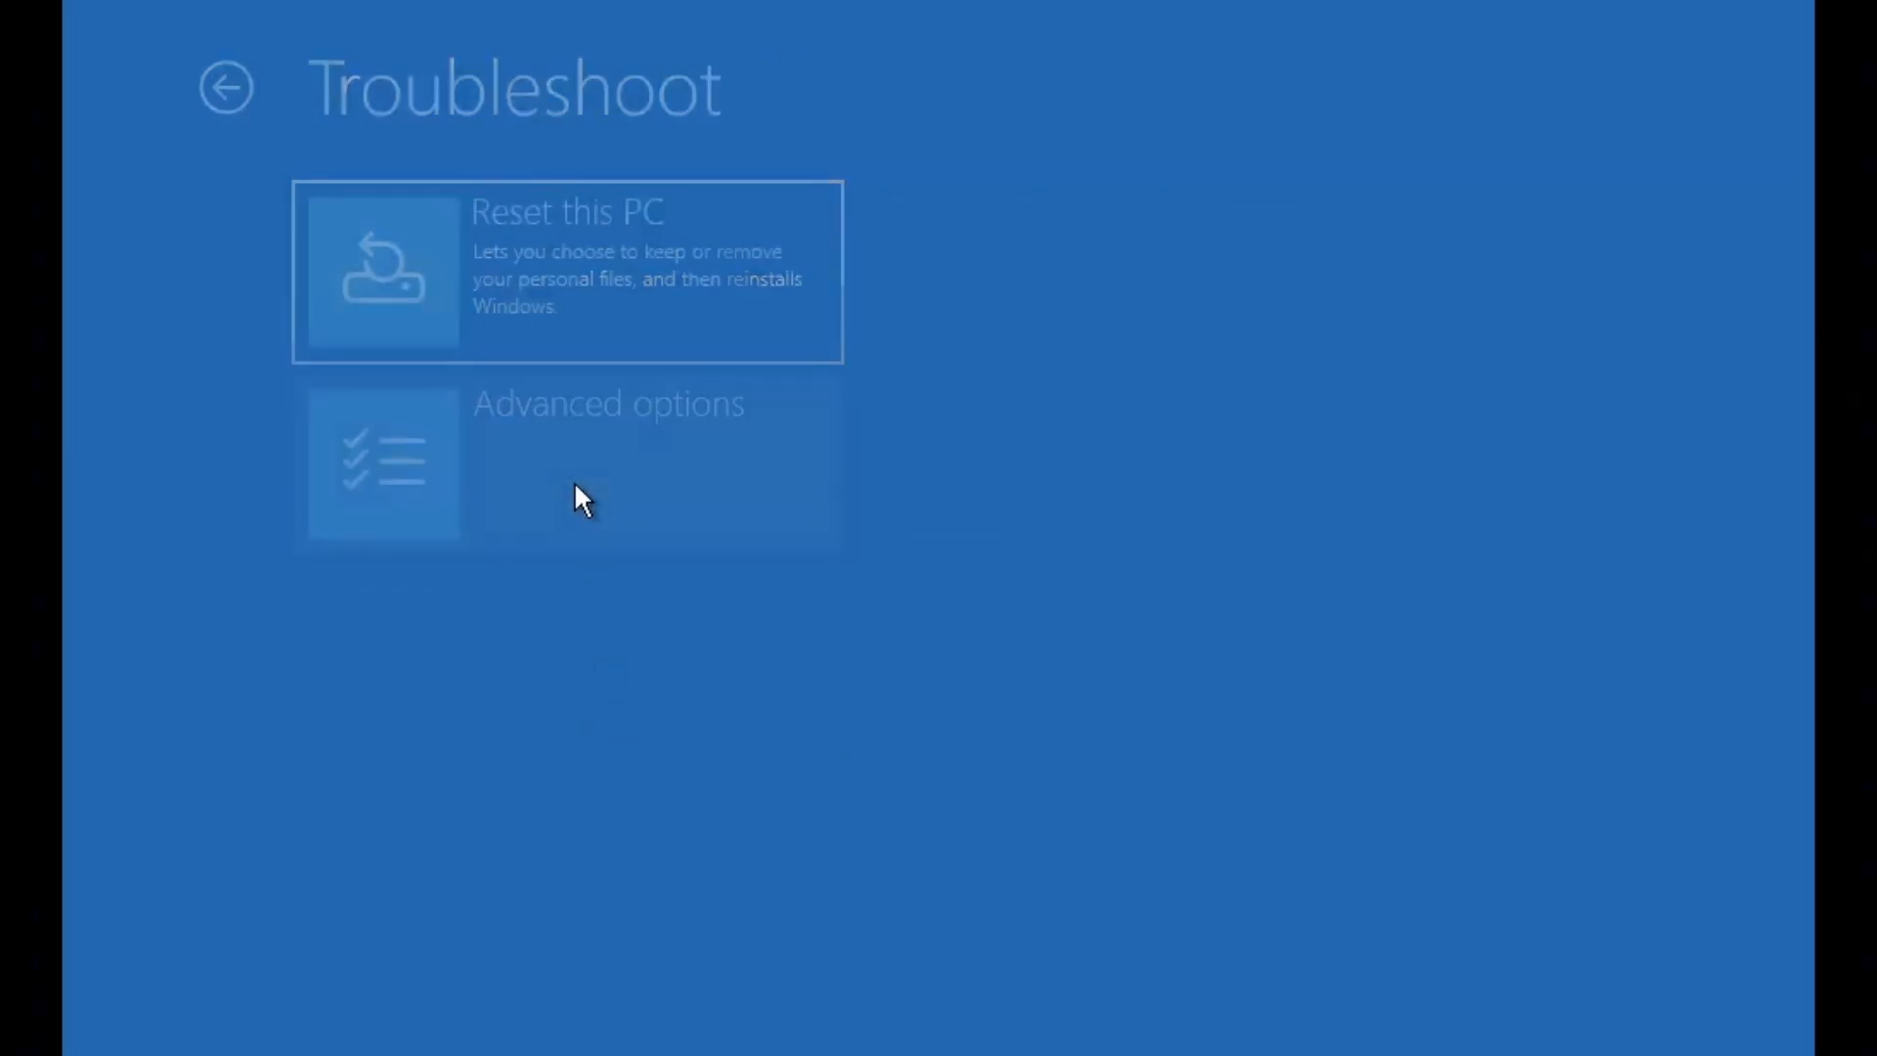
pyautogui.click(569, 465)
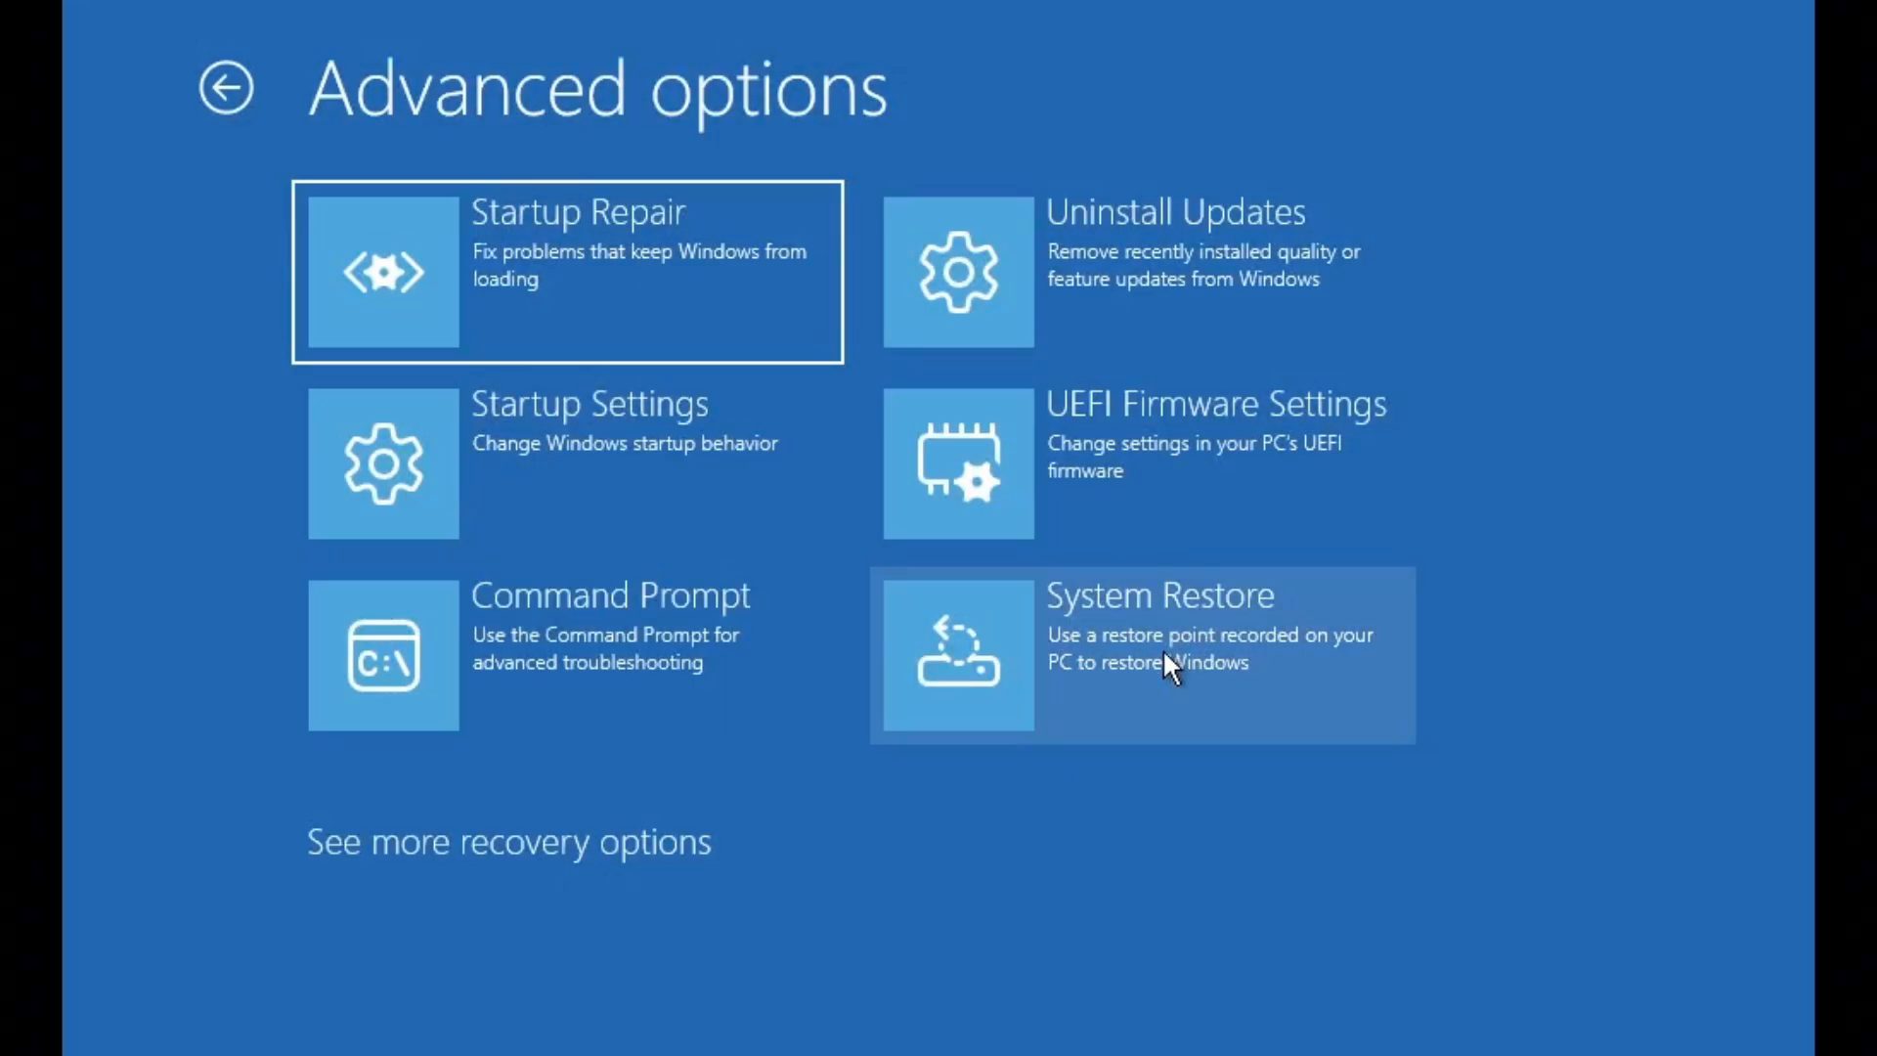
# Launch System Restore and continue to its list of four June 2025 restore points.
pyautogui.click(1138, 653)
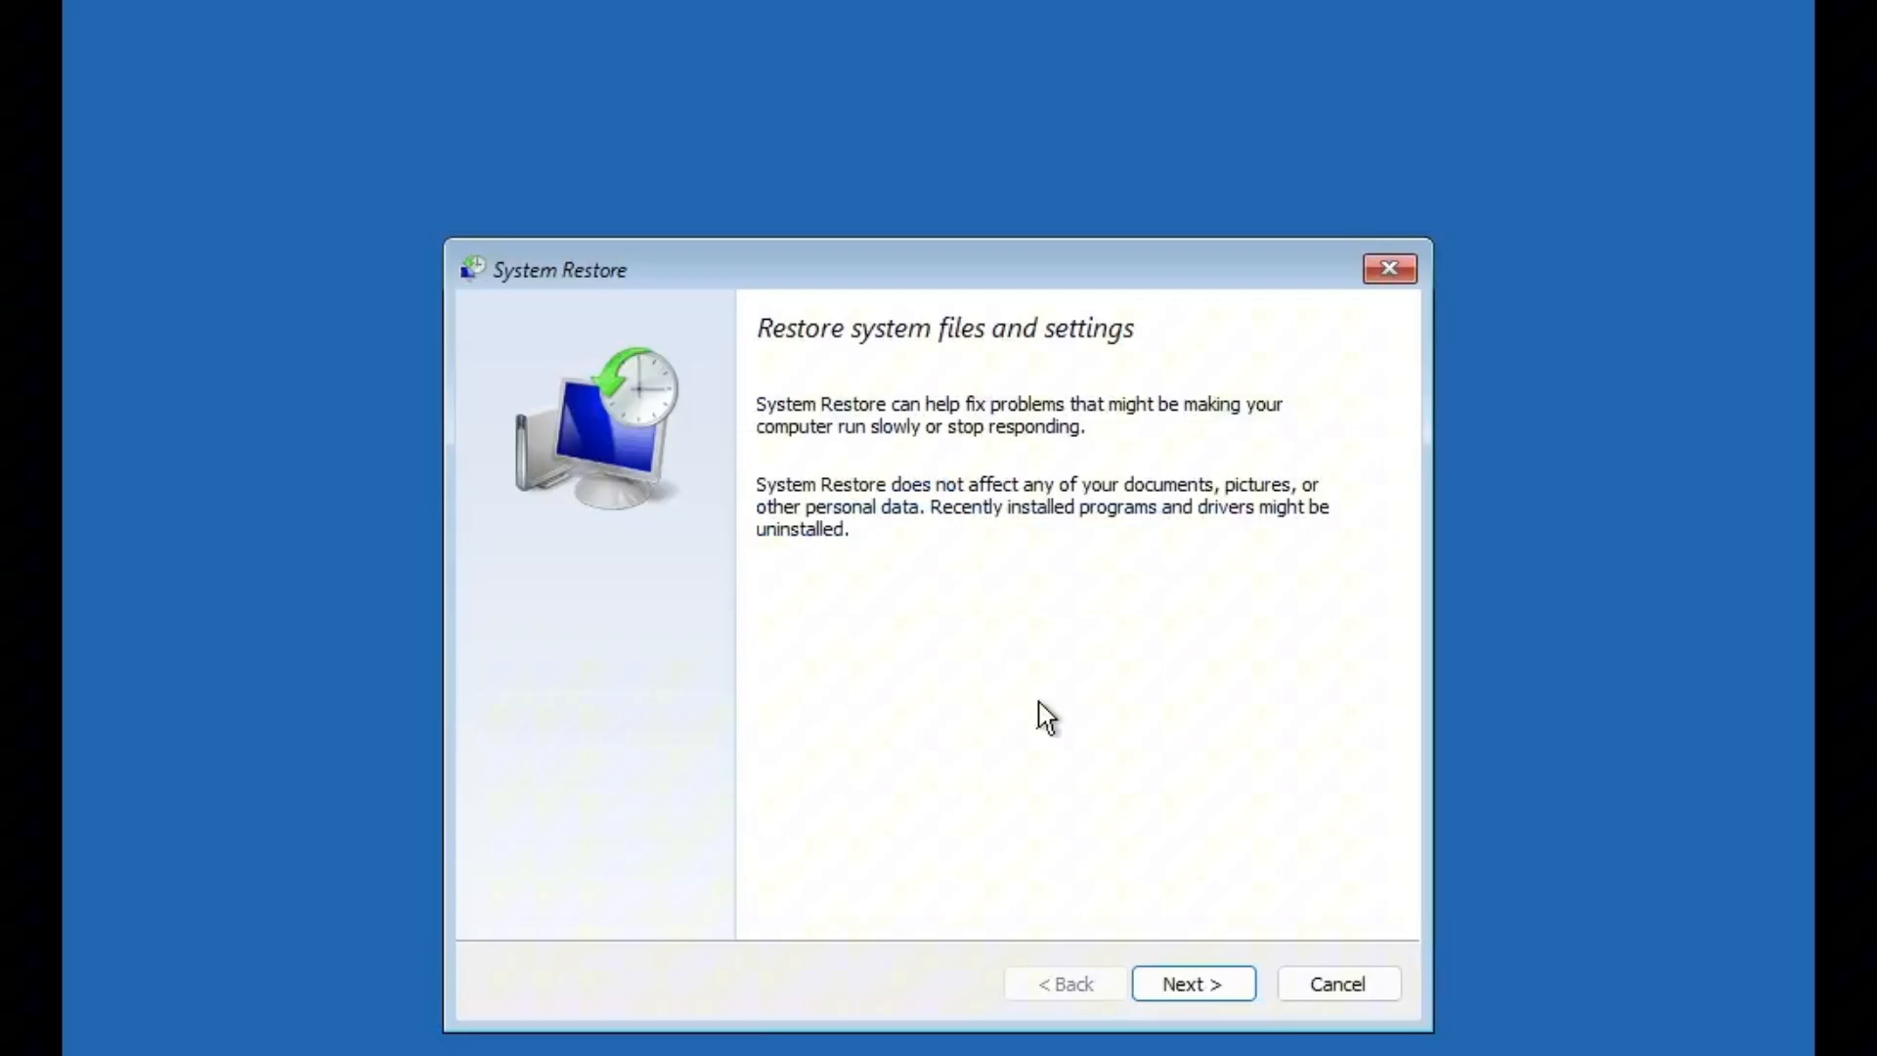
pyautogui.moveTo(1191, 984)
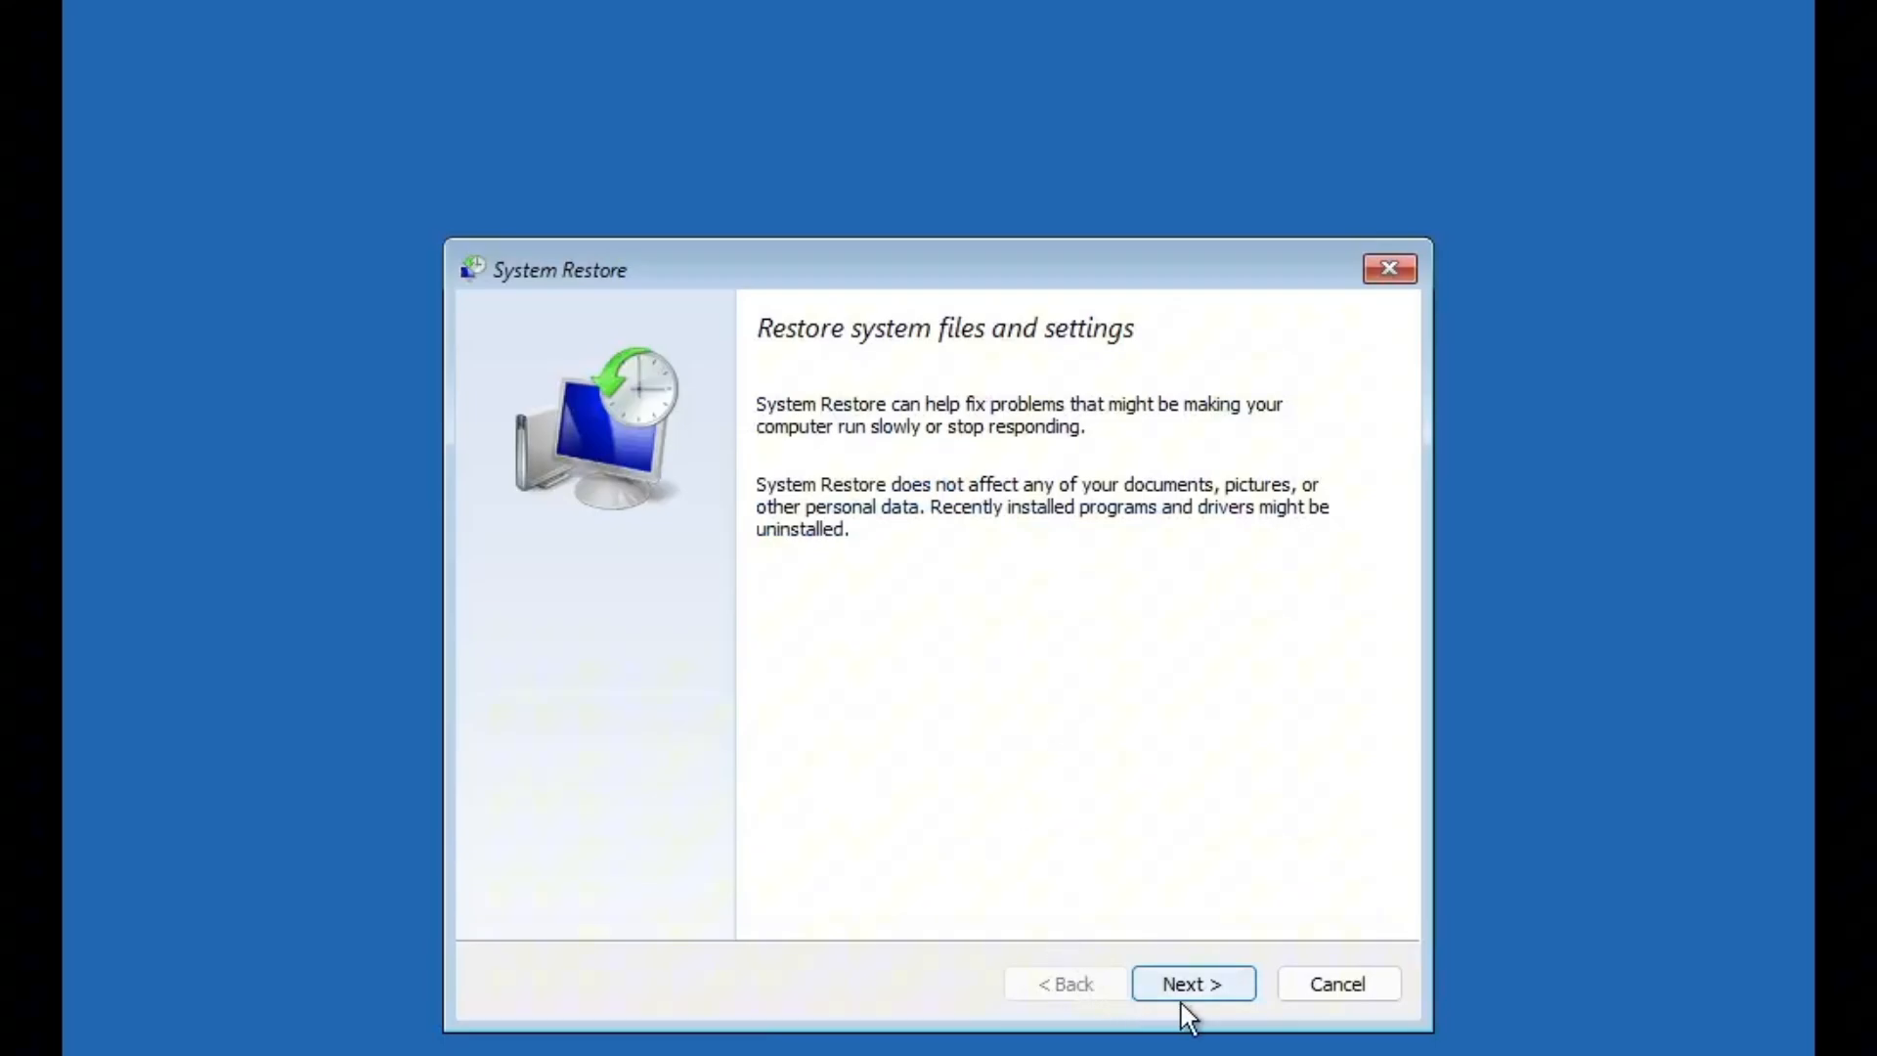
pyautogui.click(1191, 983)
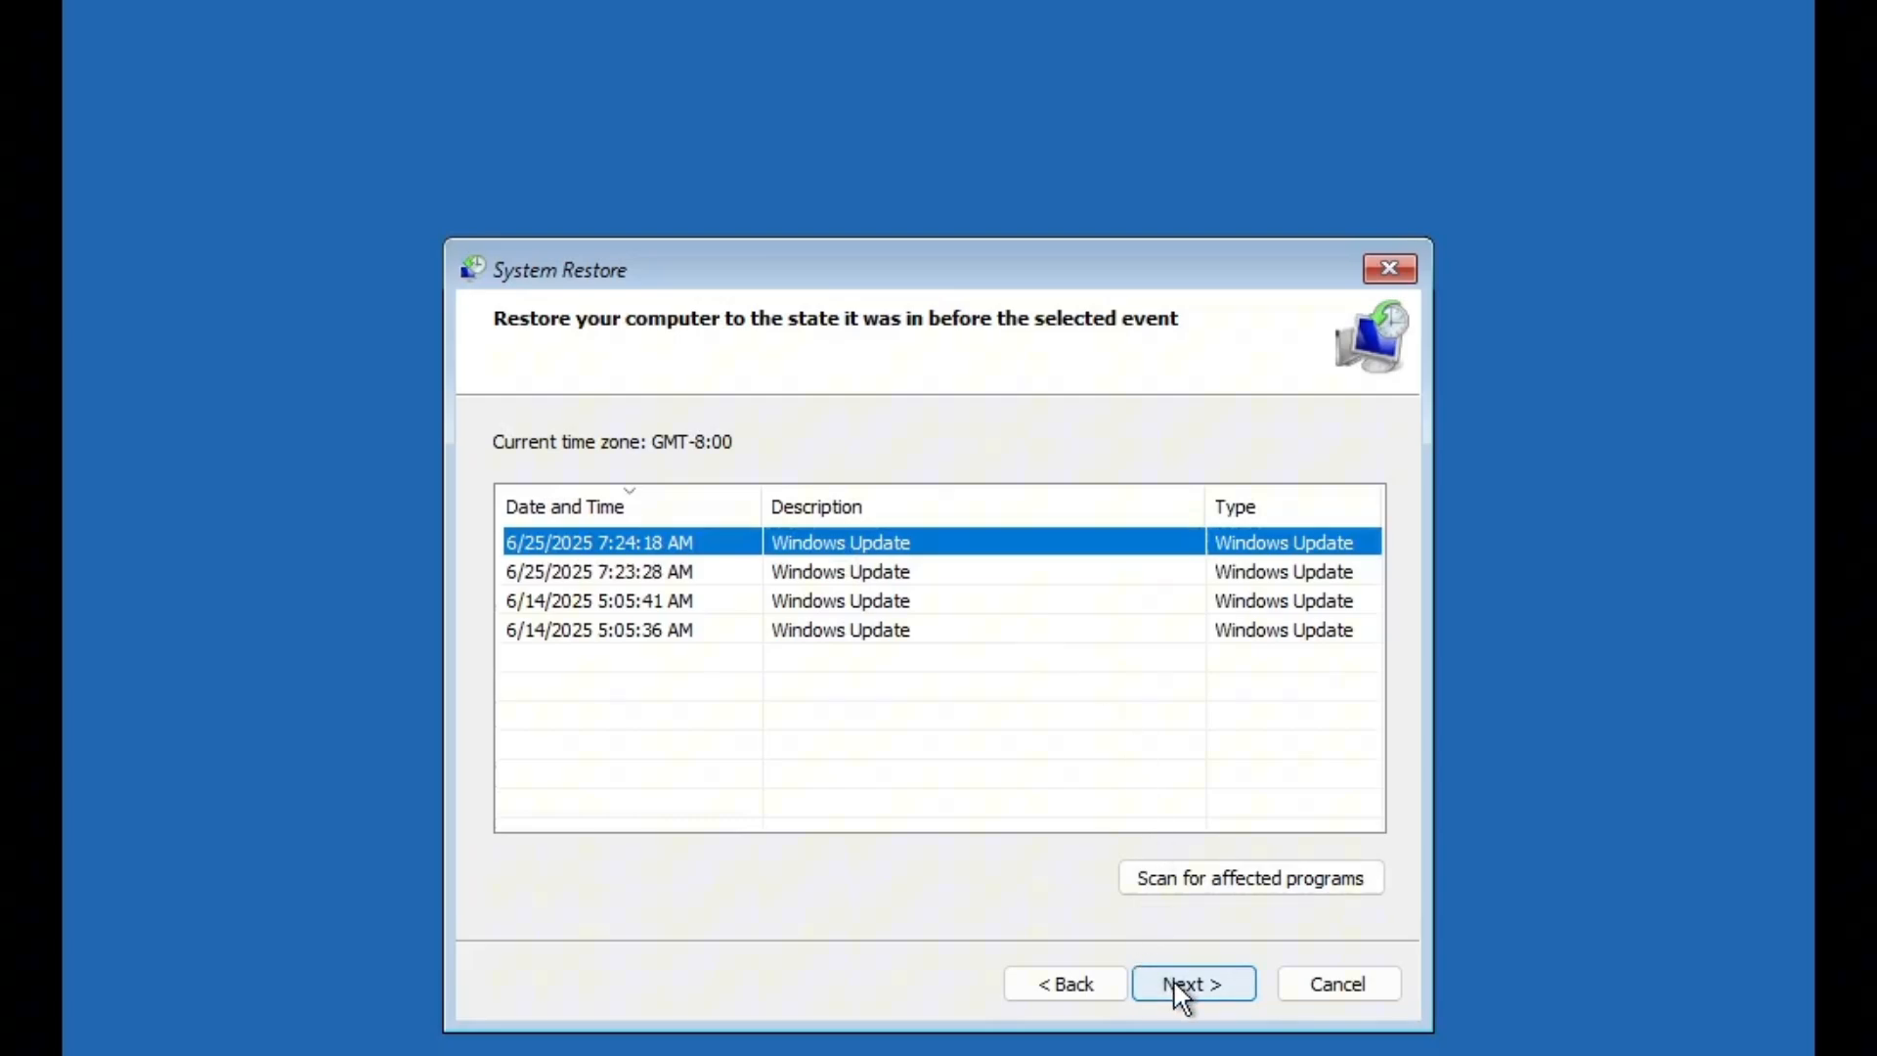
pyautogui.moveTo(1183, 999)
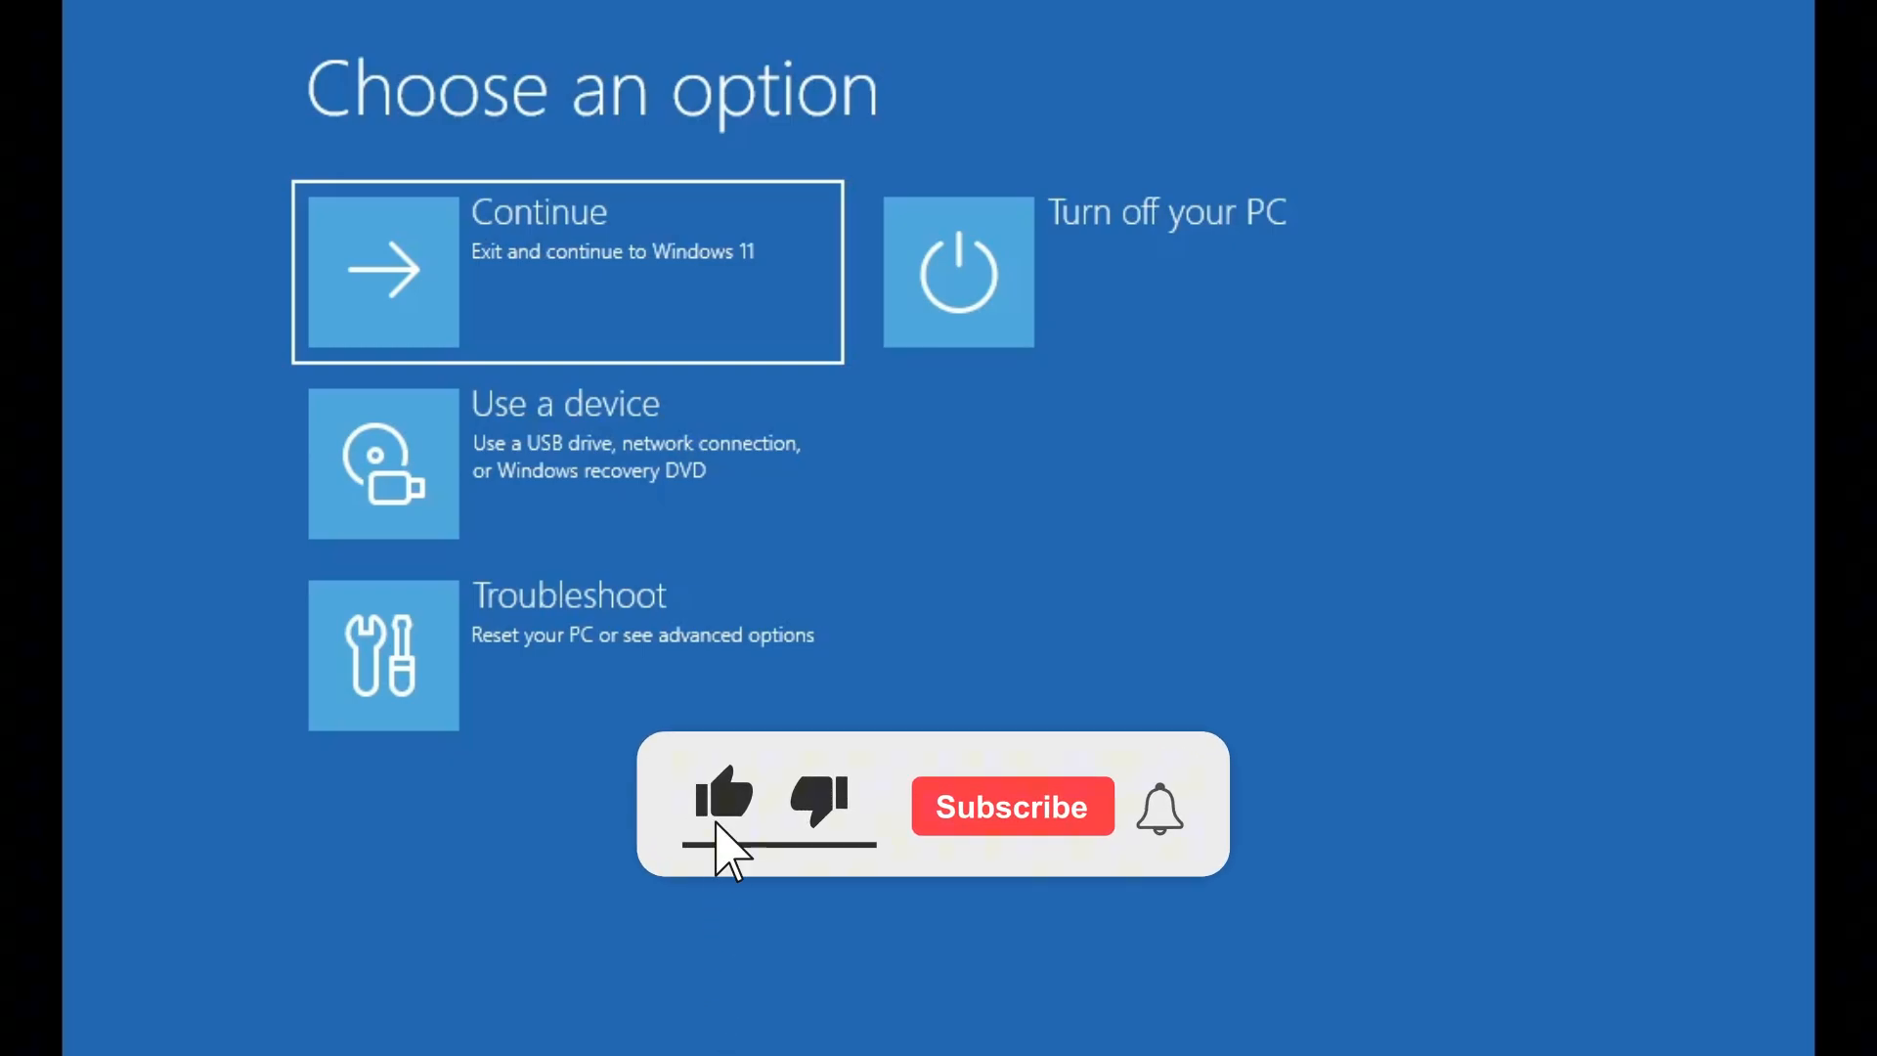
# Cancel the System Restore wizard, returning to the Choose an option screen.
pyautogui.click(1011, 805)
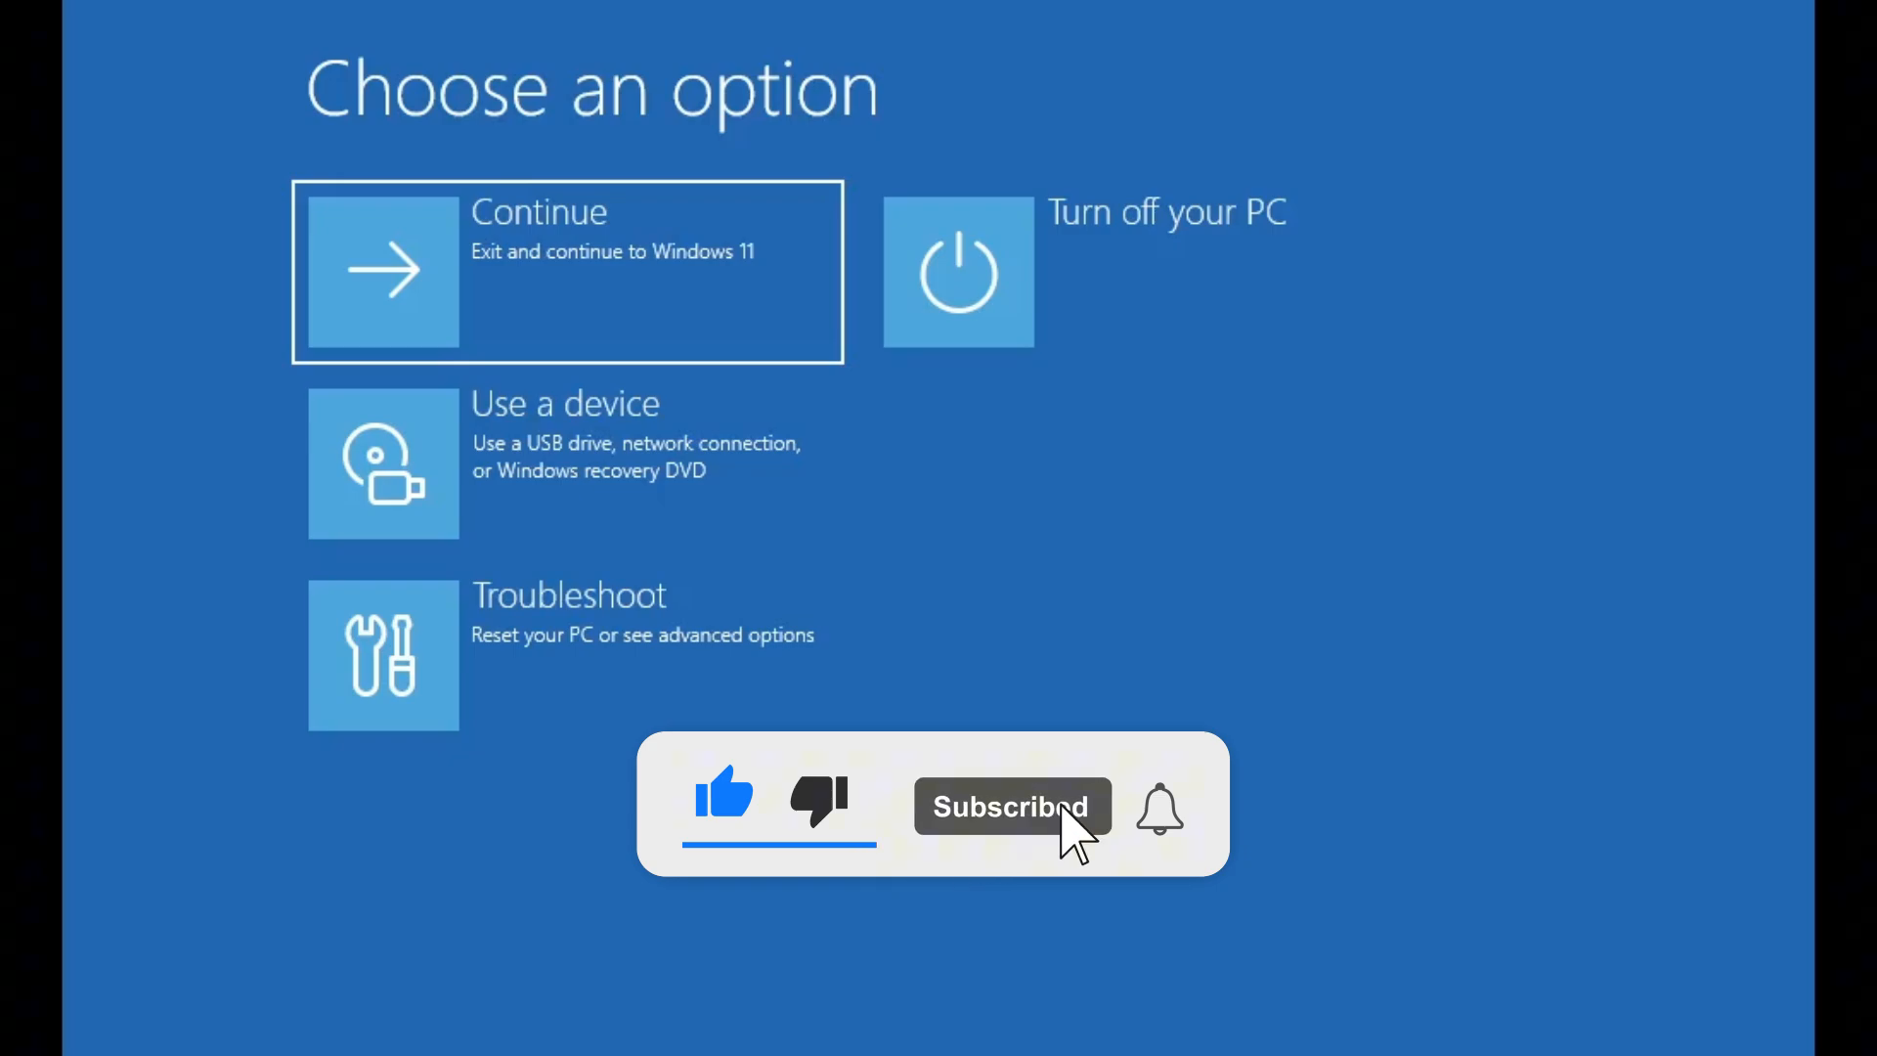